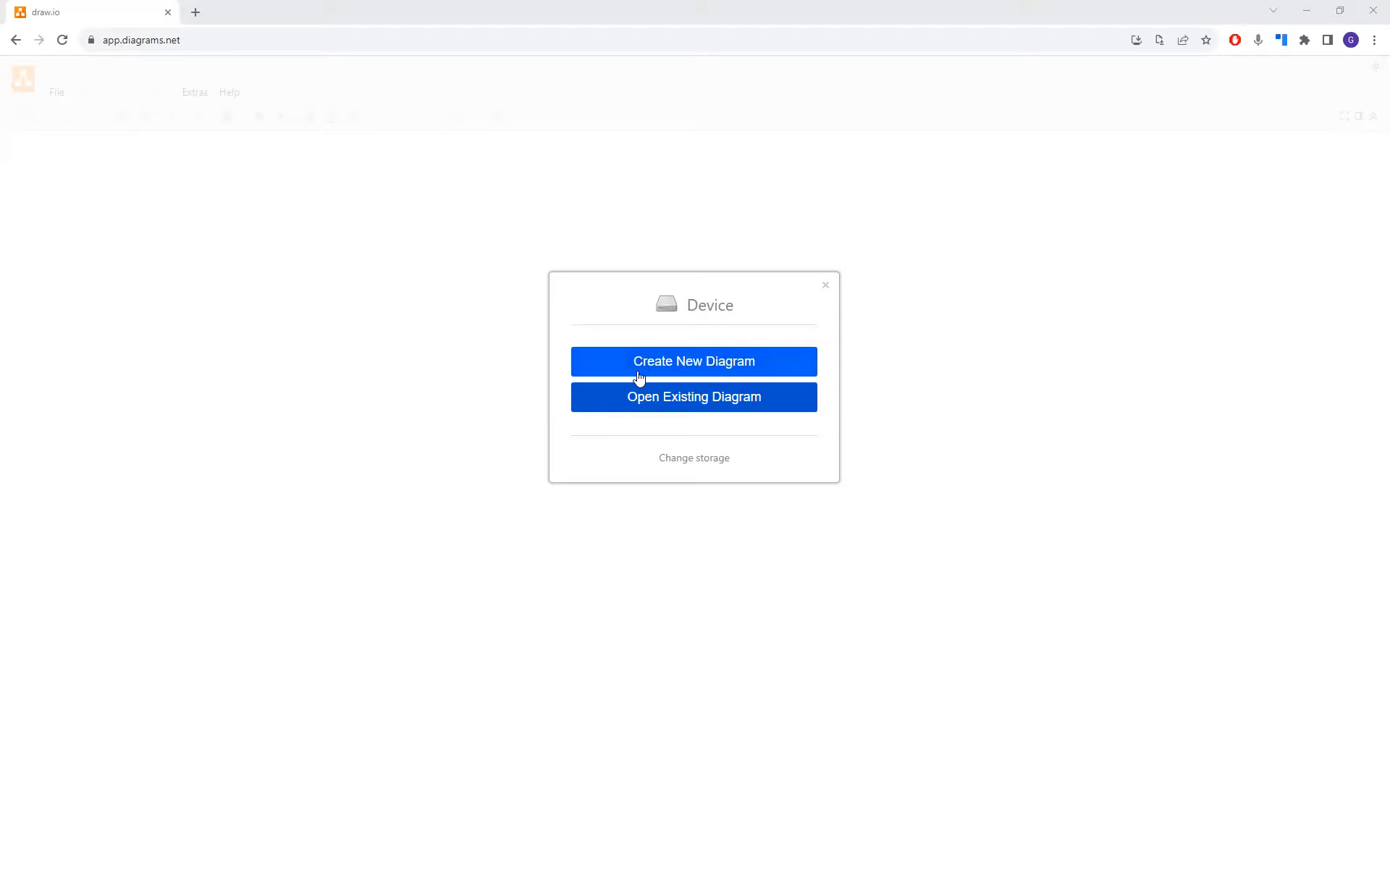
- Start creating a brand-new diagram from the Device dialog
{"action": "left_click", "coordinate": [694, 362]}
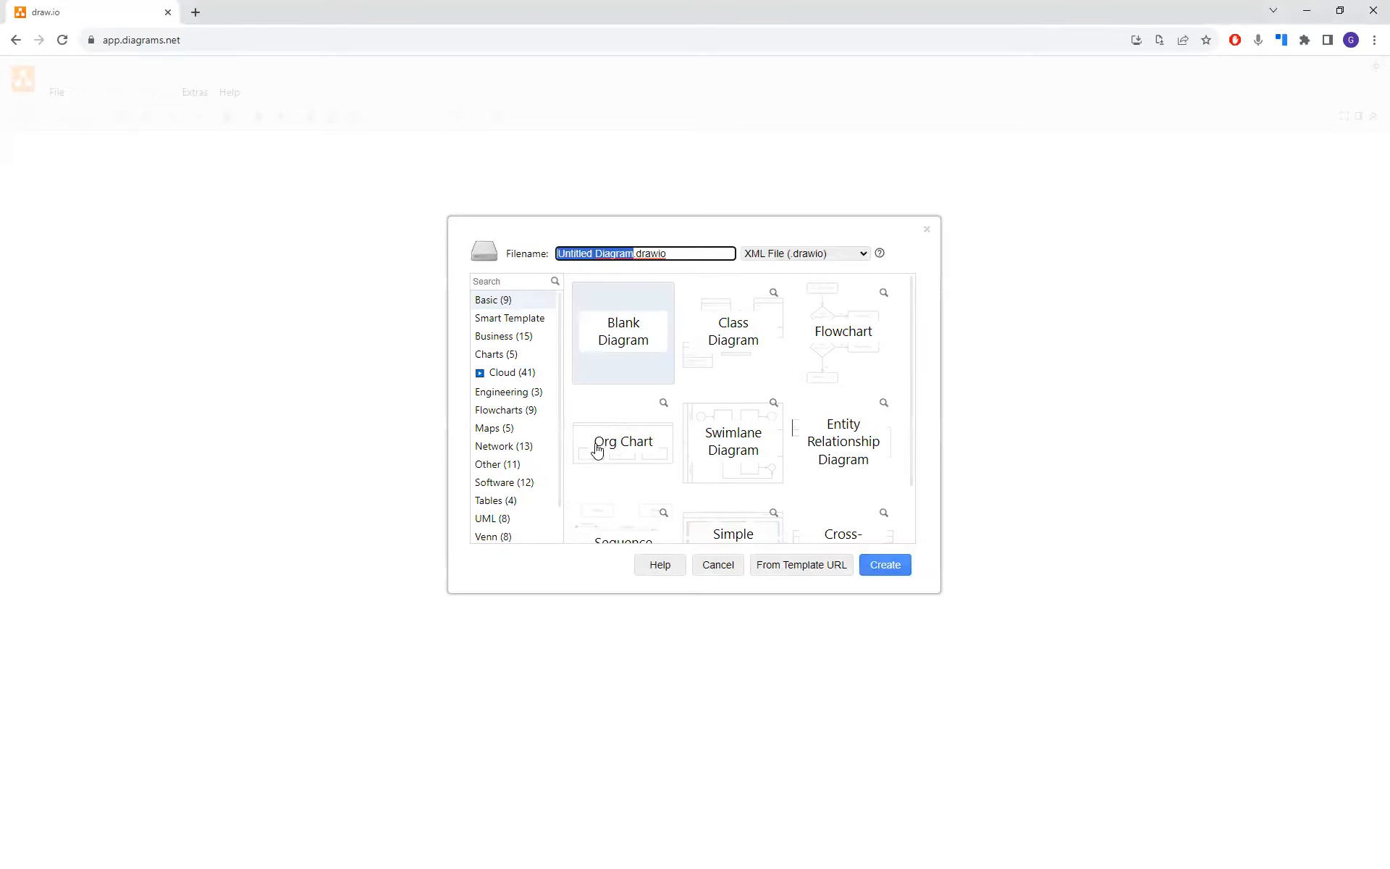
{"action": "mouse_move", "coordinate": [581, 440]}
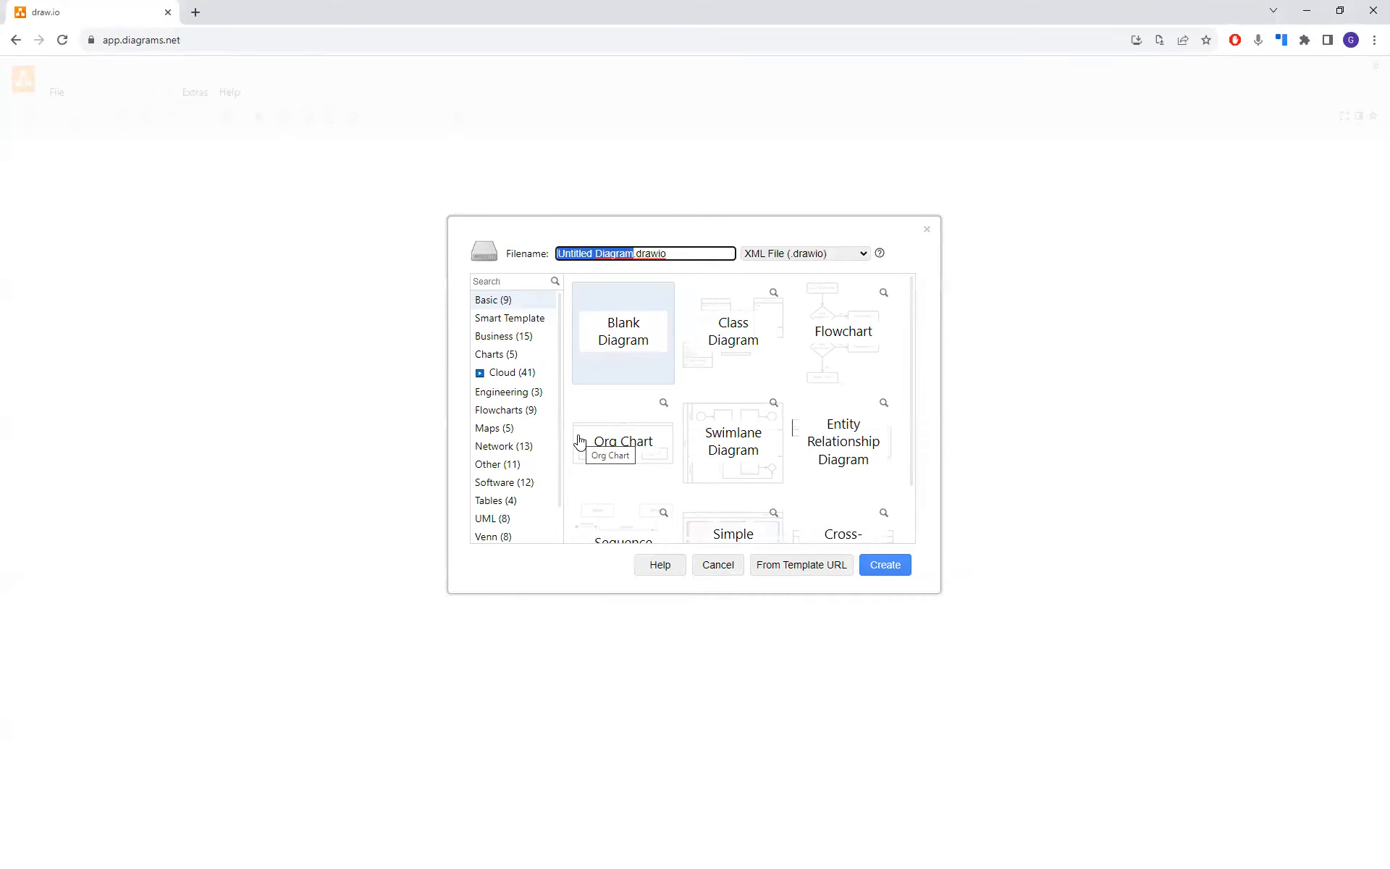
{"action": "mouse_move", "coordinate": [802, 414]}
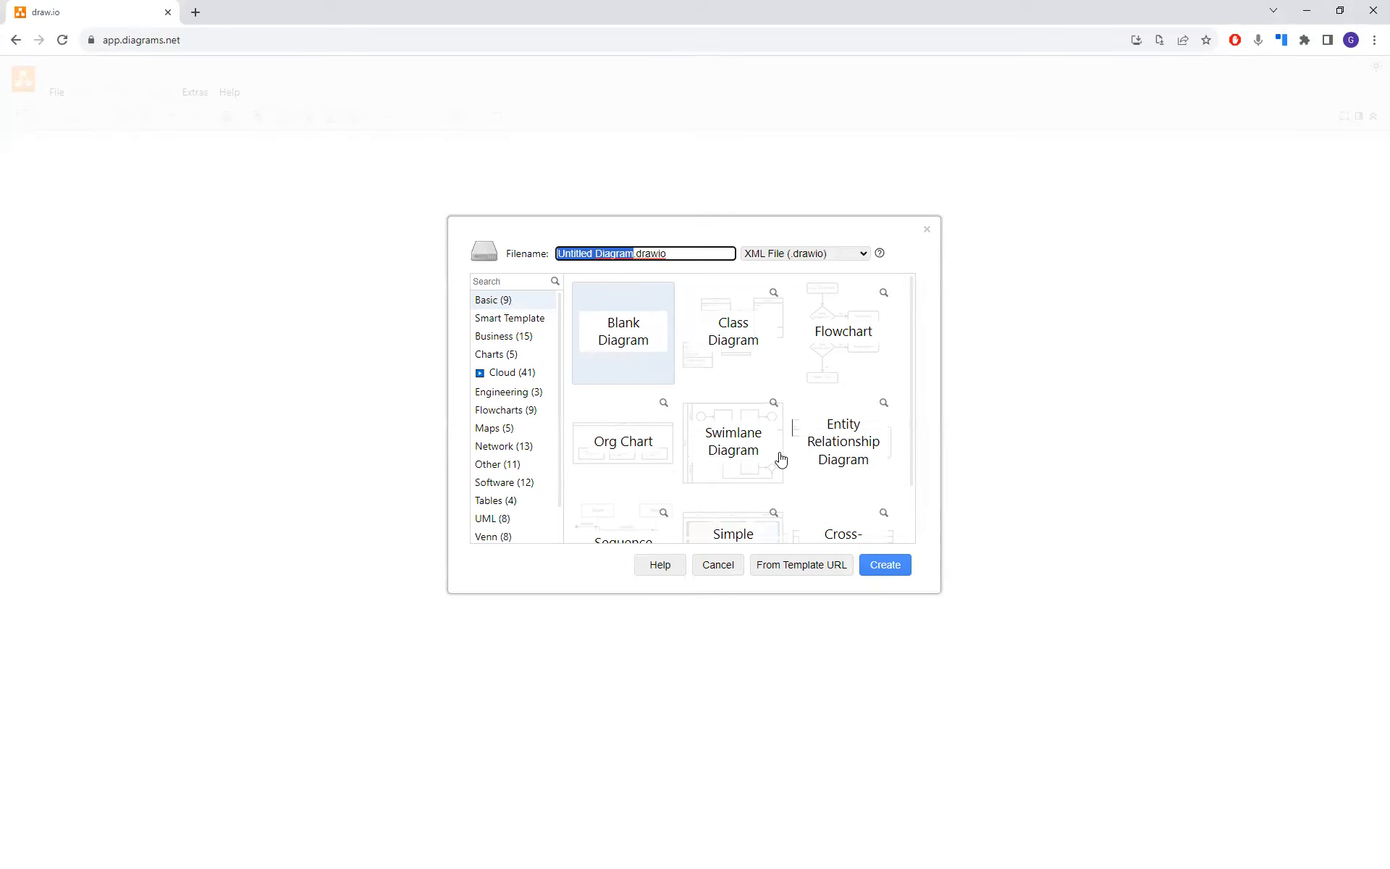
{"action": "mouse_move", "coordinate": [753, 498]}
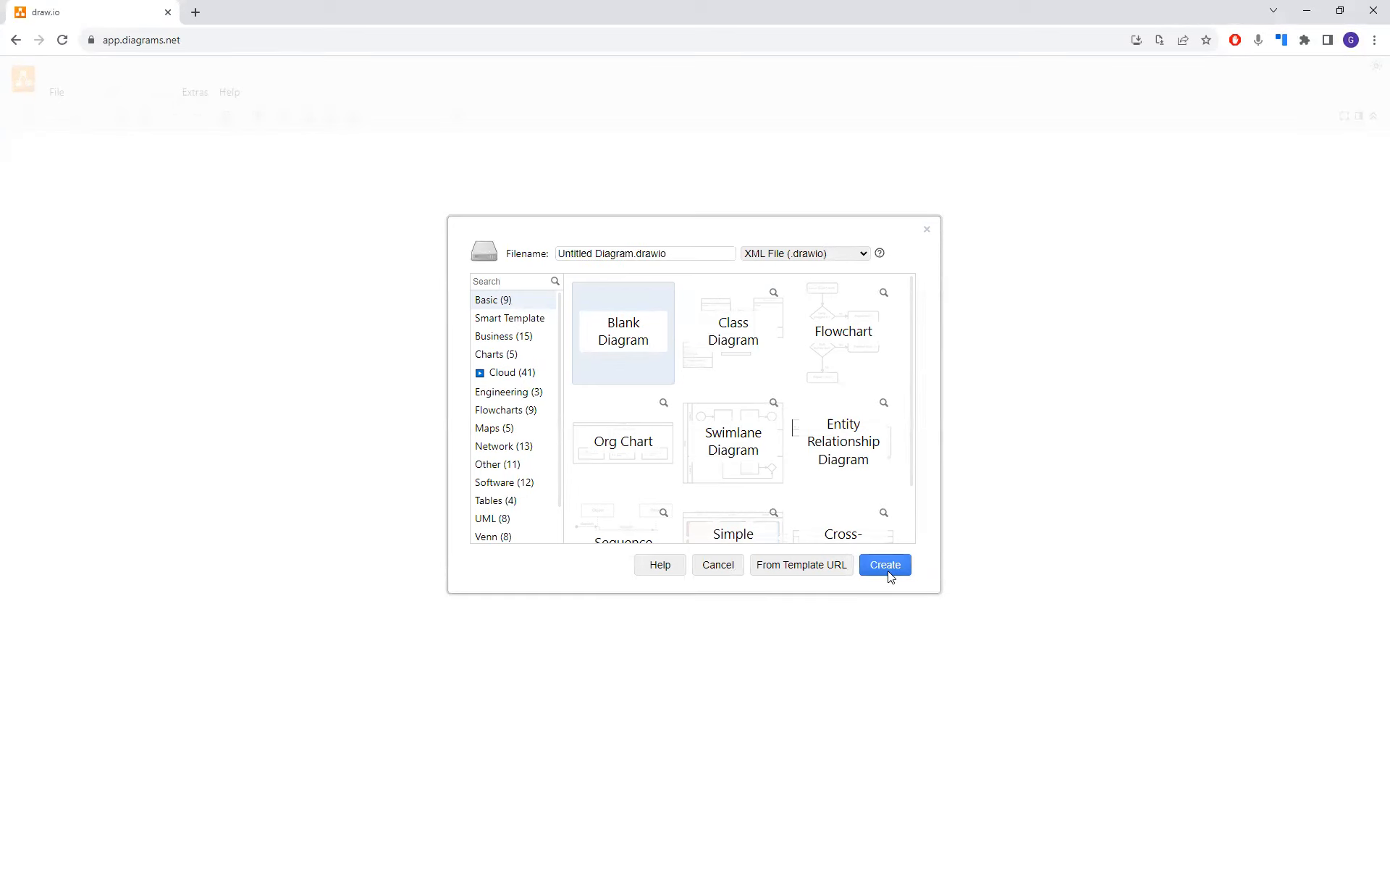
- Create the blank diagram file named Sample in the Chapter 3 folder
{"action": "left_click", "coordinate": [885, 564]}
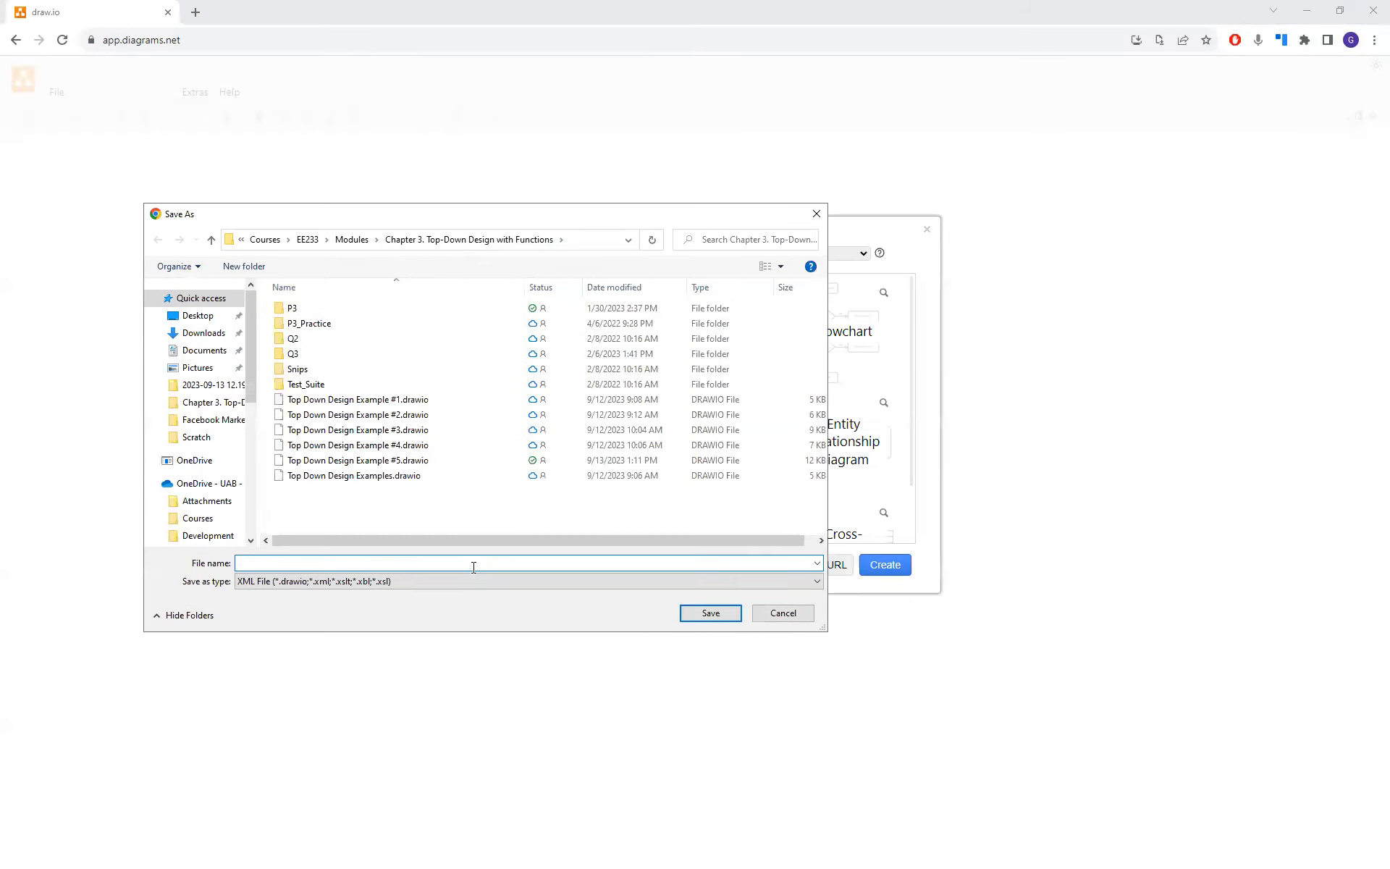
{"action": "type", "text": "Sam"}
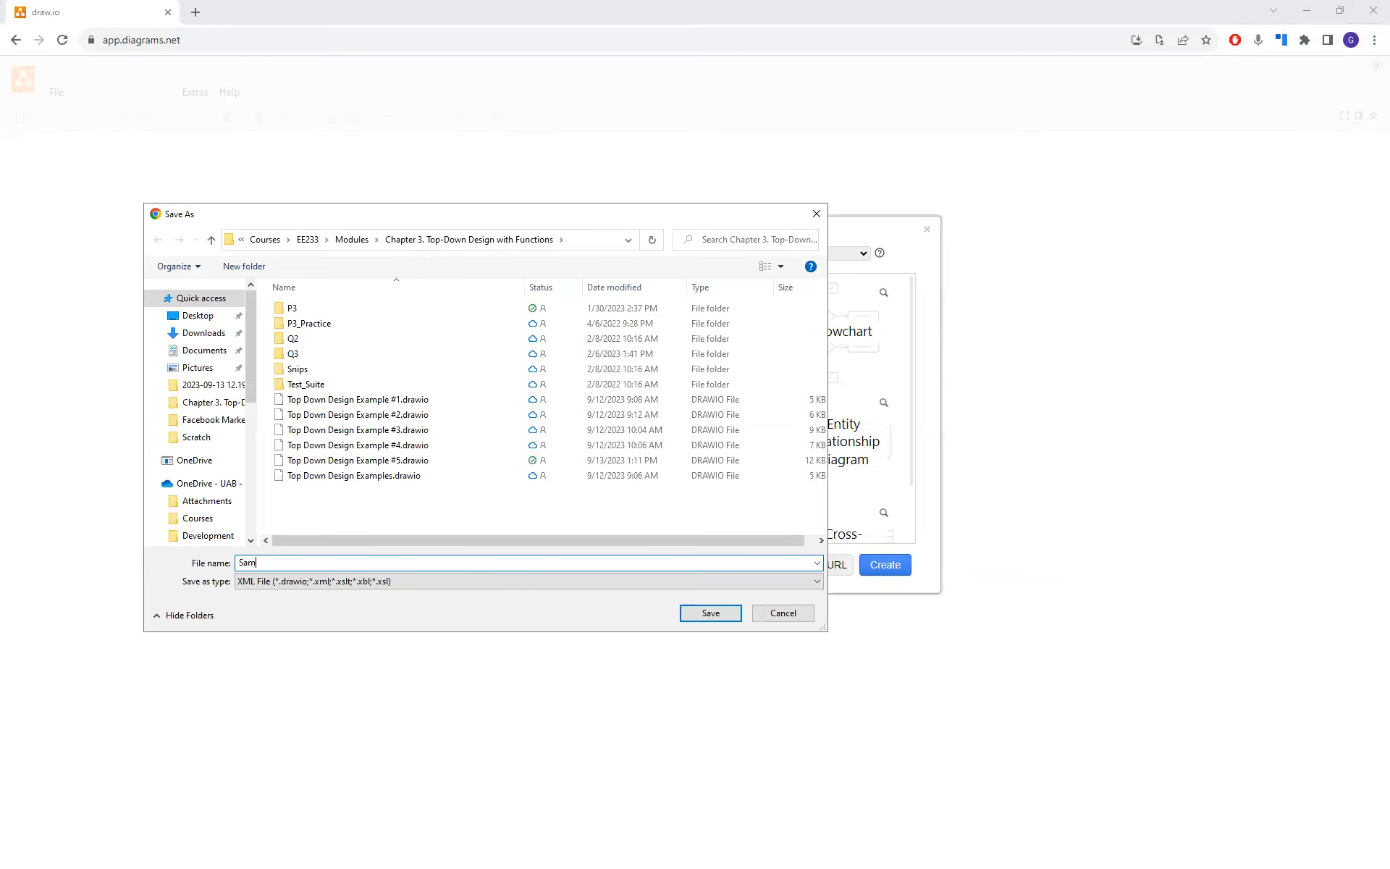
{"action": "type", "text": "ple"}
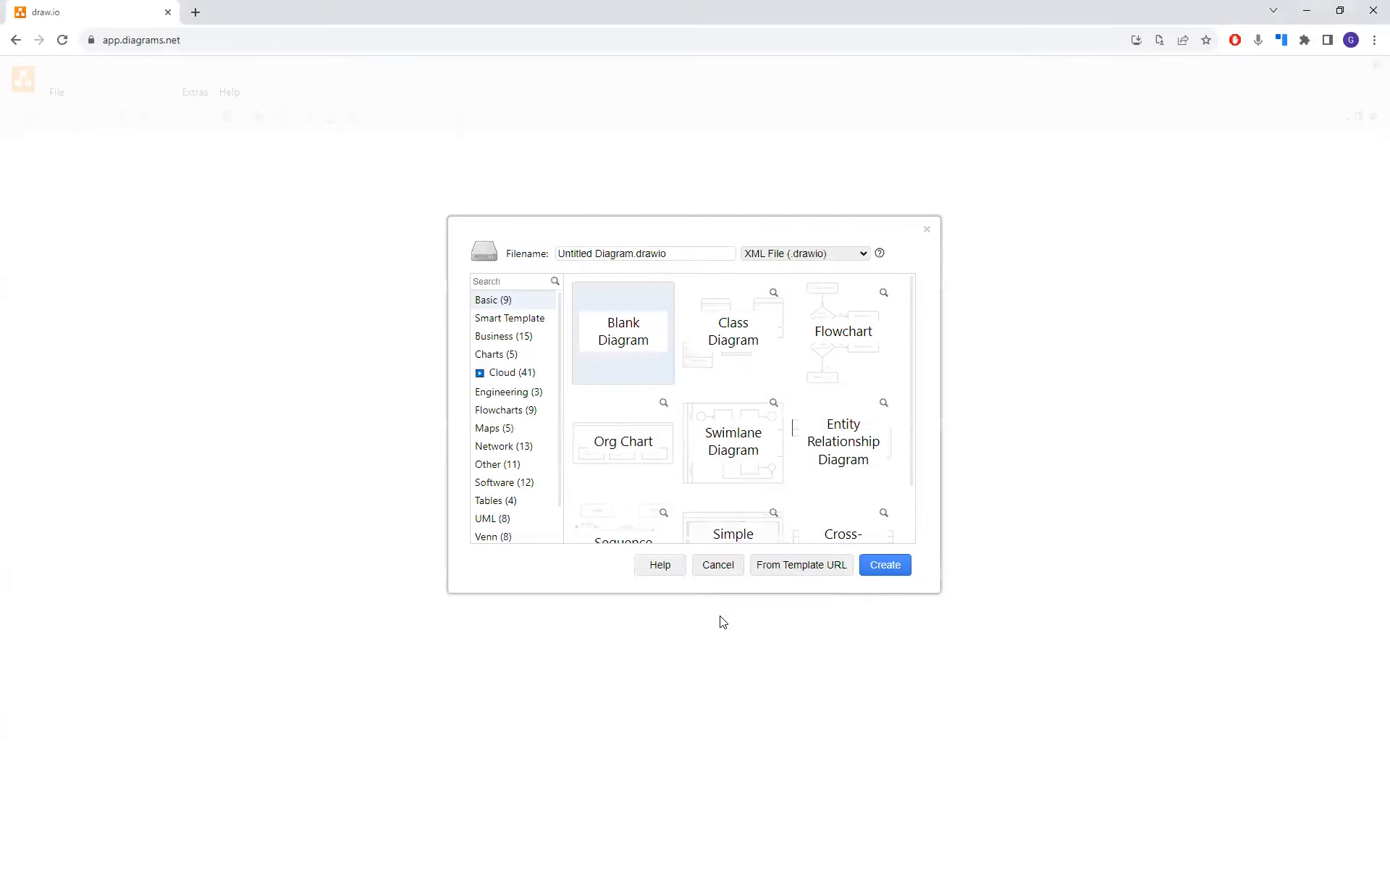
{"action": "left_click", "coordinate": [885, 565]}
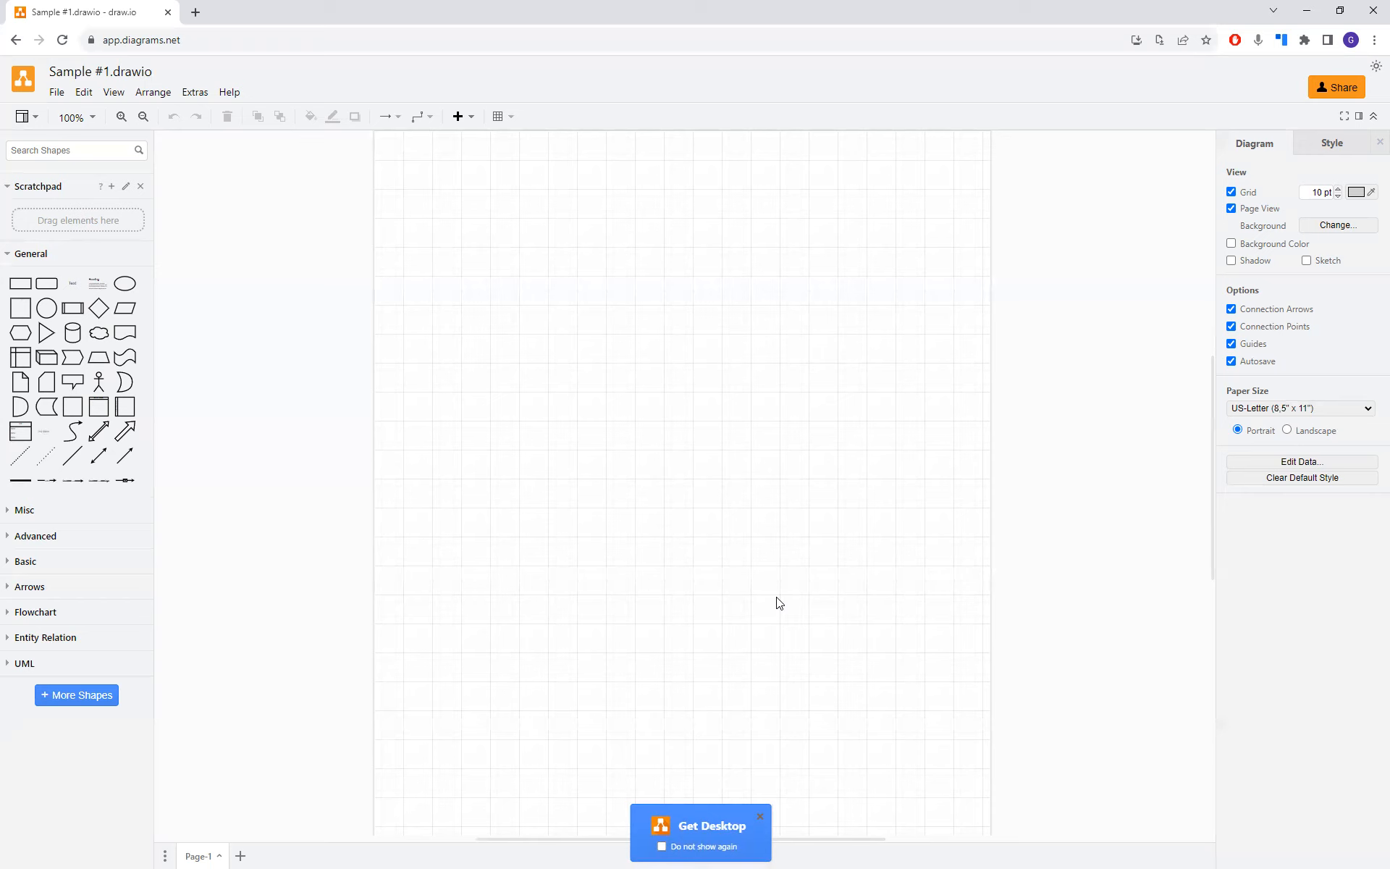
{"action": "mouse_move", "coordinate": [723, 591]}
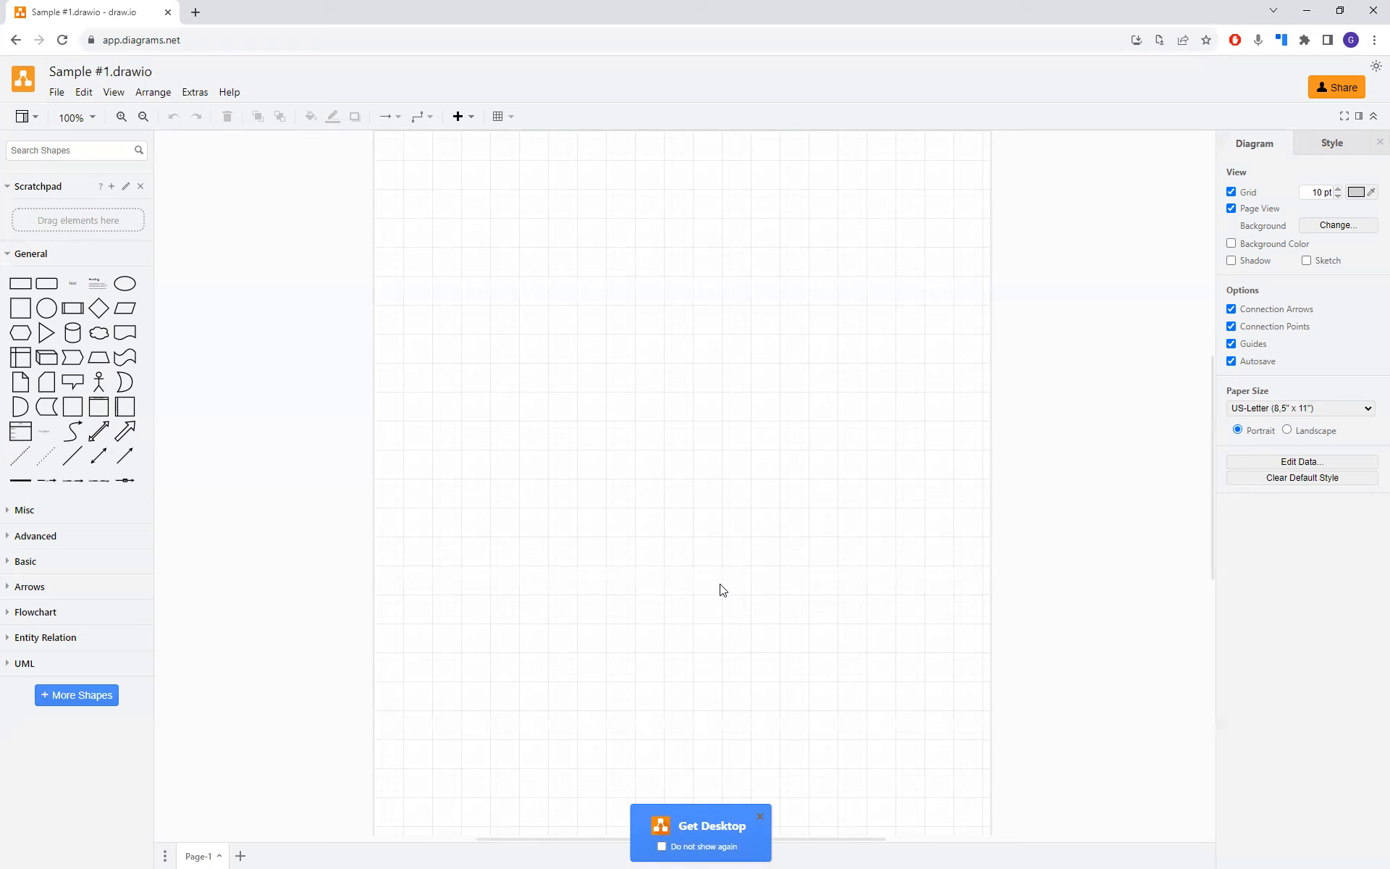
{"action": "mouse_move", "coordinate": [683, 602]}
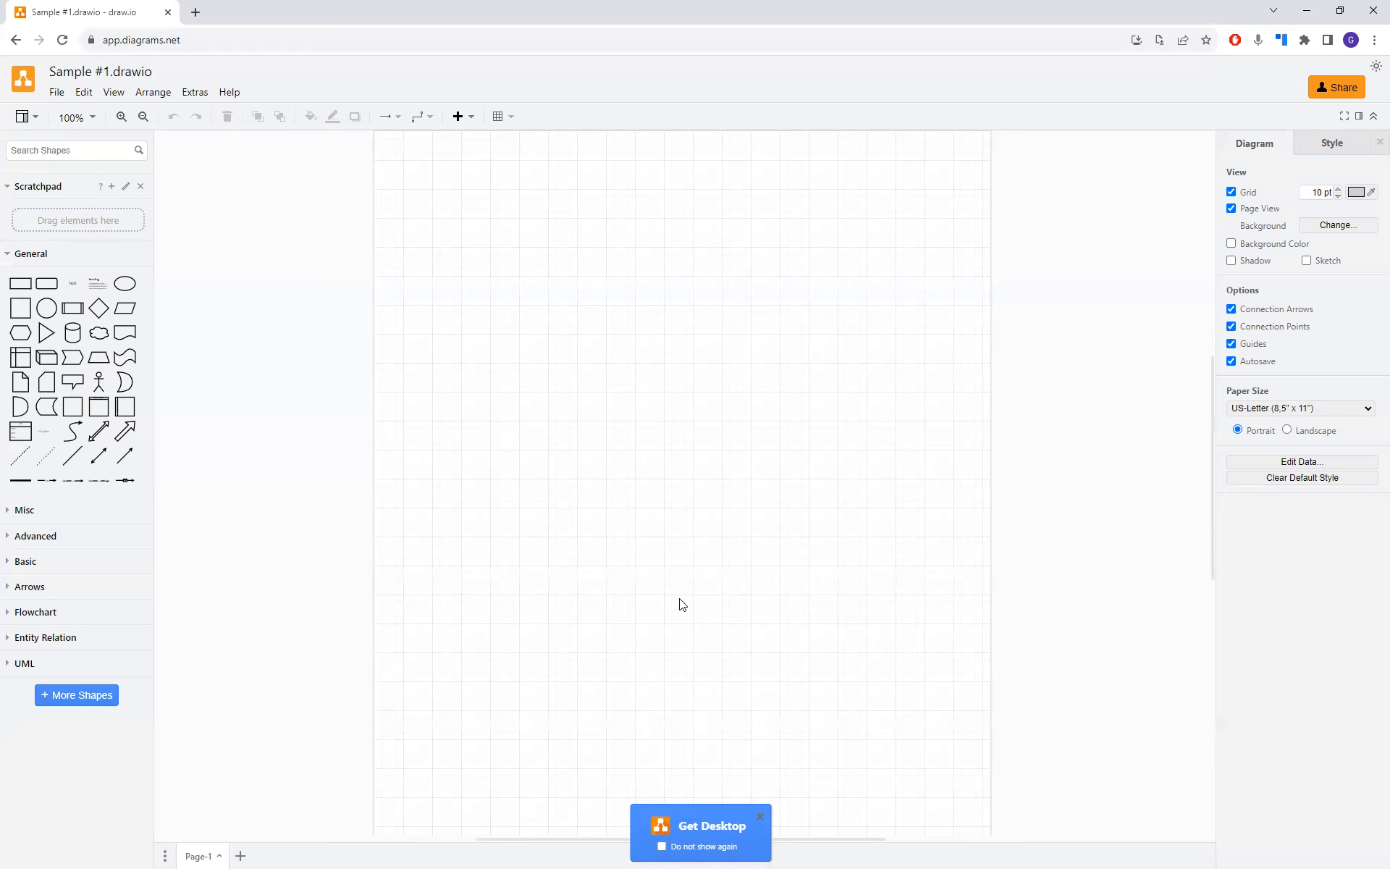
{"action": "mouse_move", "coordinate": [692, 628]}
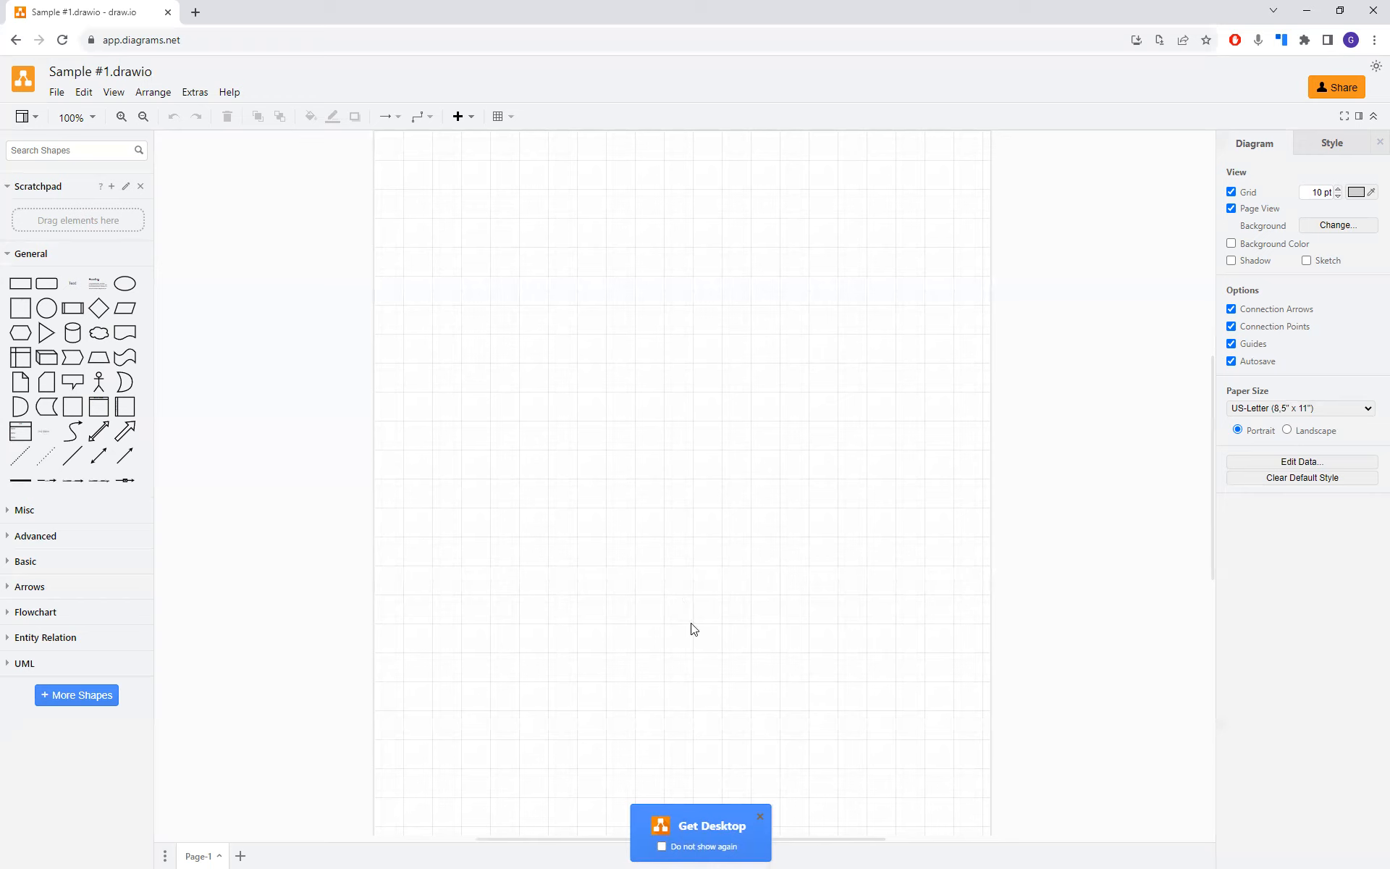
{"action": "mouse_move", "coordinate": [710, 758]}
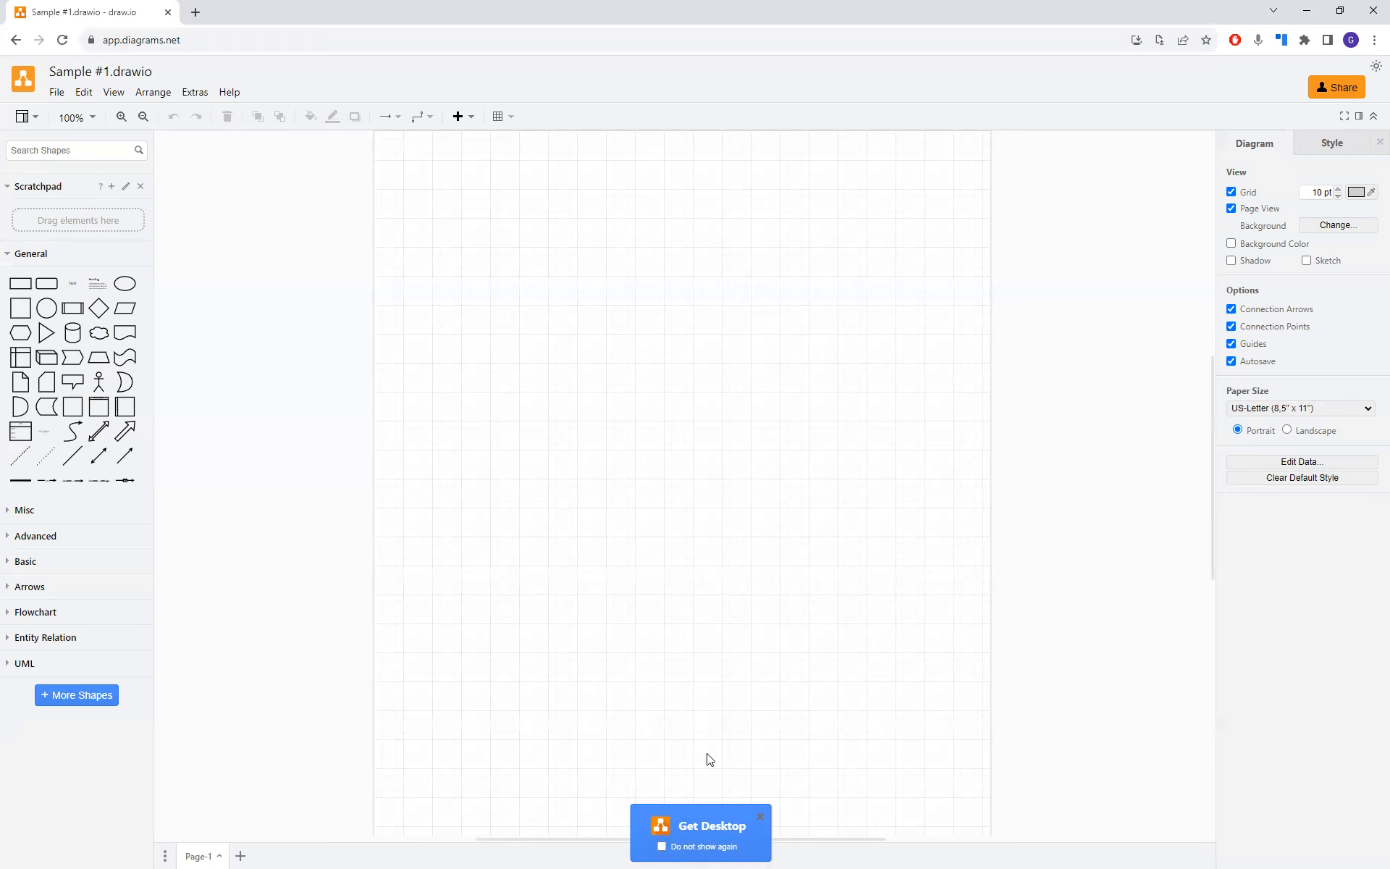
{"action": "mouse_move", "coordinate": [660, 488]}
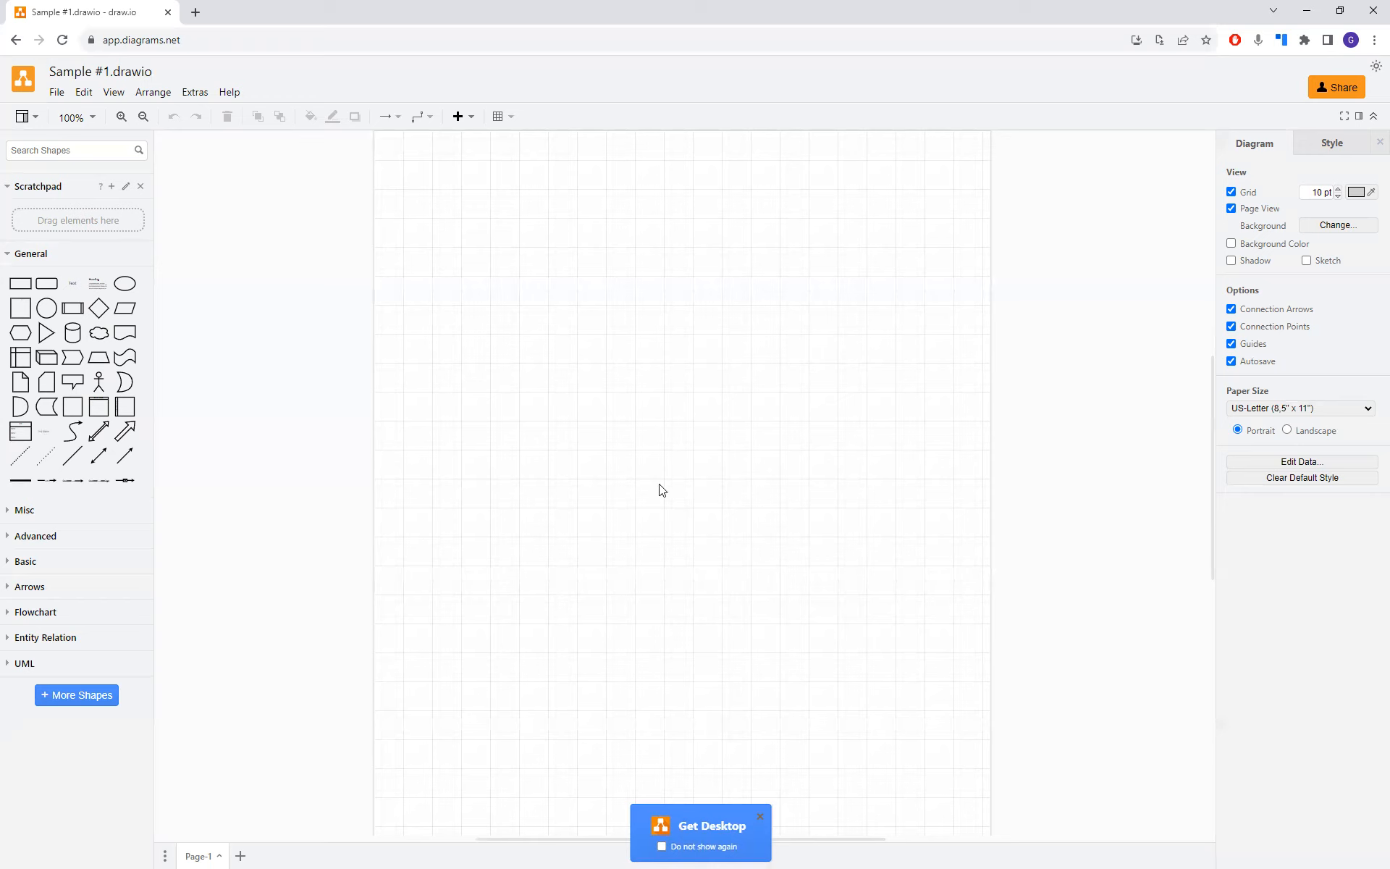
{"action": "mouse_move", "coordinate": [663, 503]}
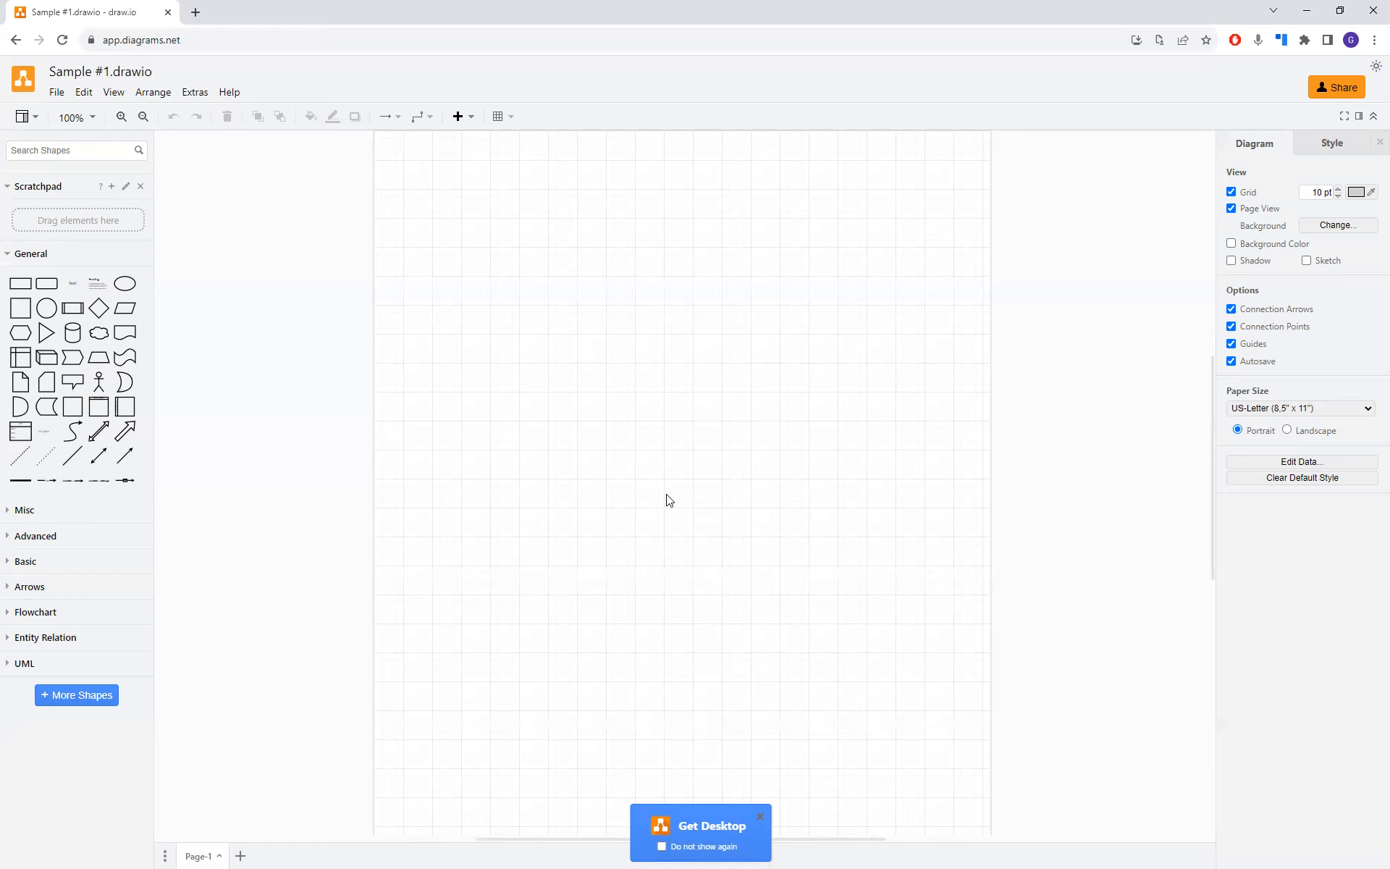
- Dismiss the desktop-app prompt so the empty Sample #1 page is ready
{"action": "left_click", "coordinate": [121, 116]}
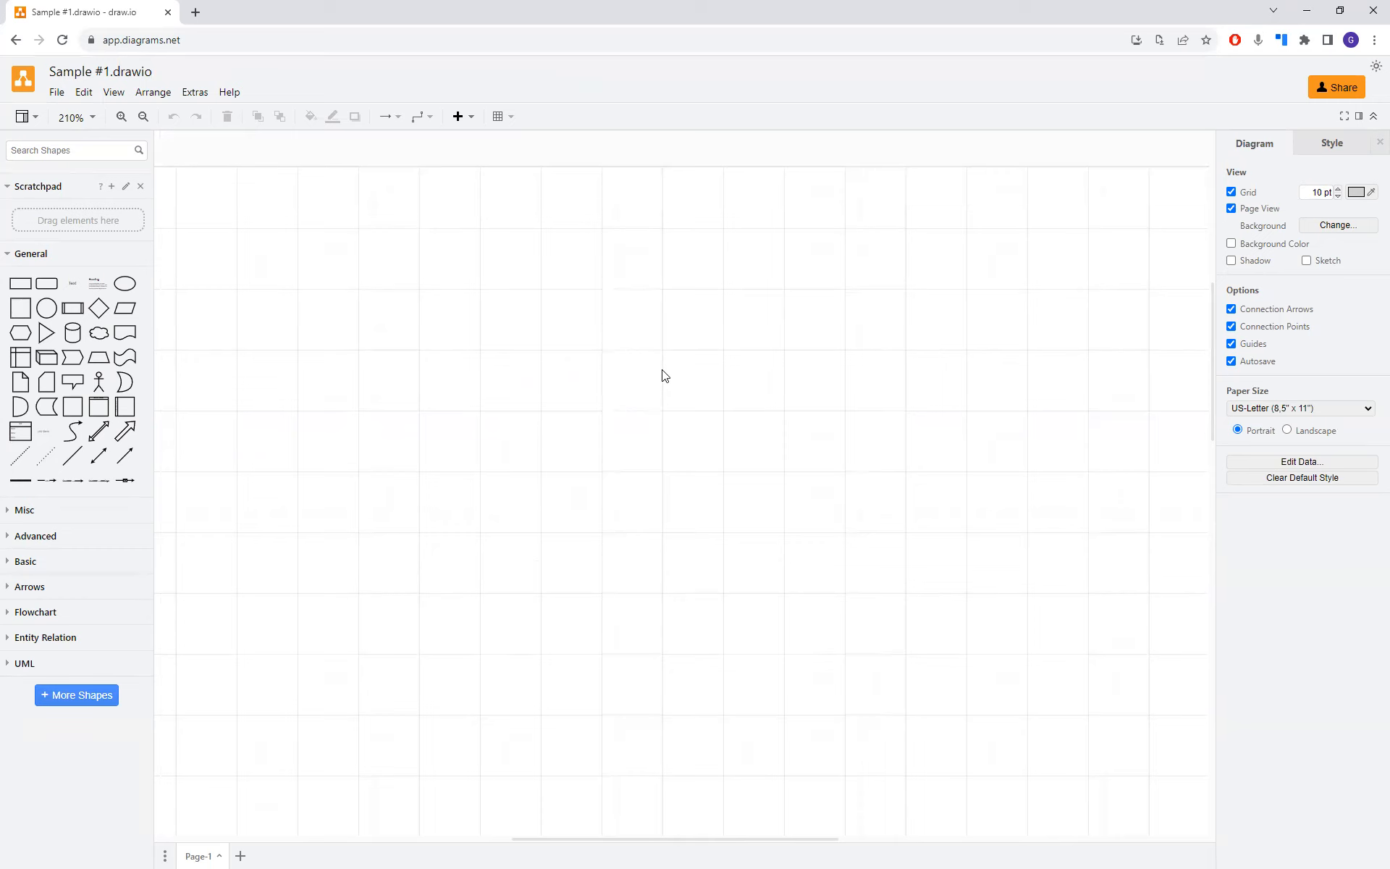
{"action": "mouse_move", "coordinate": [310, 388]}
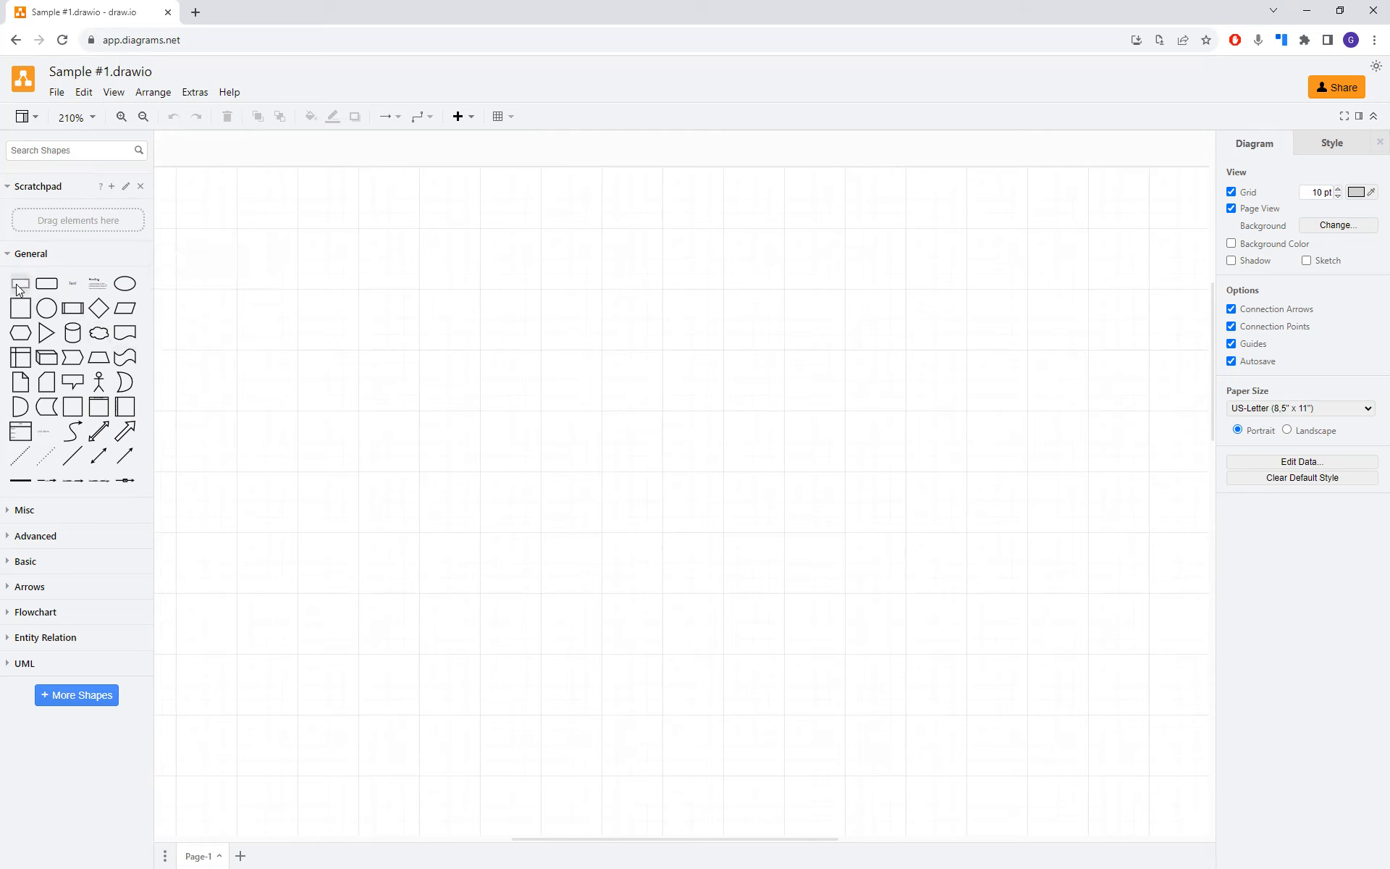
- Place a widened rectangle near the top of the page and label it main
{"action": "left_click_drag", "start_coordinate": [19, 282], "coordinate": [645, 287]}
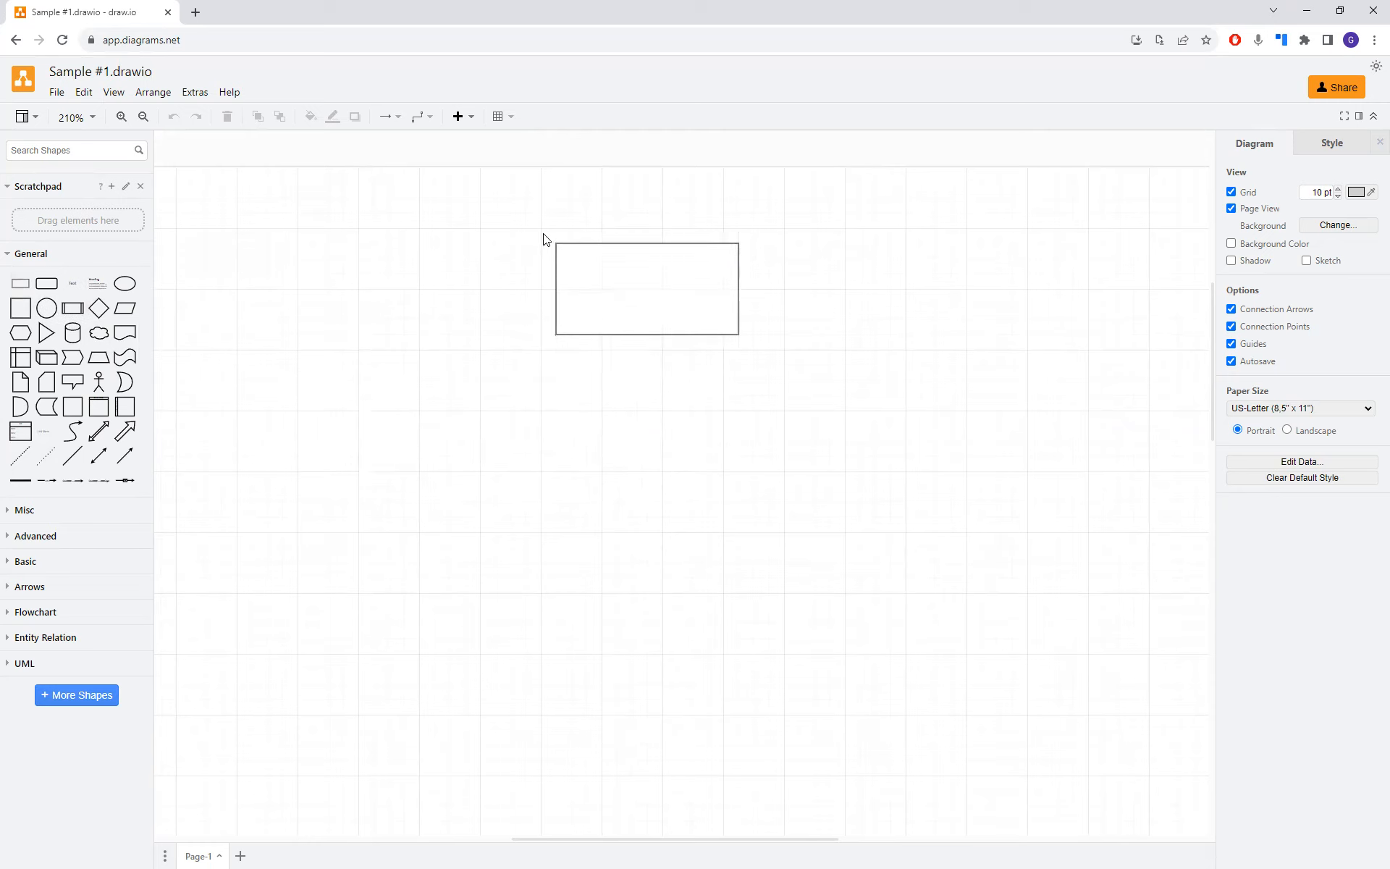
{"action": "left_click", "coordinate": [649, 288]}
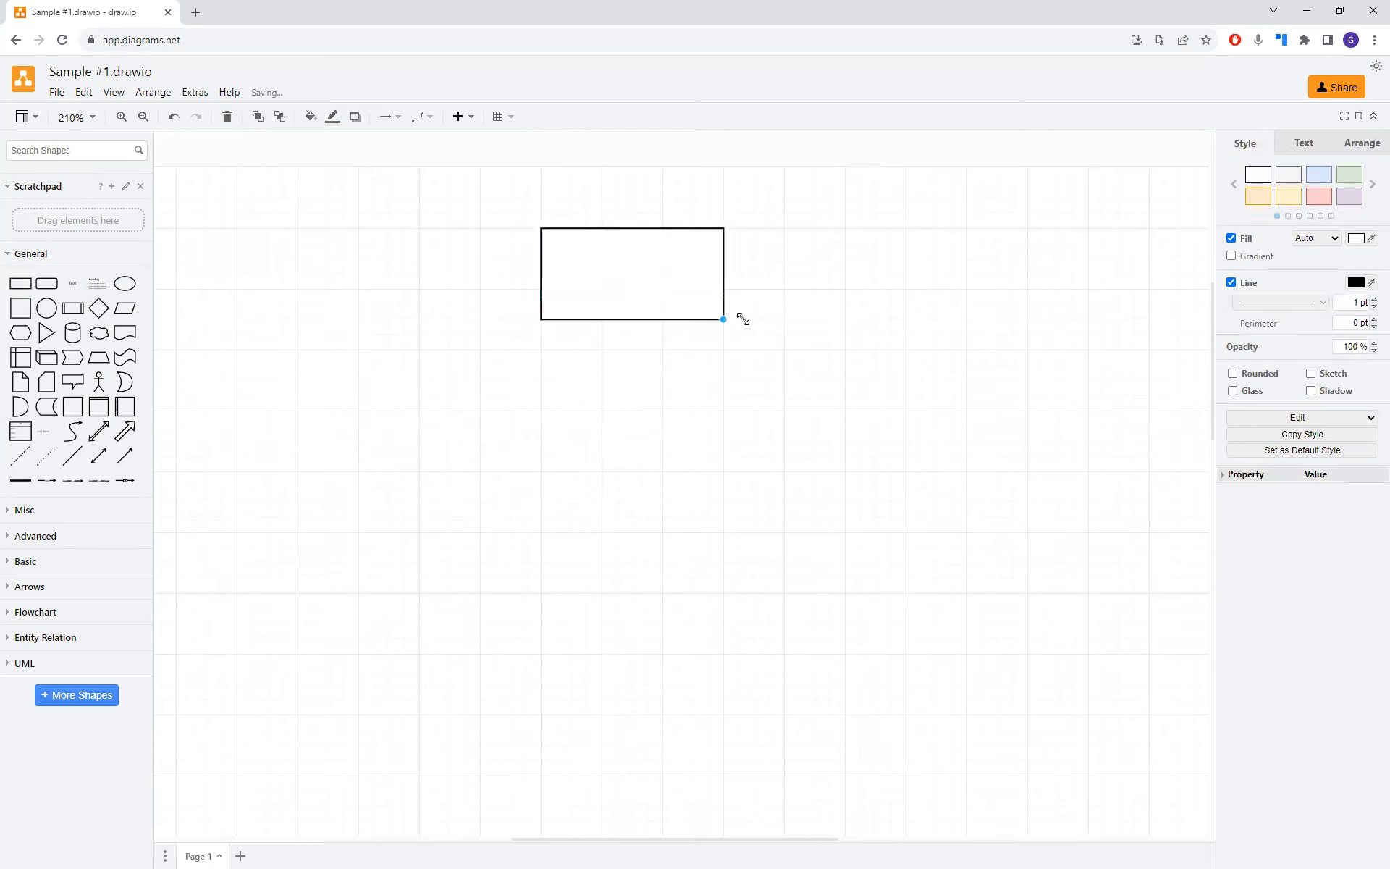
{"action": "left_click_drag", "start_coordinate": [722, 318], "coordinate": [783, 320]}
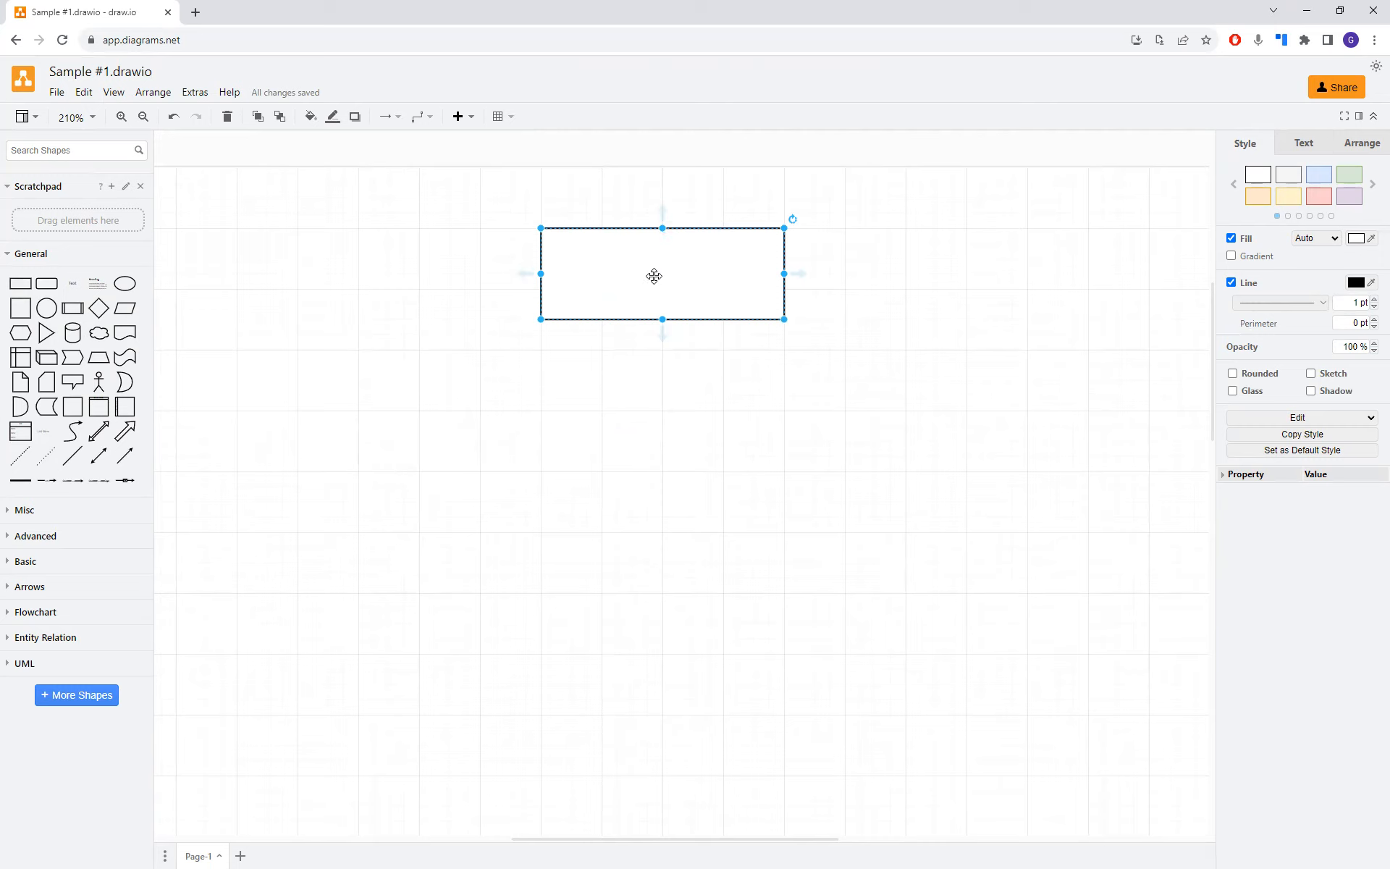
{"action": "double_click", "coordinate": [655, 275]}
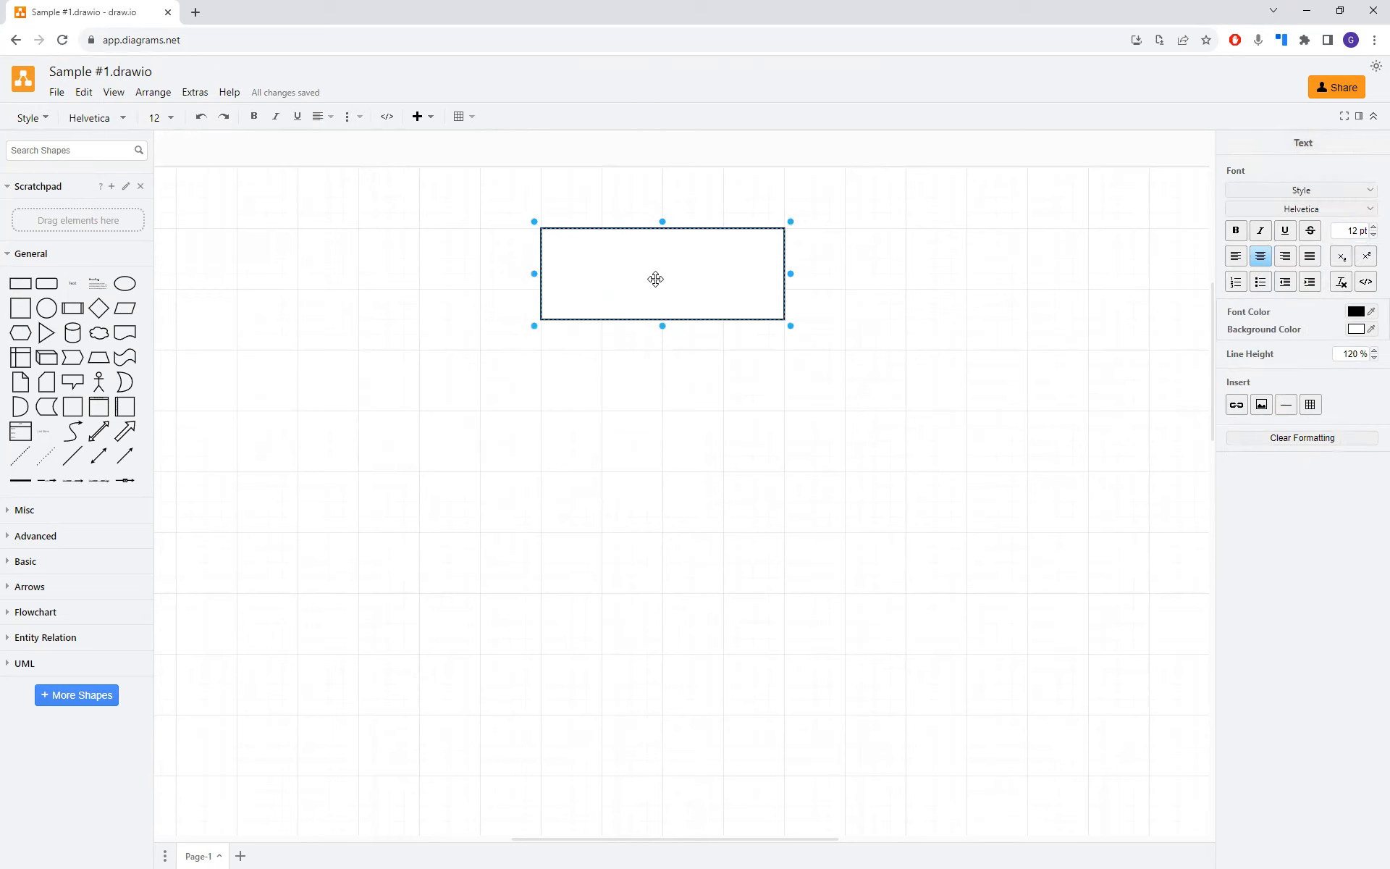
{"action": "type", "text": "min"}
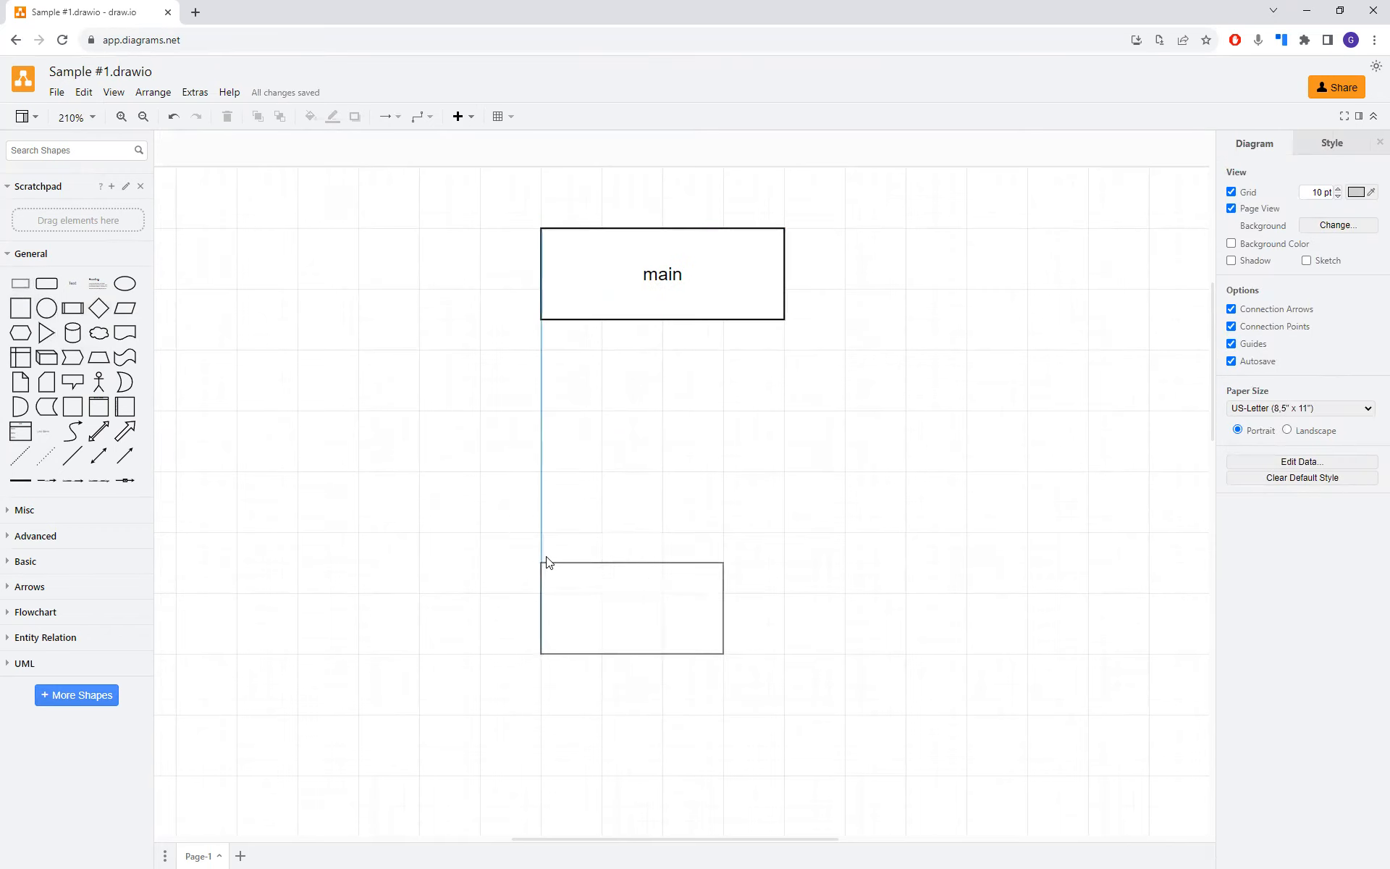
- Add a second widened rectangle below main labelled int FunctionA(double x)
{"action": "left_click", "coordinate": [632, 609]}
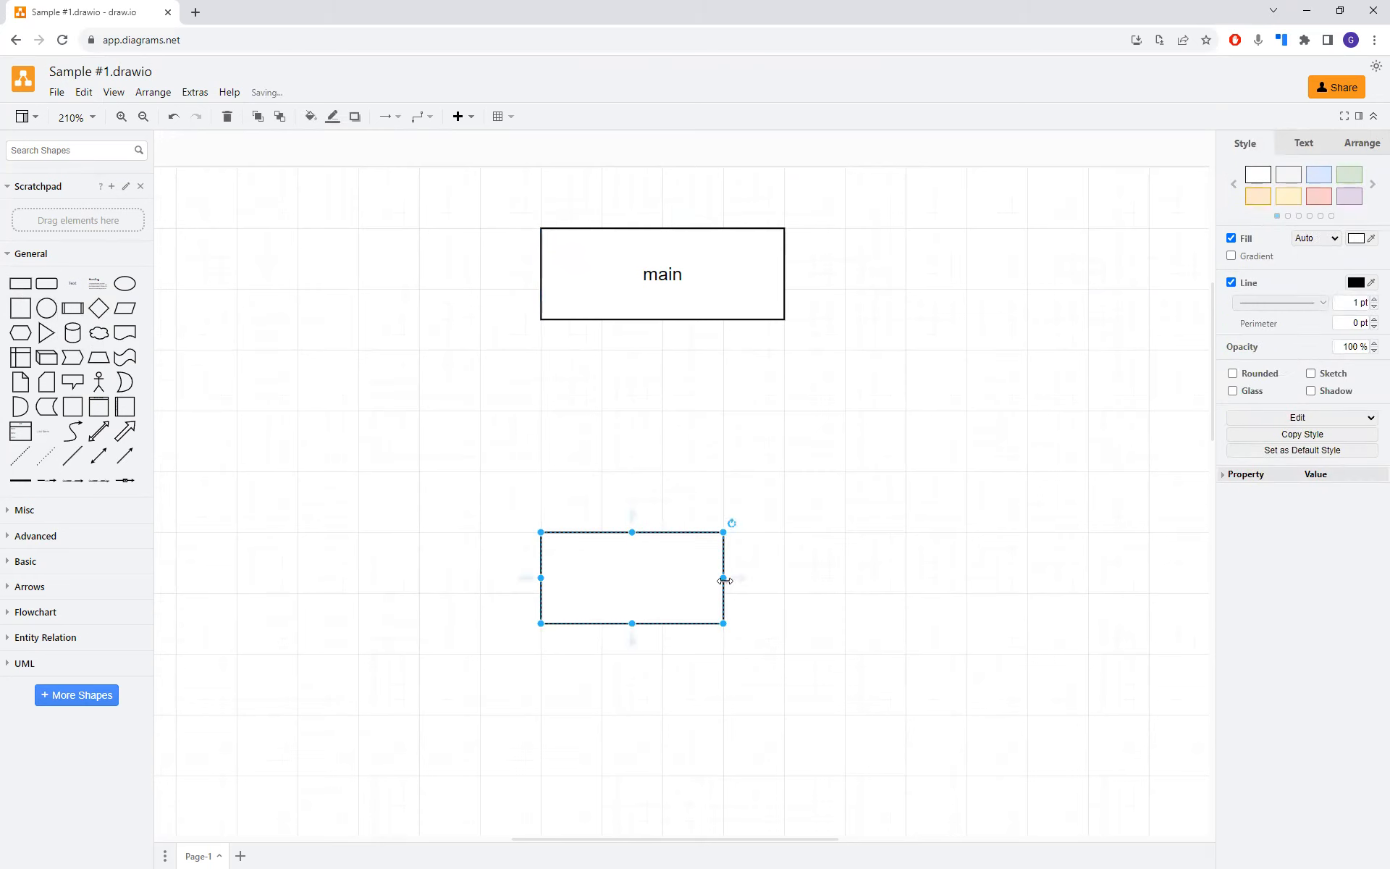
{"action": "left_click_drag", "start_coordinate": [724, 579], "coordinate": [784, 578]}
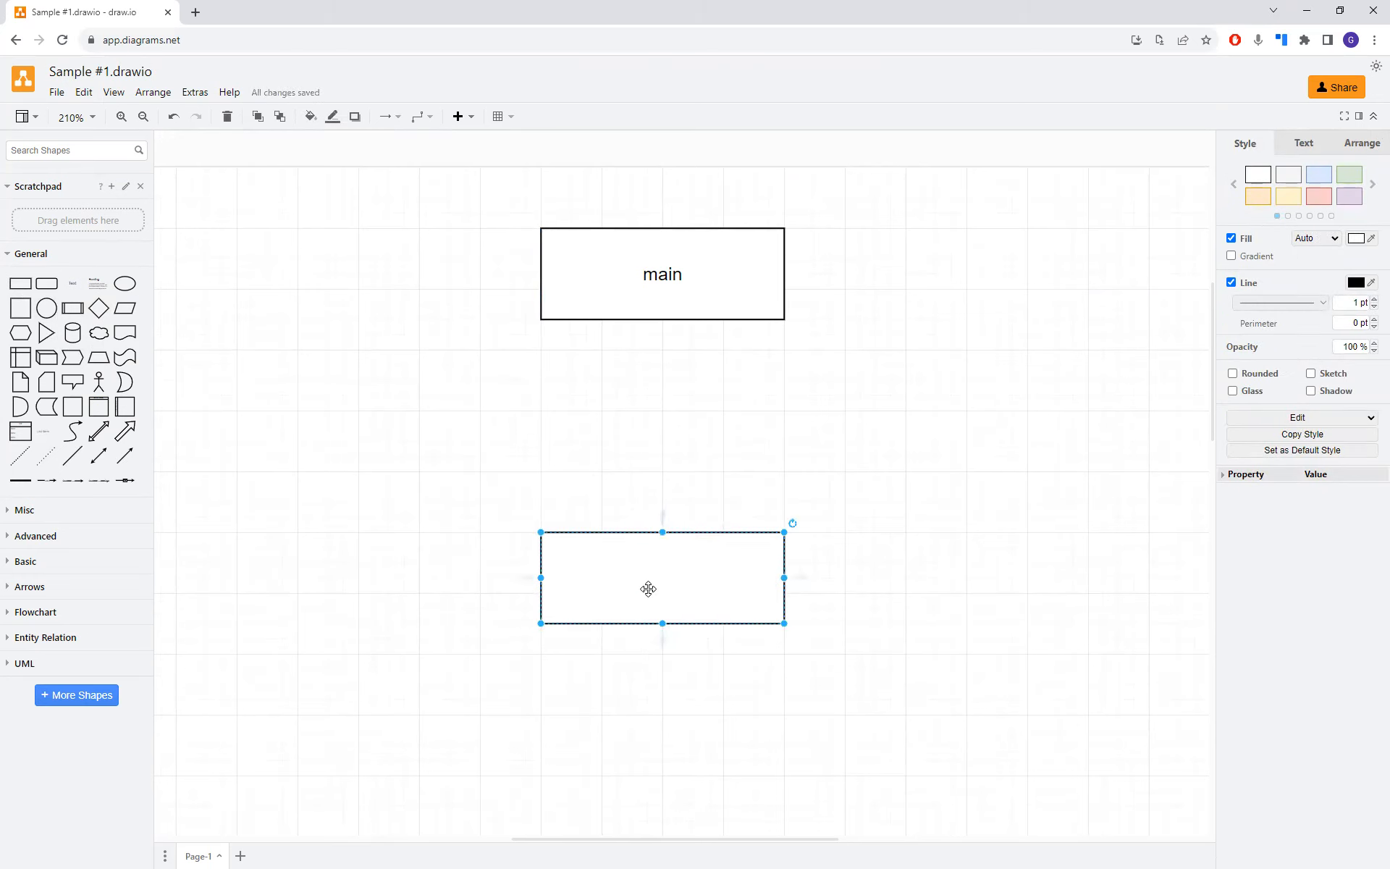
{"action": "type", "text": "int"}
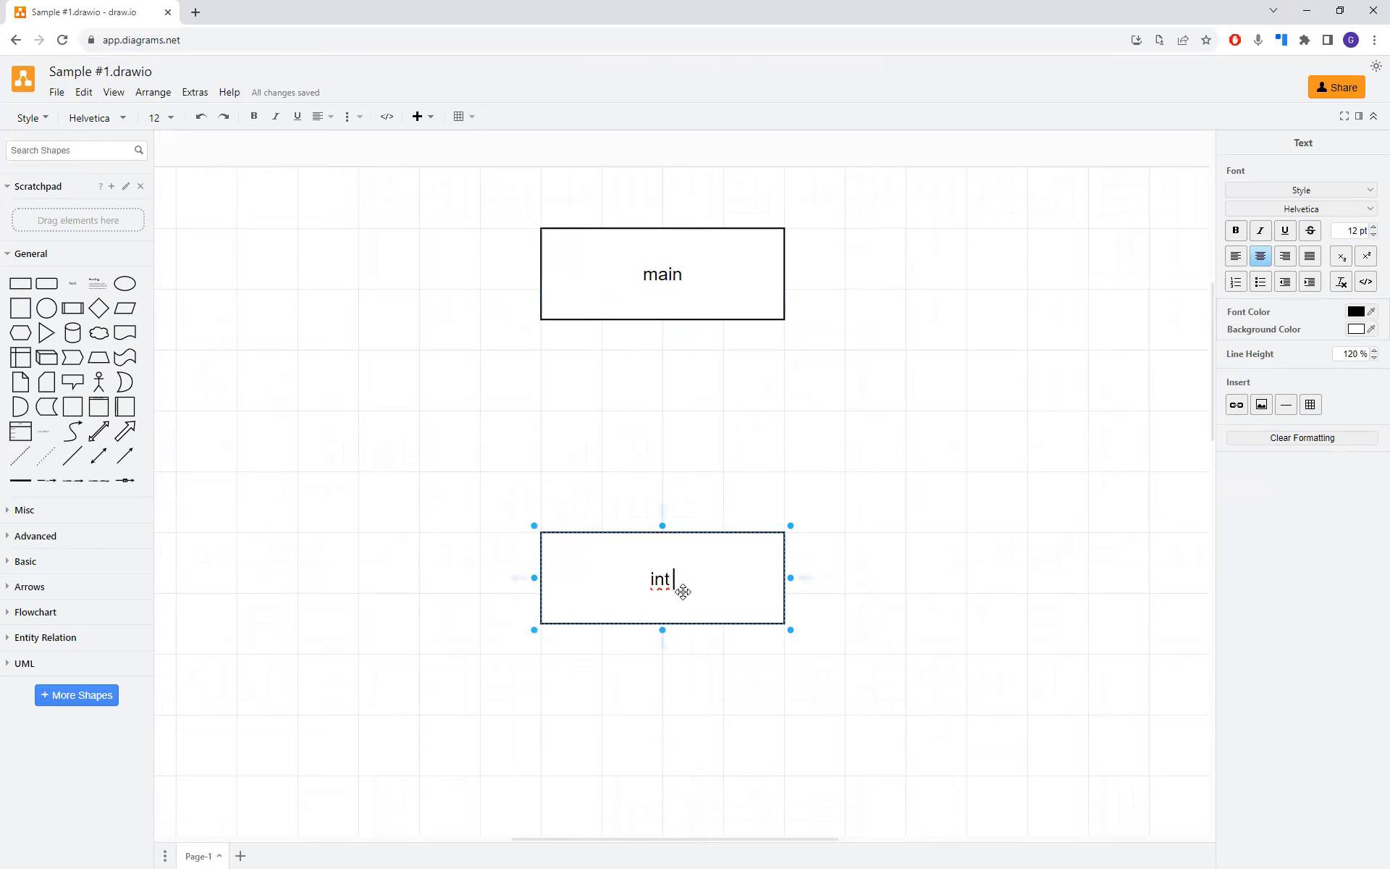
{"action": "type", "text": "Fun"}
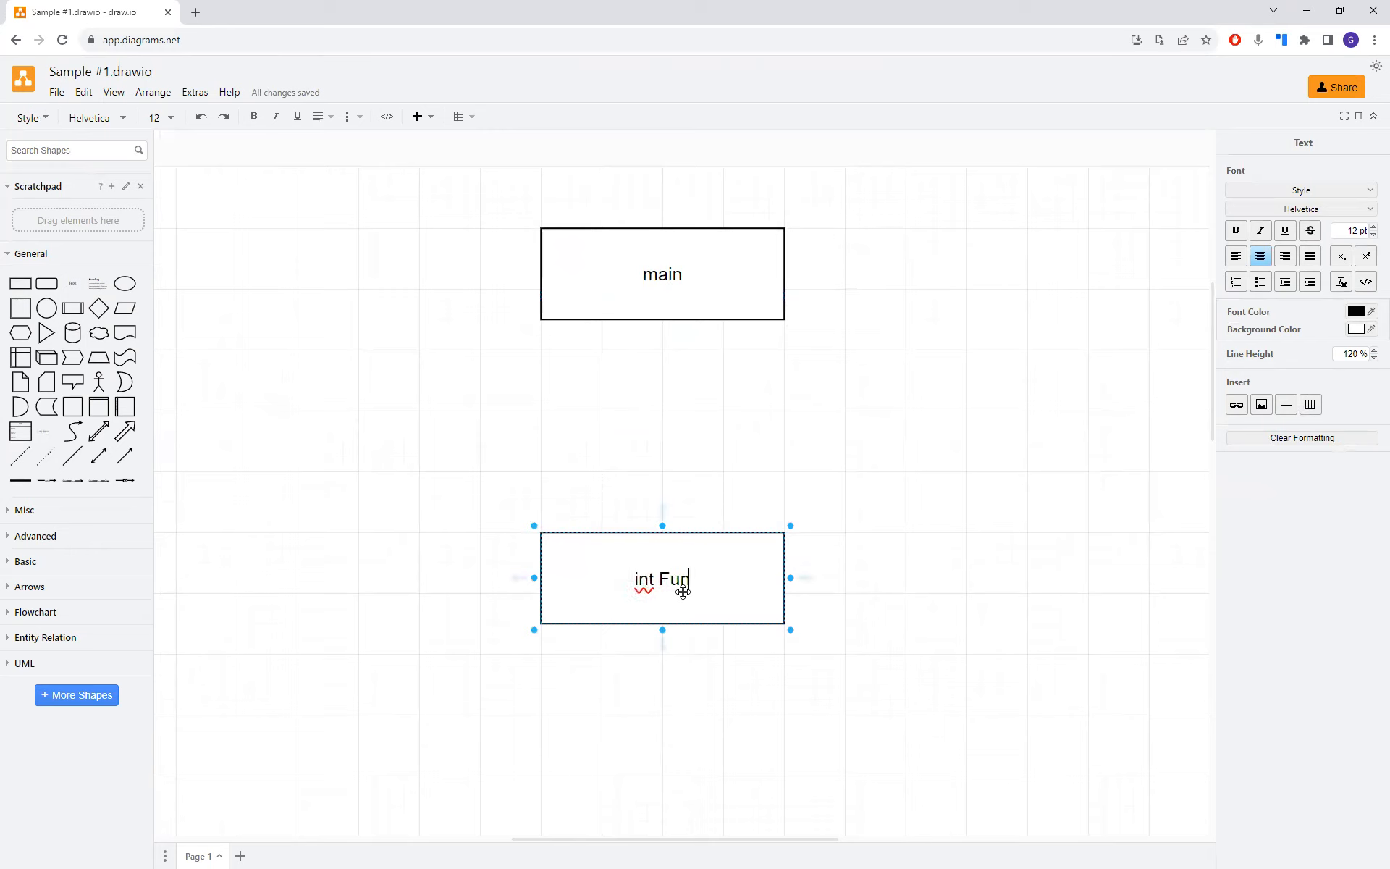
{"action": "type", "text": "nctionA"}
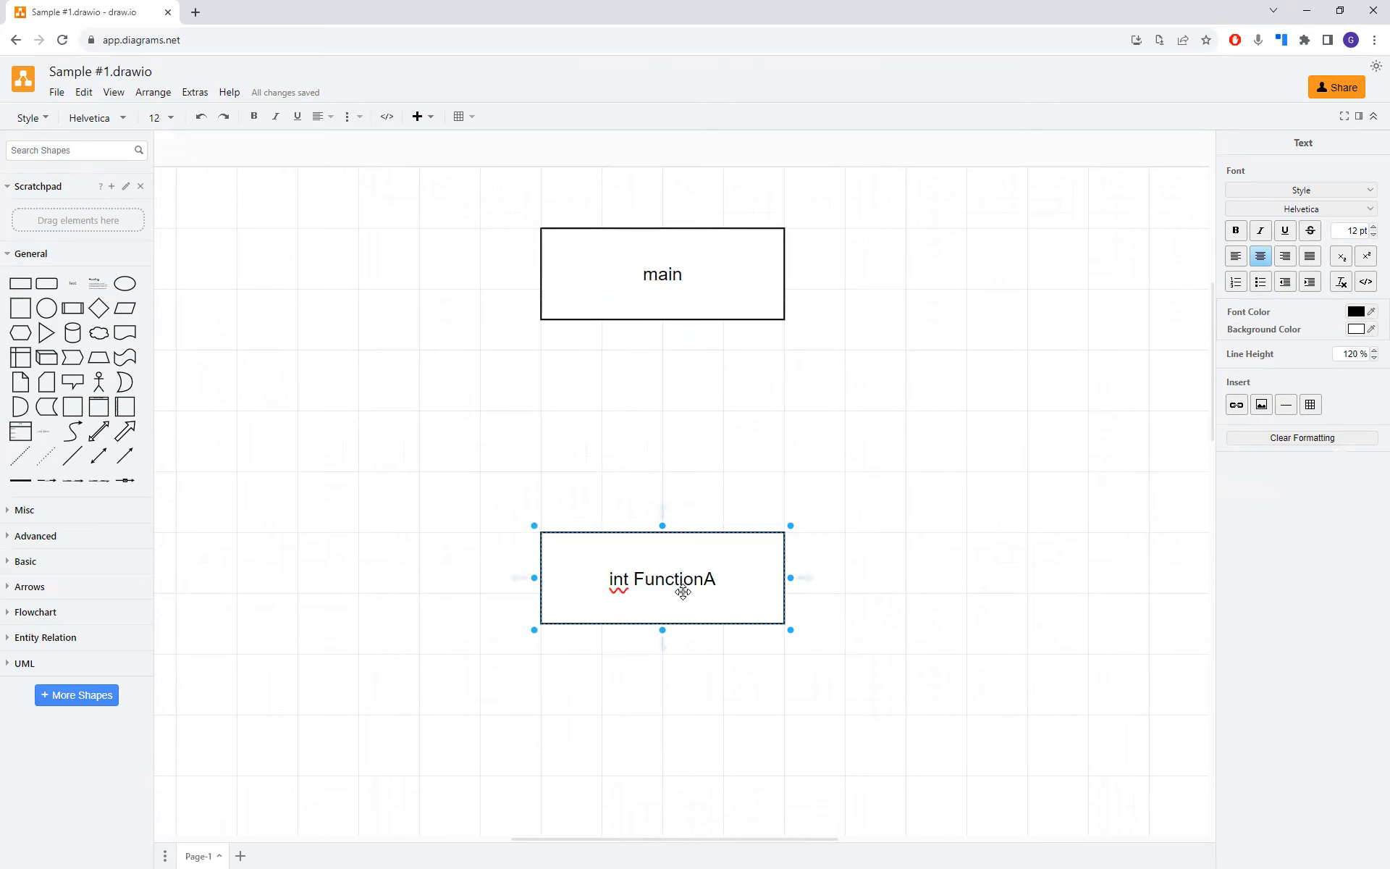
{"action": "type", "text": "(dou"}
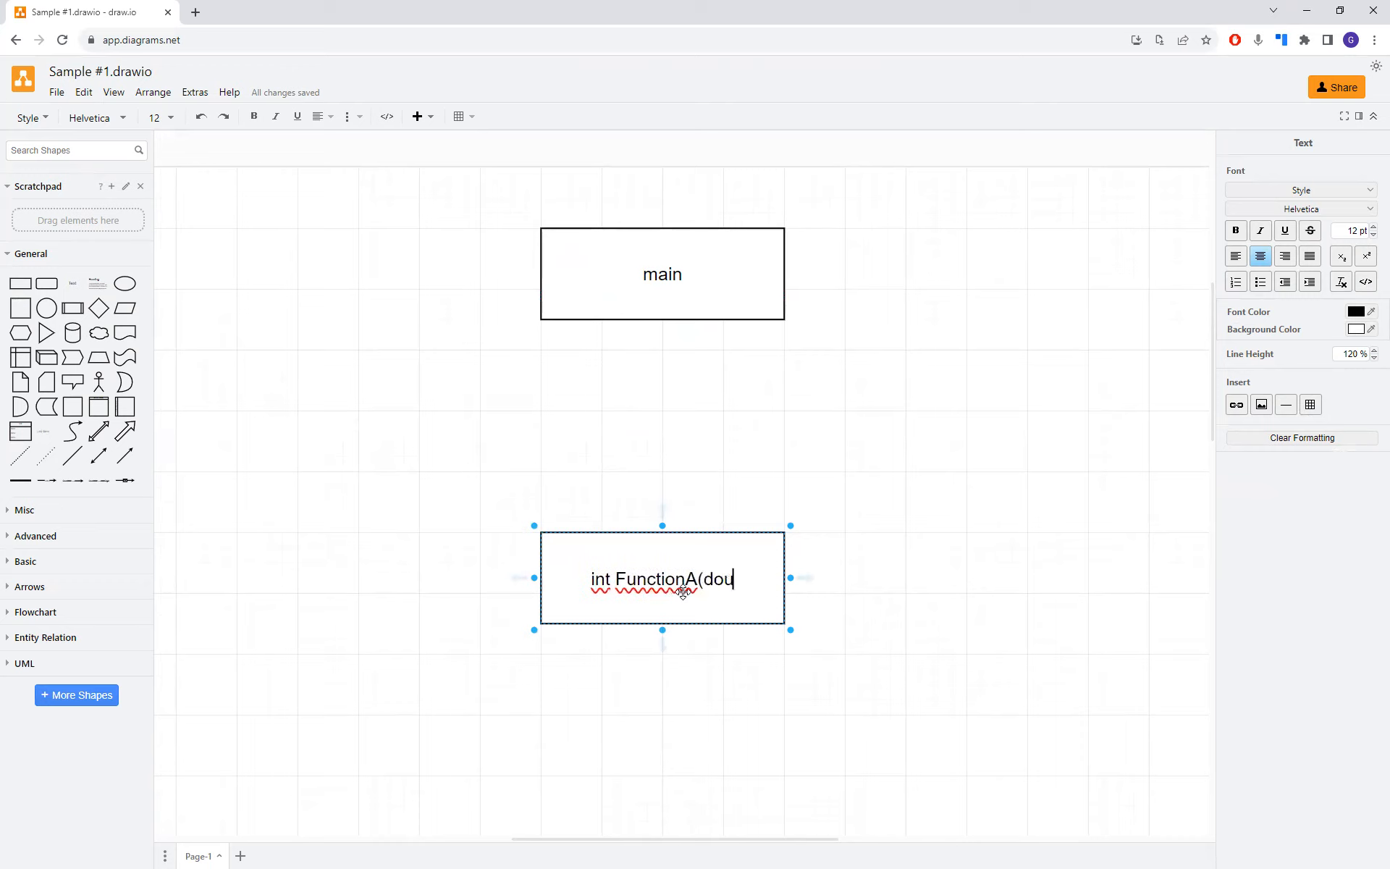
{"action": "type", "text": "ble x"}
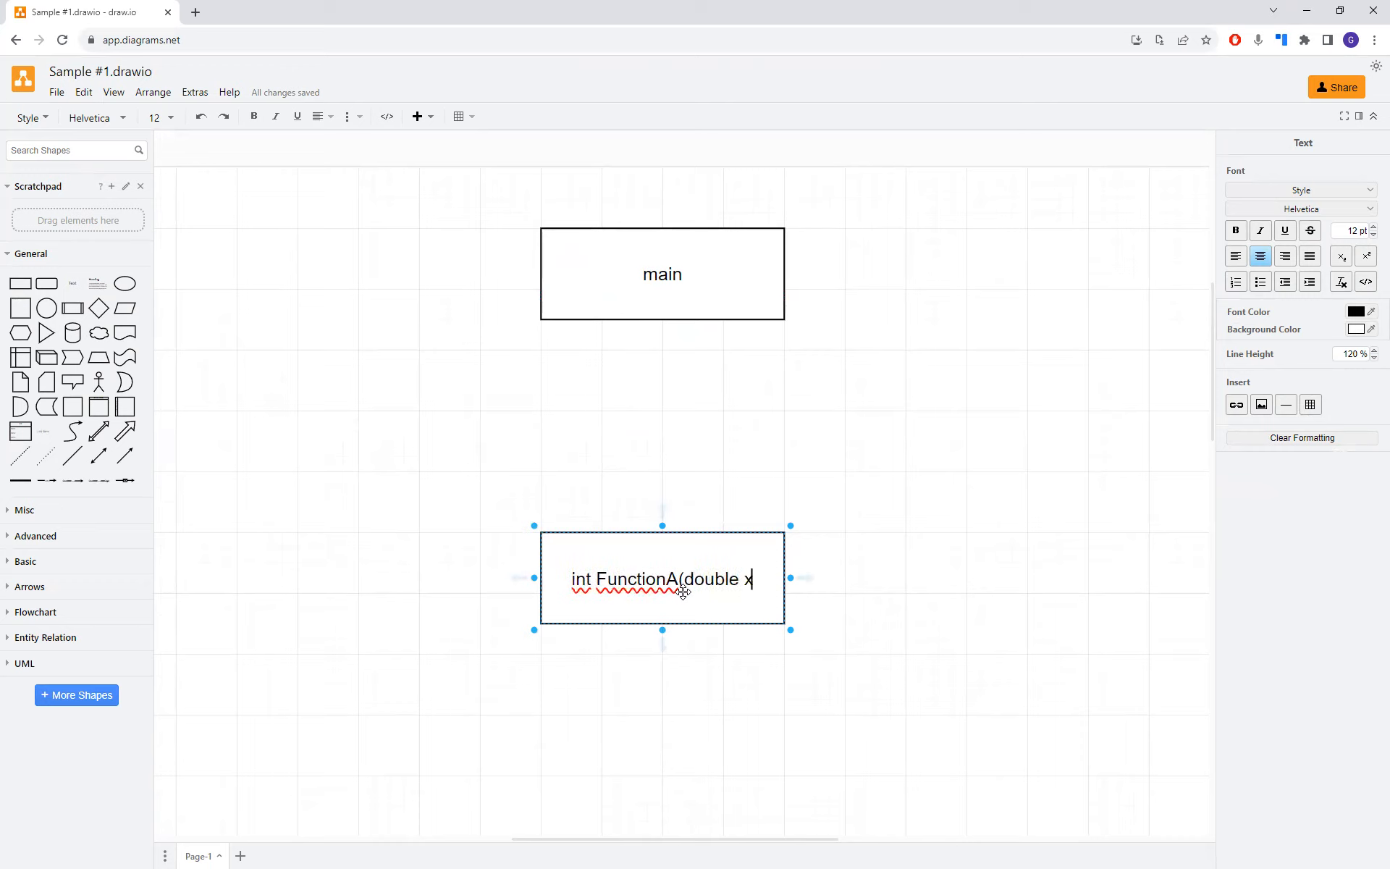
{"action": "type", "text": "x)"}
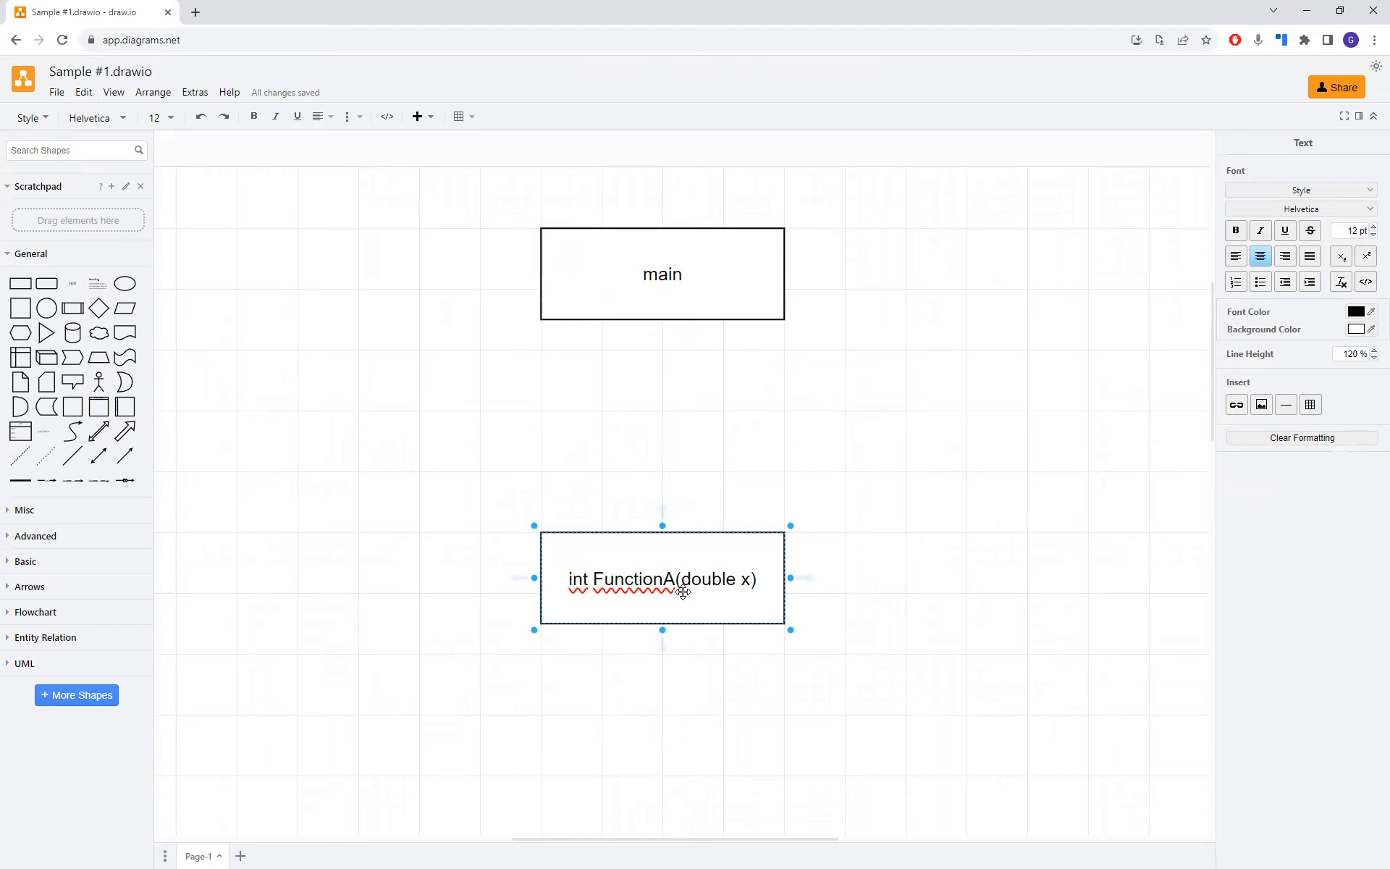
{"action": "left_click", "coordinate": [730, 762]}
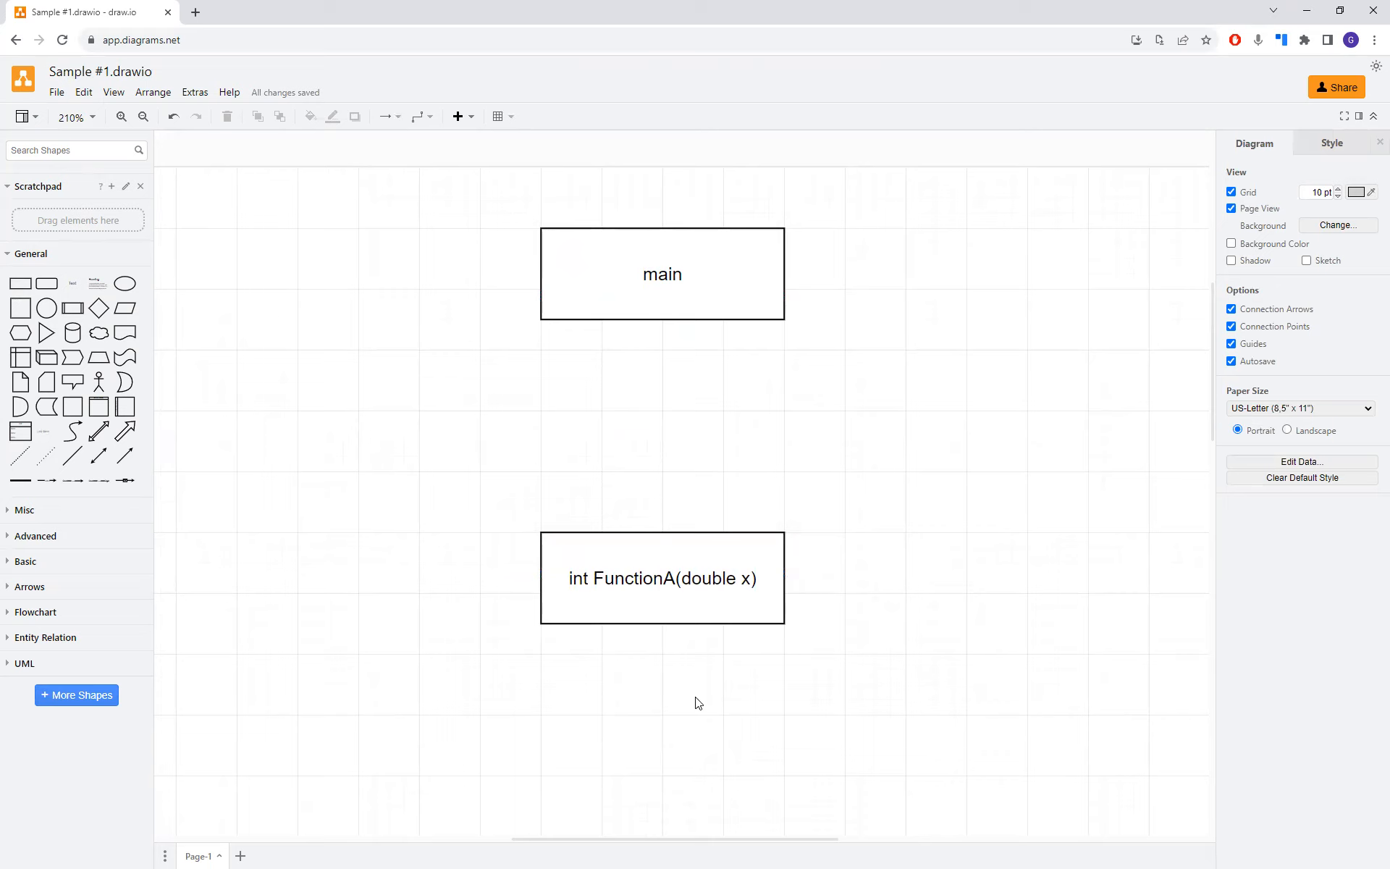
{"action": "mouse_move", "coordinate": [669, 504]}
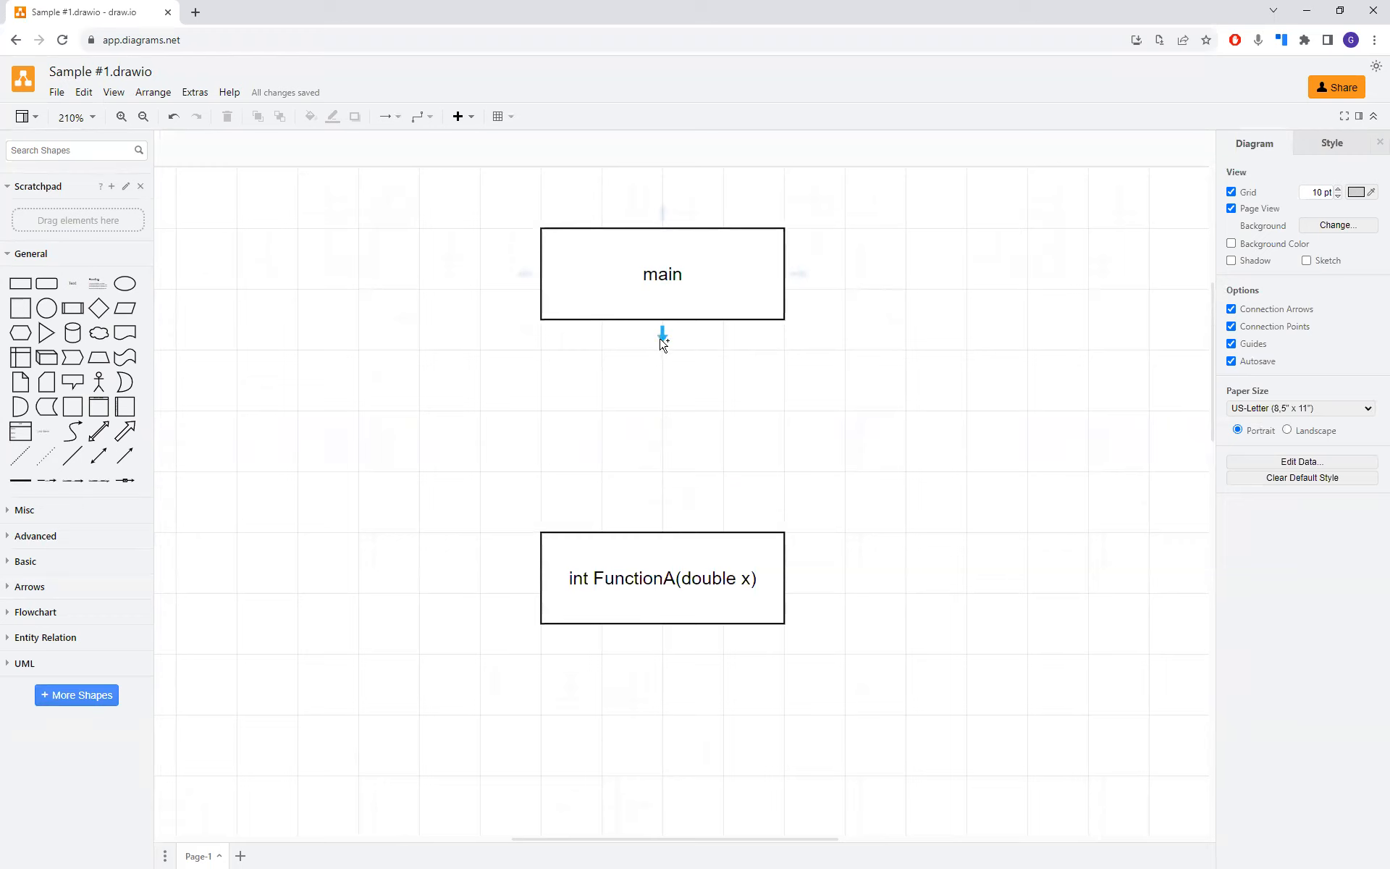
{"action": "mouse_move", "coordinate": [663, 335]}
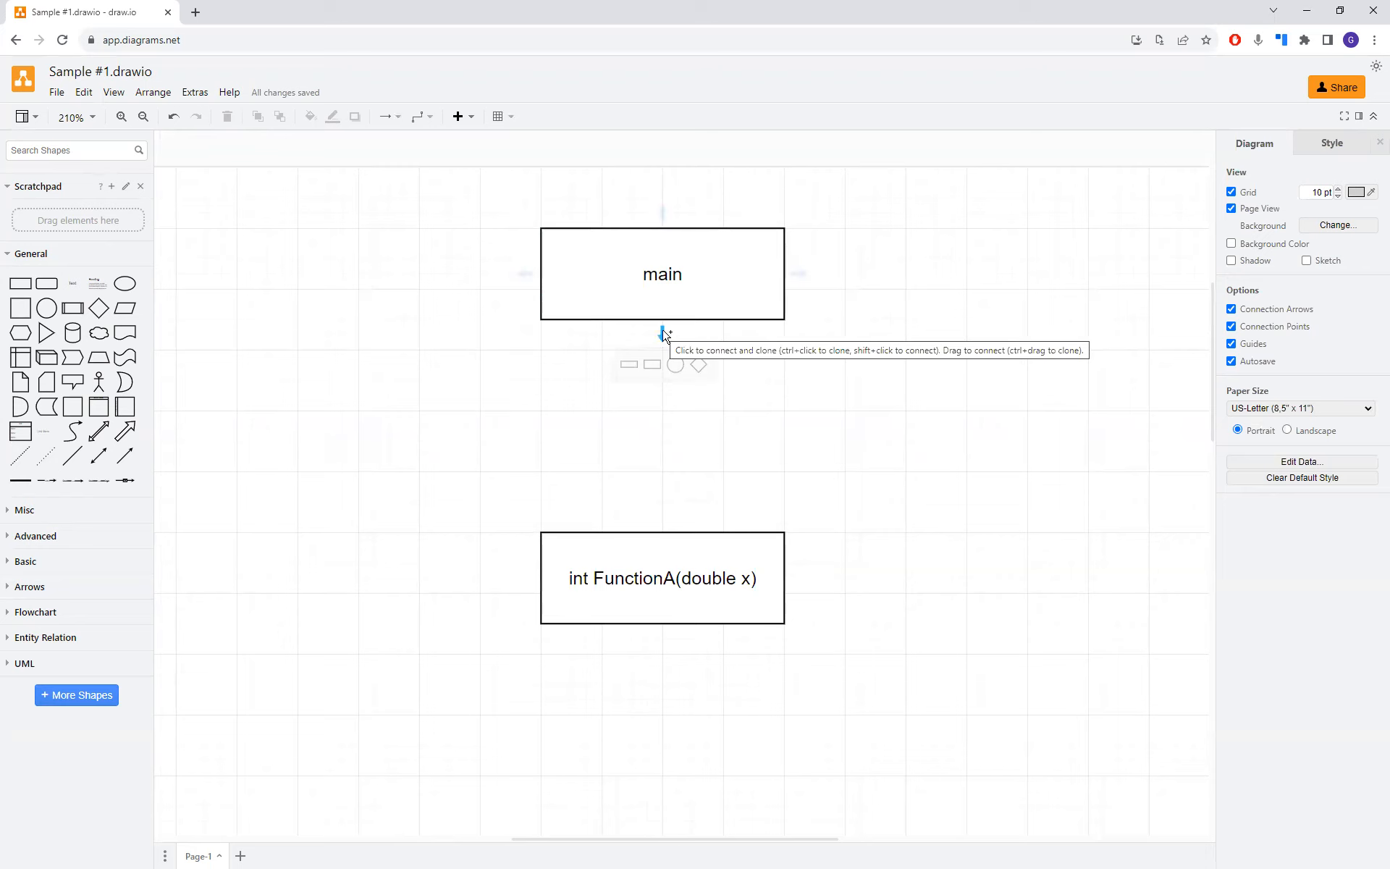
- Draw a left-shifted arrow from main down to FunctionA and a second arrow back up to main
{"action": "left_click_drag", "start_coordinate": [662, 328], "coordinate": [661, 526]}
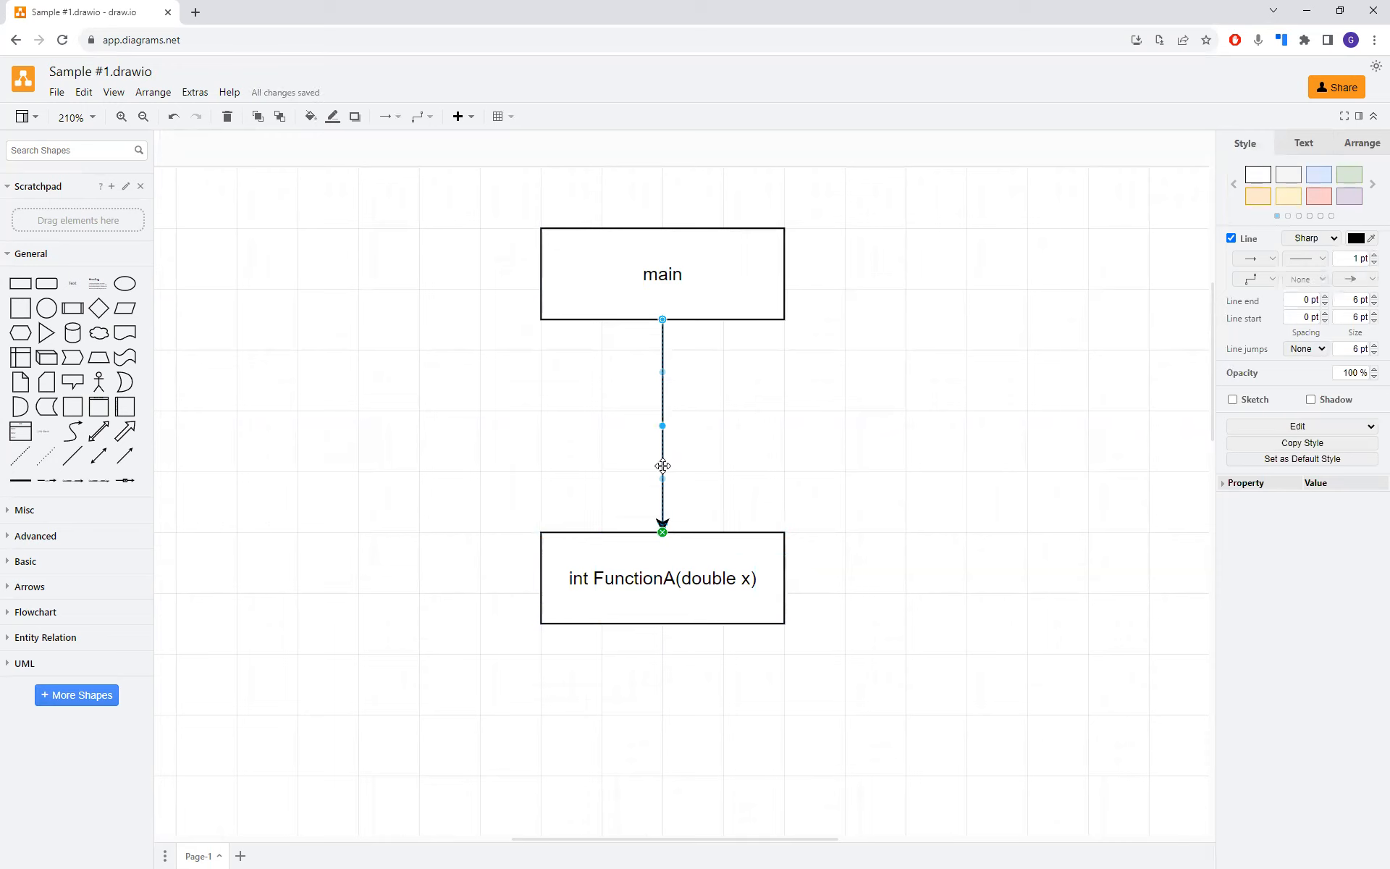
{"action": "mouse_move", "coordinate": [653, 479]}
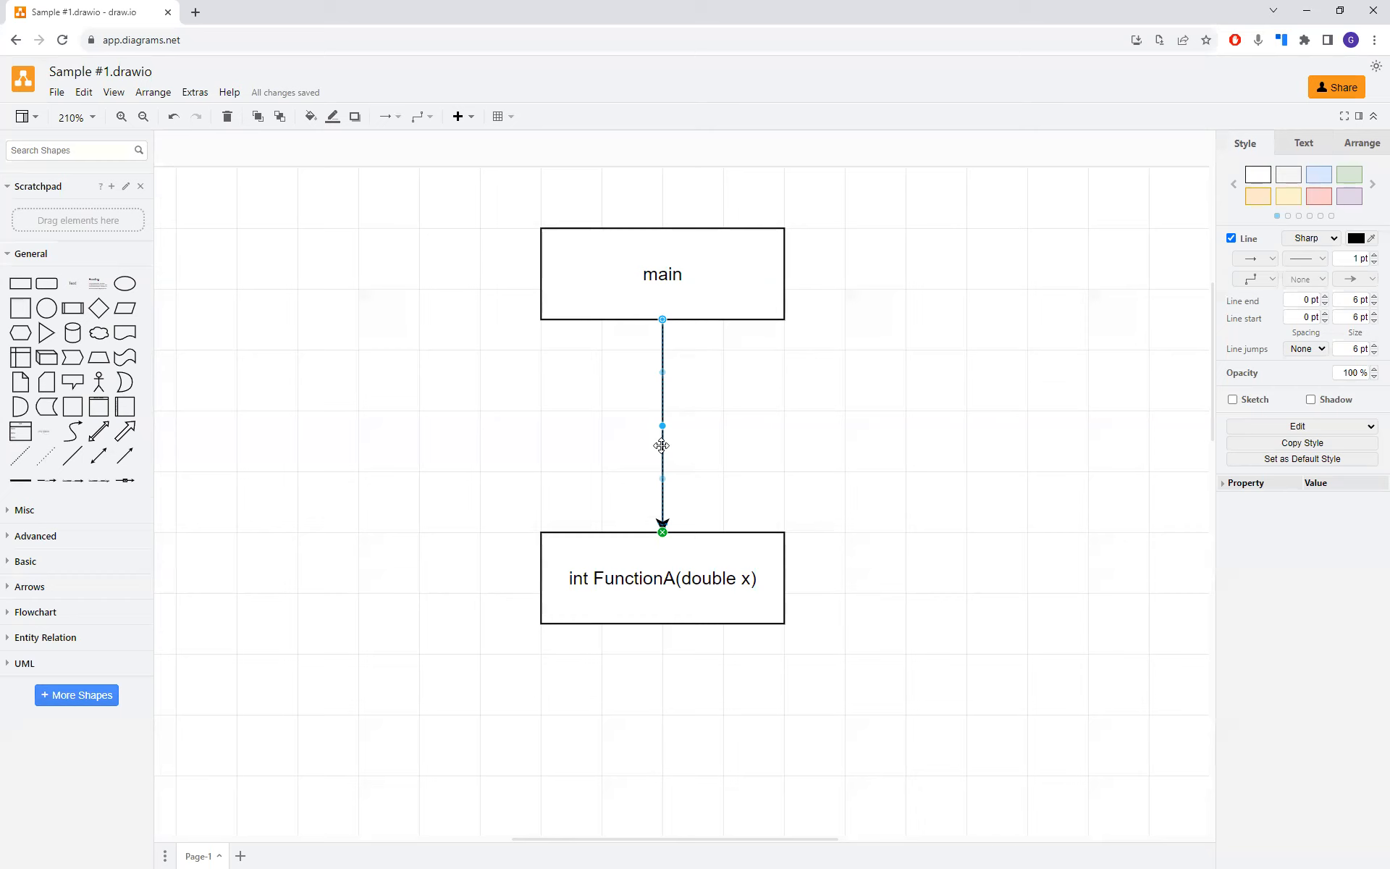
{"action": "left_click_drag", "start_coordinate": [661, 445], "coordinate": [646, 440]}
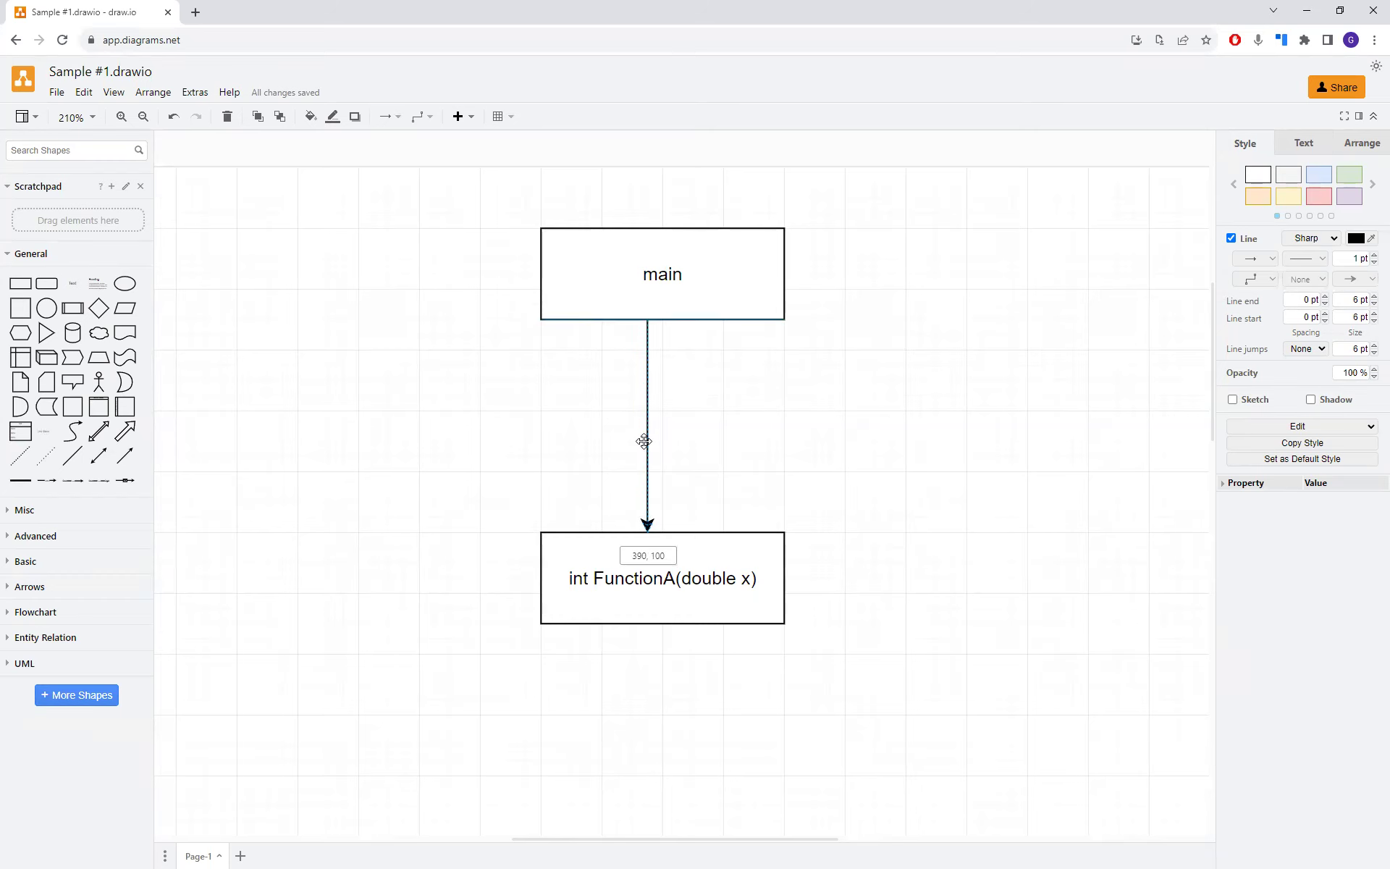
{"action": "left_click", "coordinate": [646, 442]}
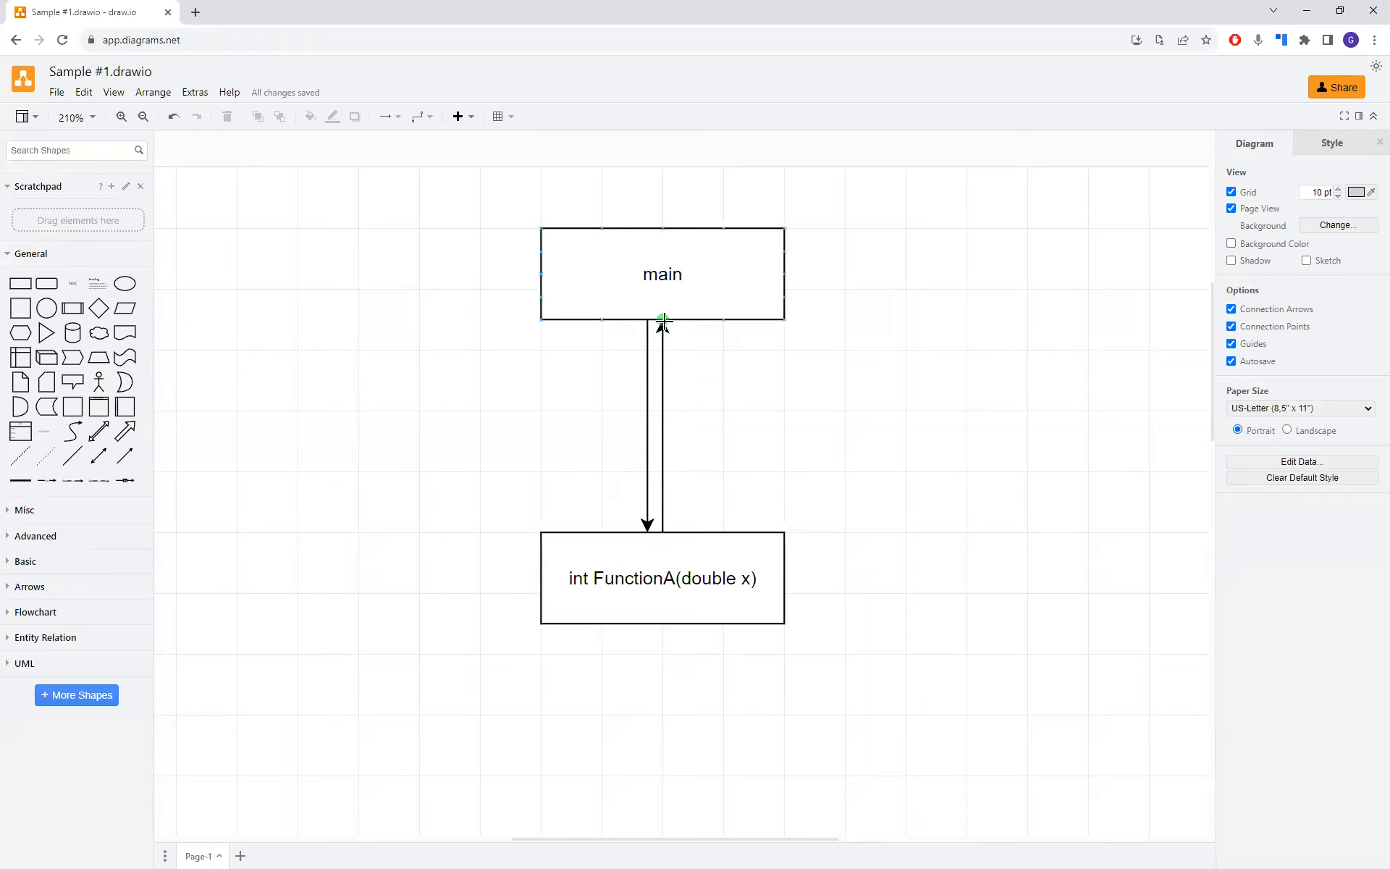
{"action": "left_click", "coordinate": [662, 425]}
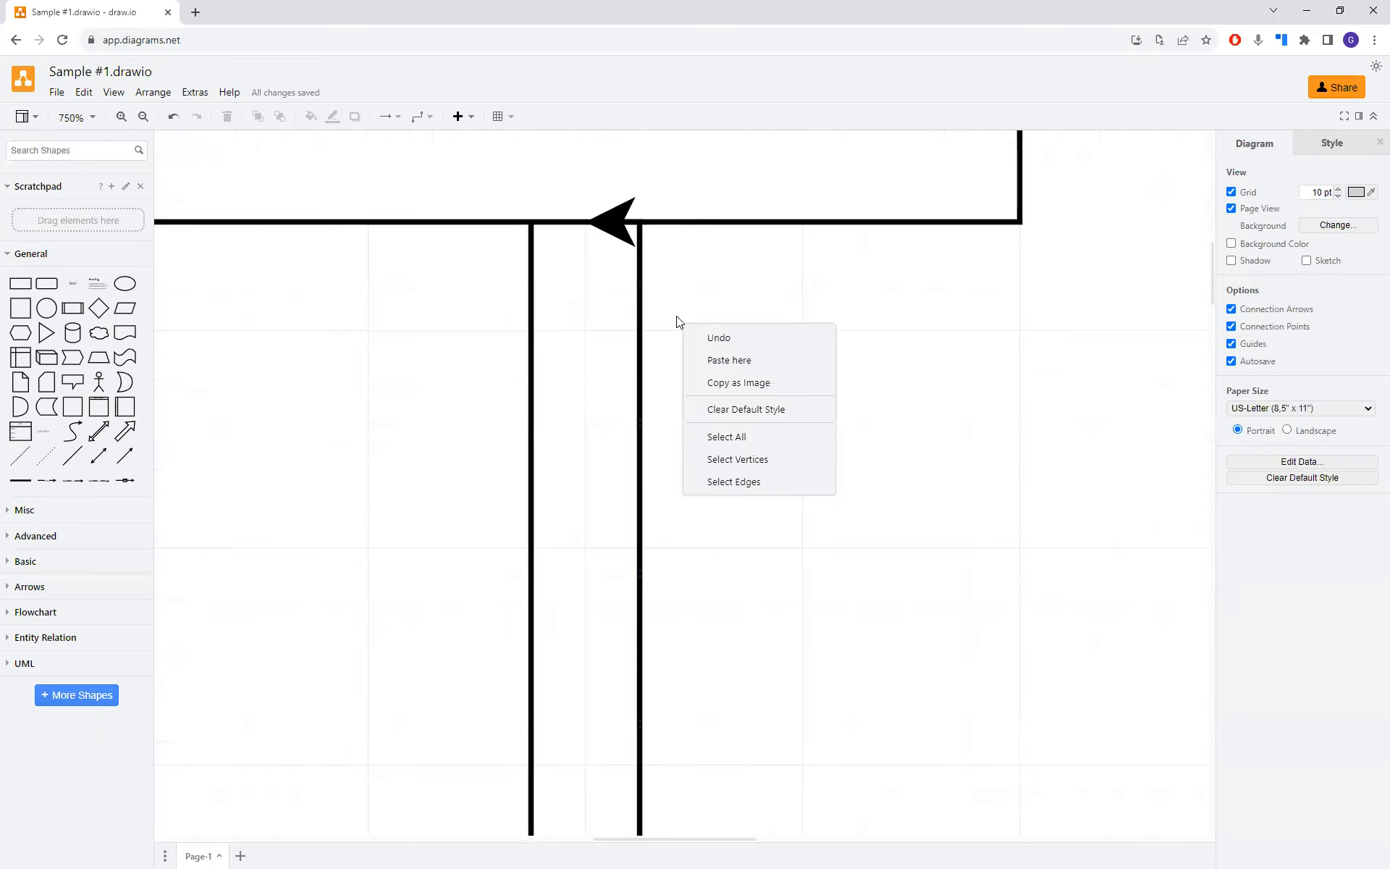
{"action": "left_click", "coordinate": [588, 223]}
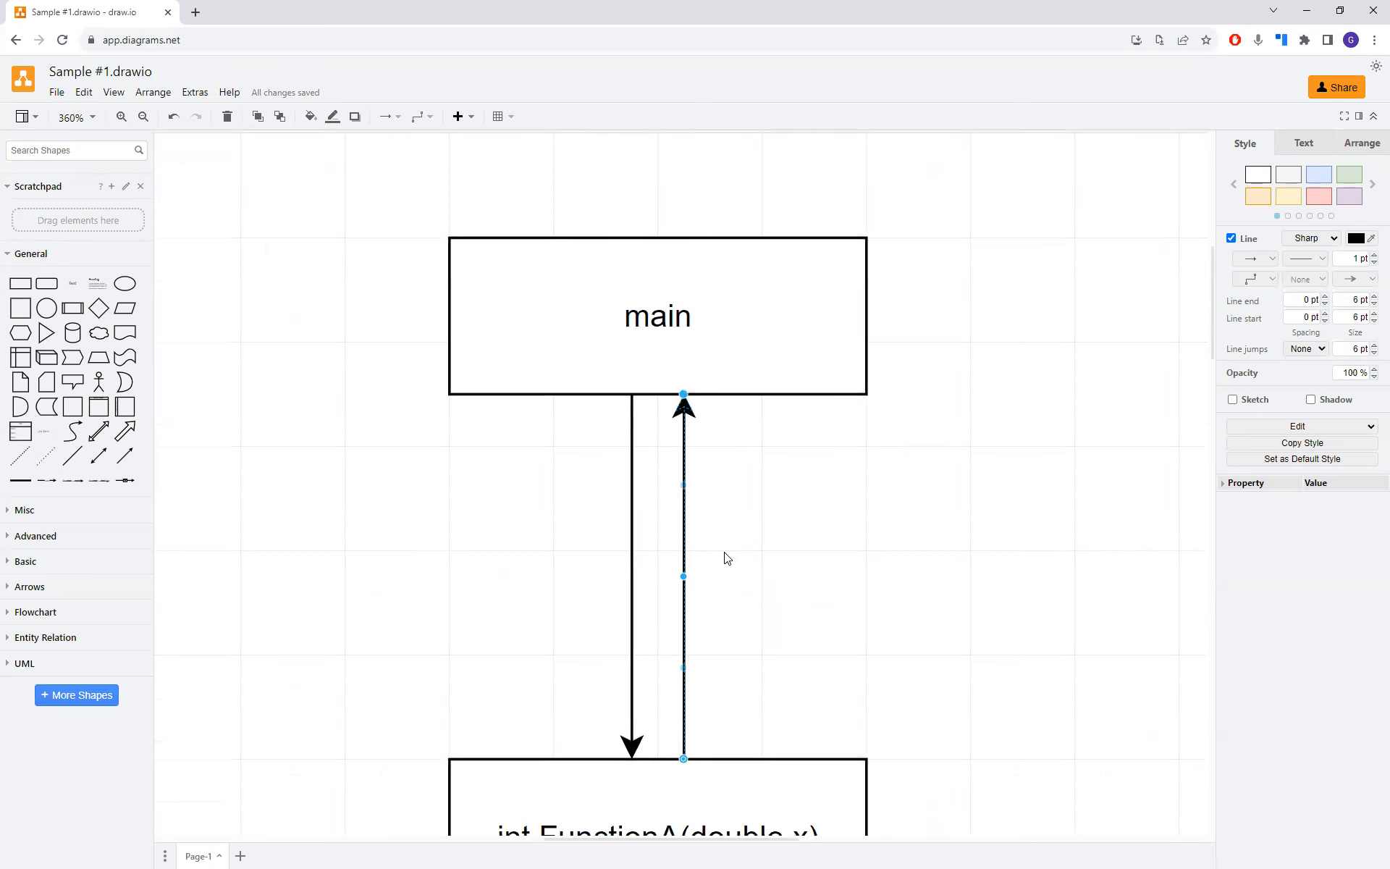
{"action": "mouse_move", "coordinate": [744, 666]}
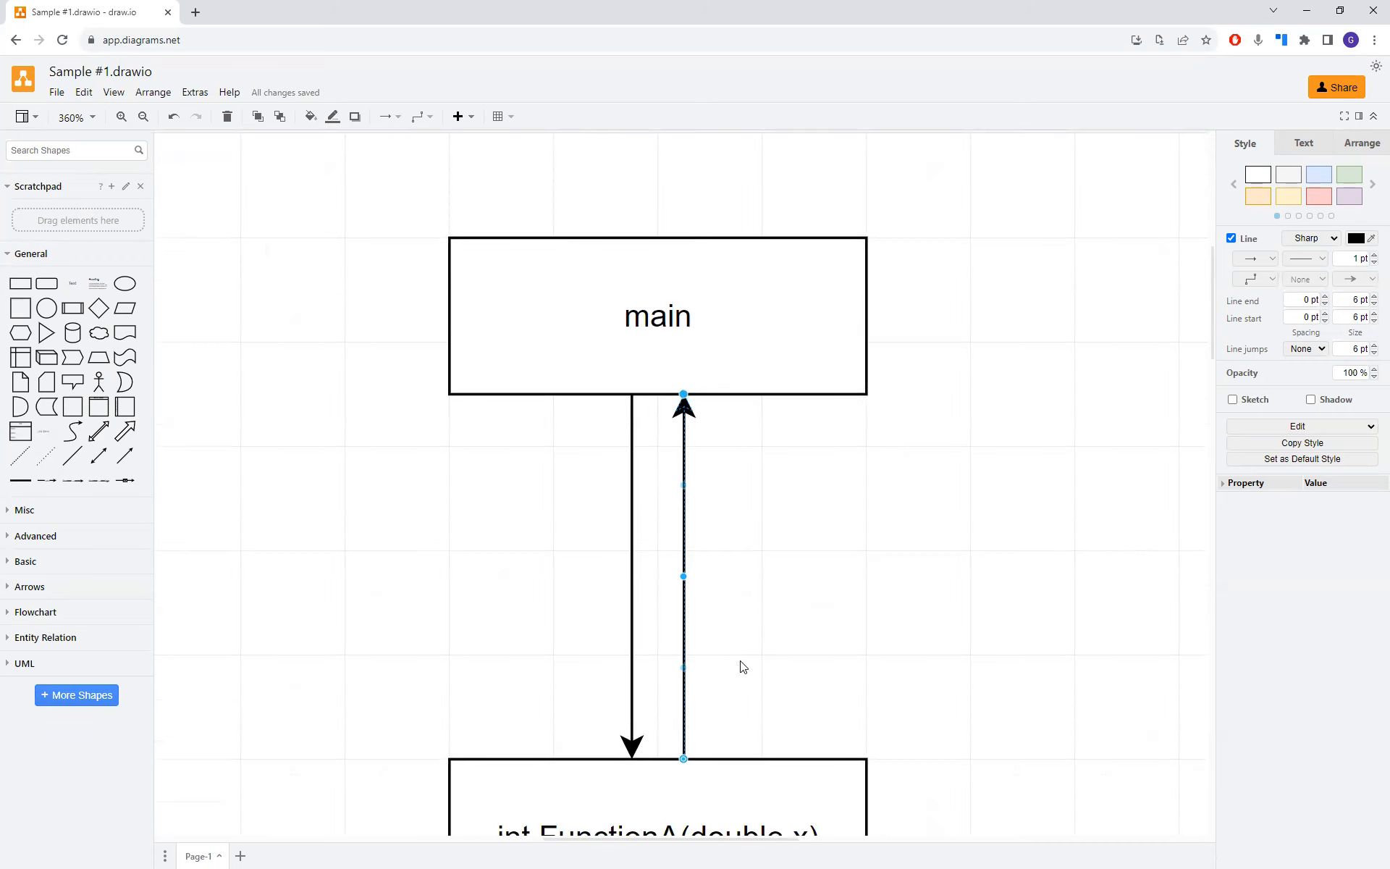
{"action": "mouse_move", "coordinate": [755, 675]}
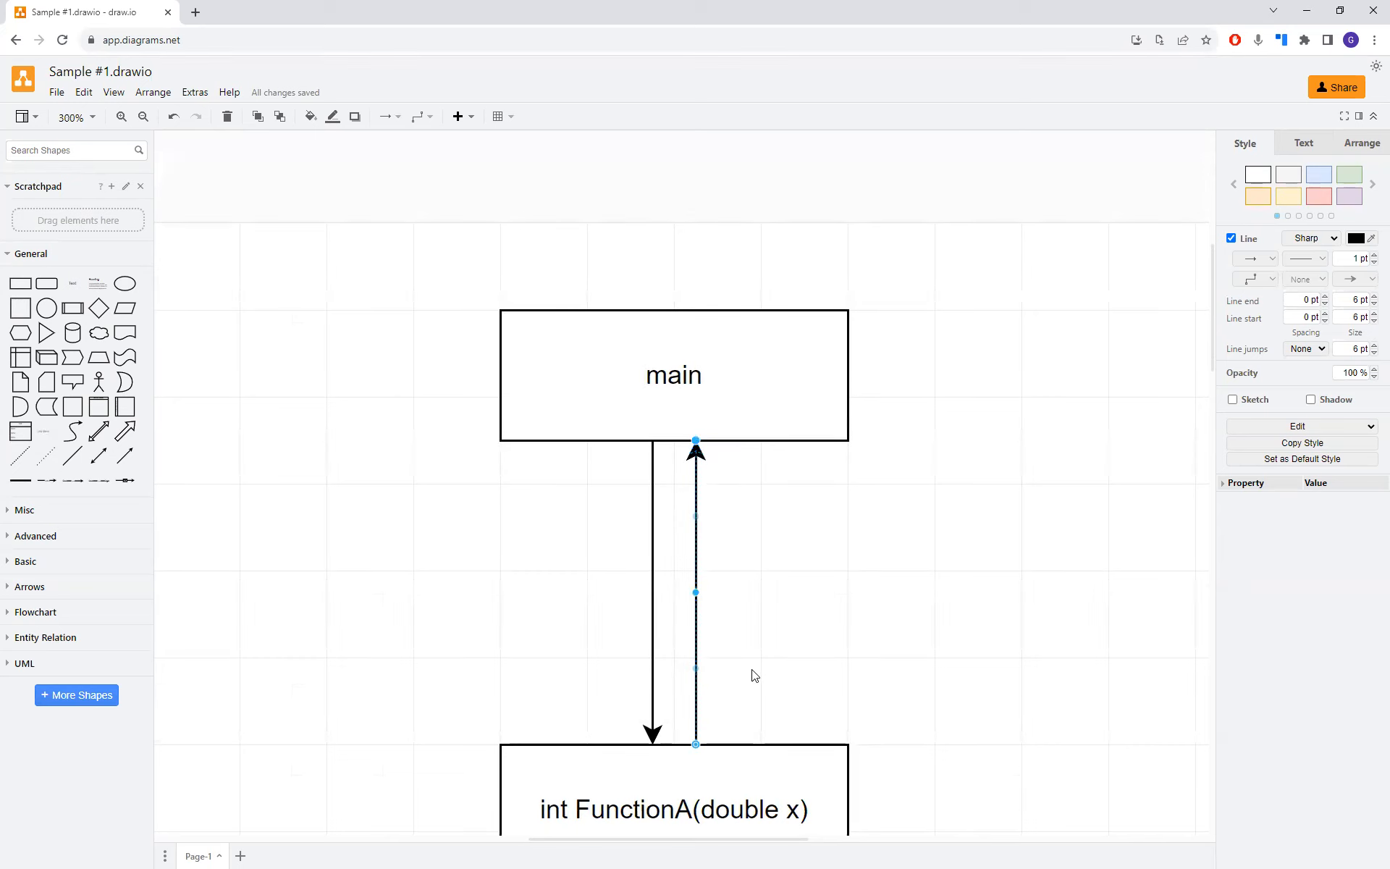
{"action": "scroll", "scroll_direction": "down", "scroll_amount": 3}
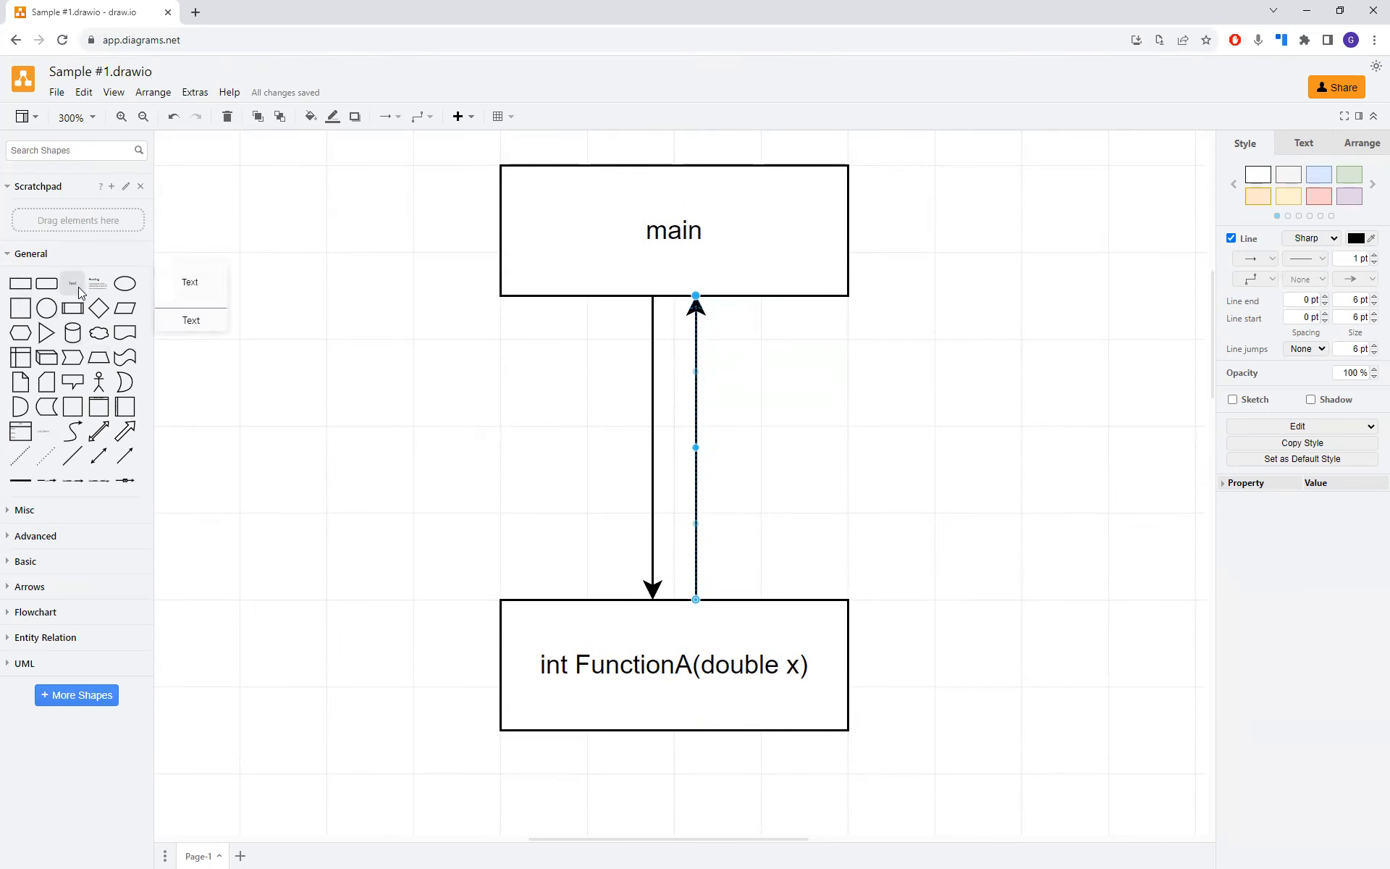
{"action": "mouse_move", "coordinate": [145, 281]}
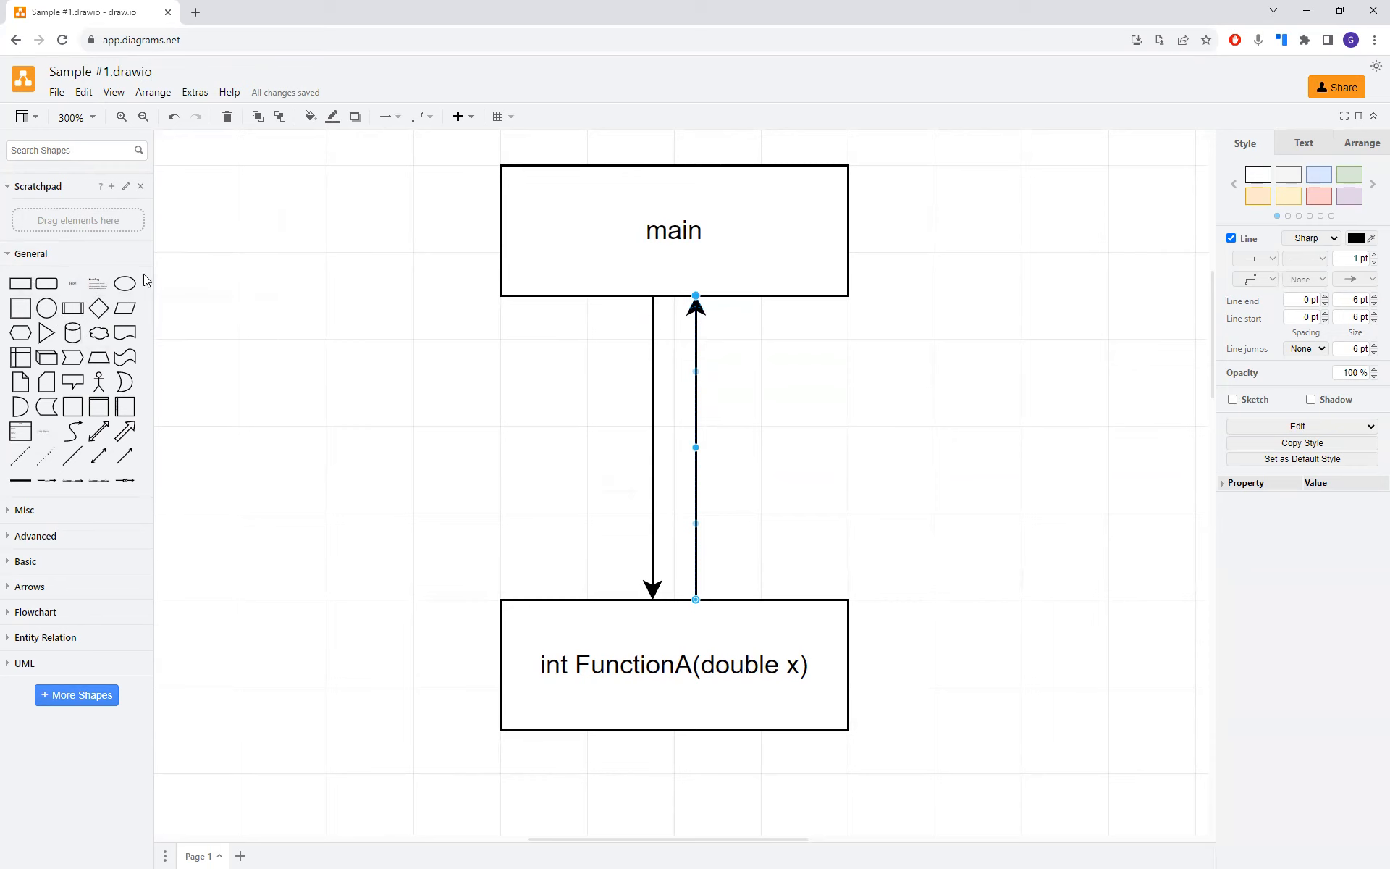
{"action": "mouse_move", "coordinate": [125, 309]}
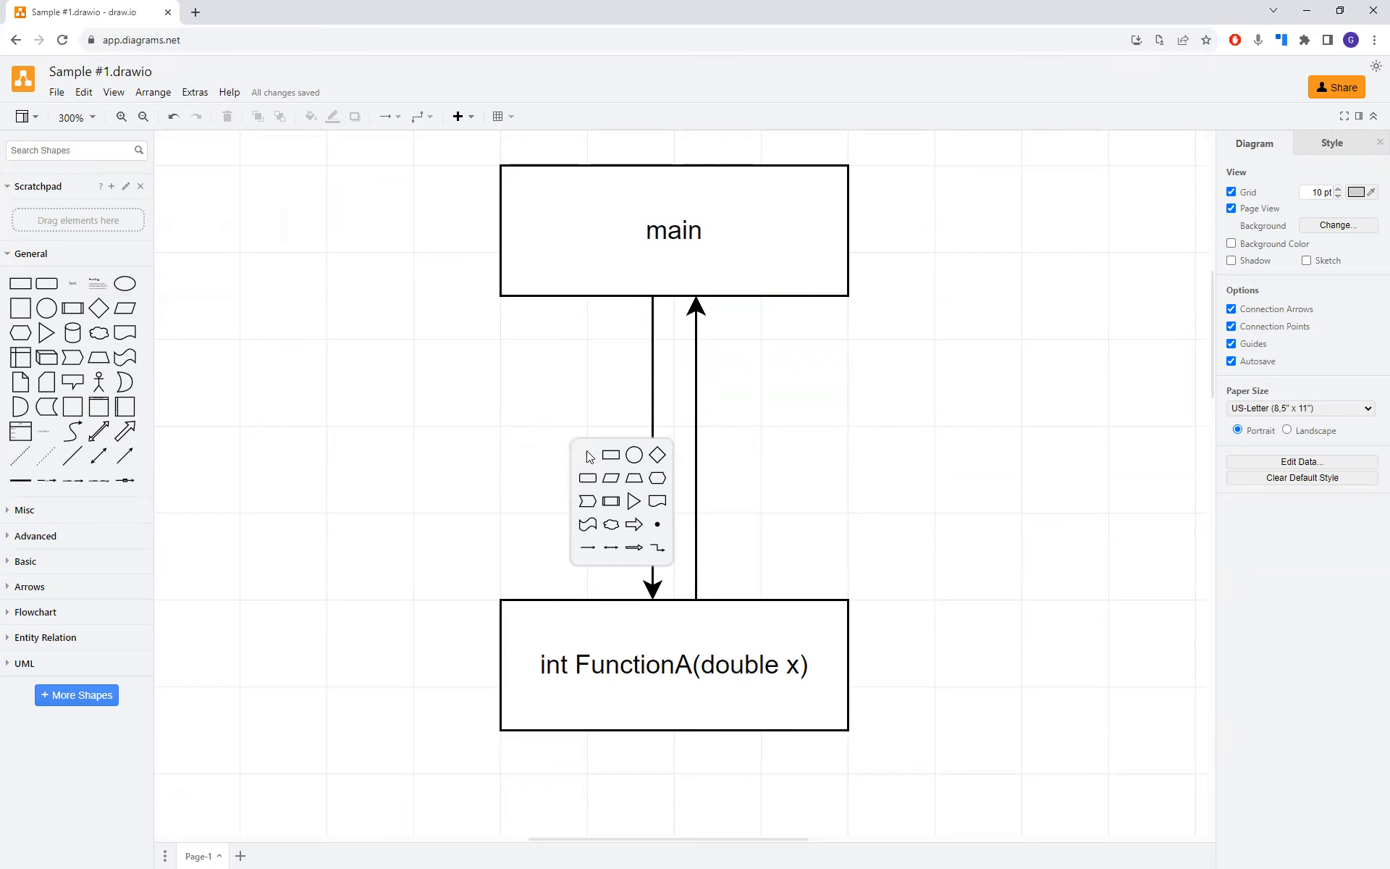
- Add free text labels: double beside the down arrow, int beside the up arrow
{"action": "left_click", "coordinate": [608, 455]}
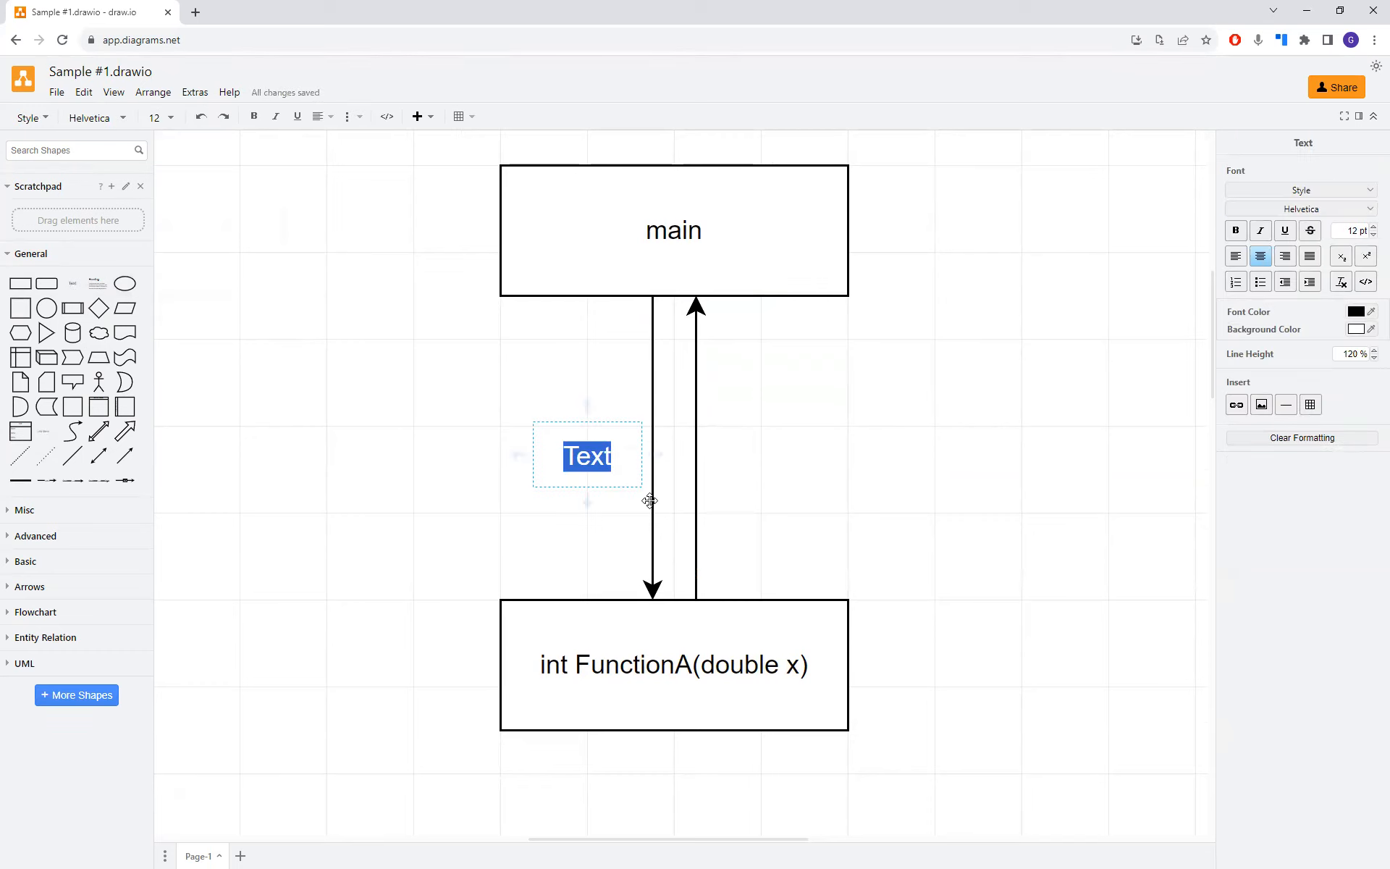
{"action": "type", "text": "doub"}
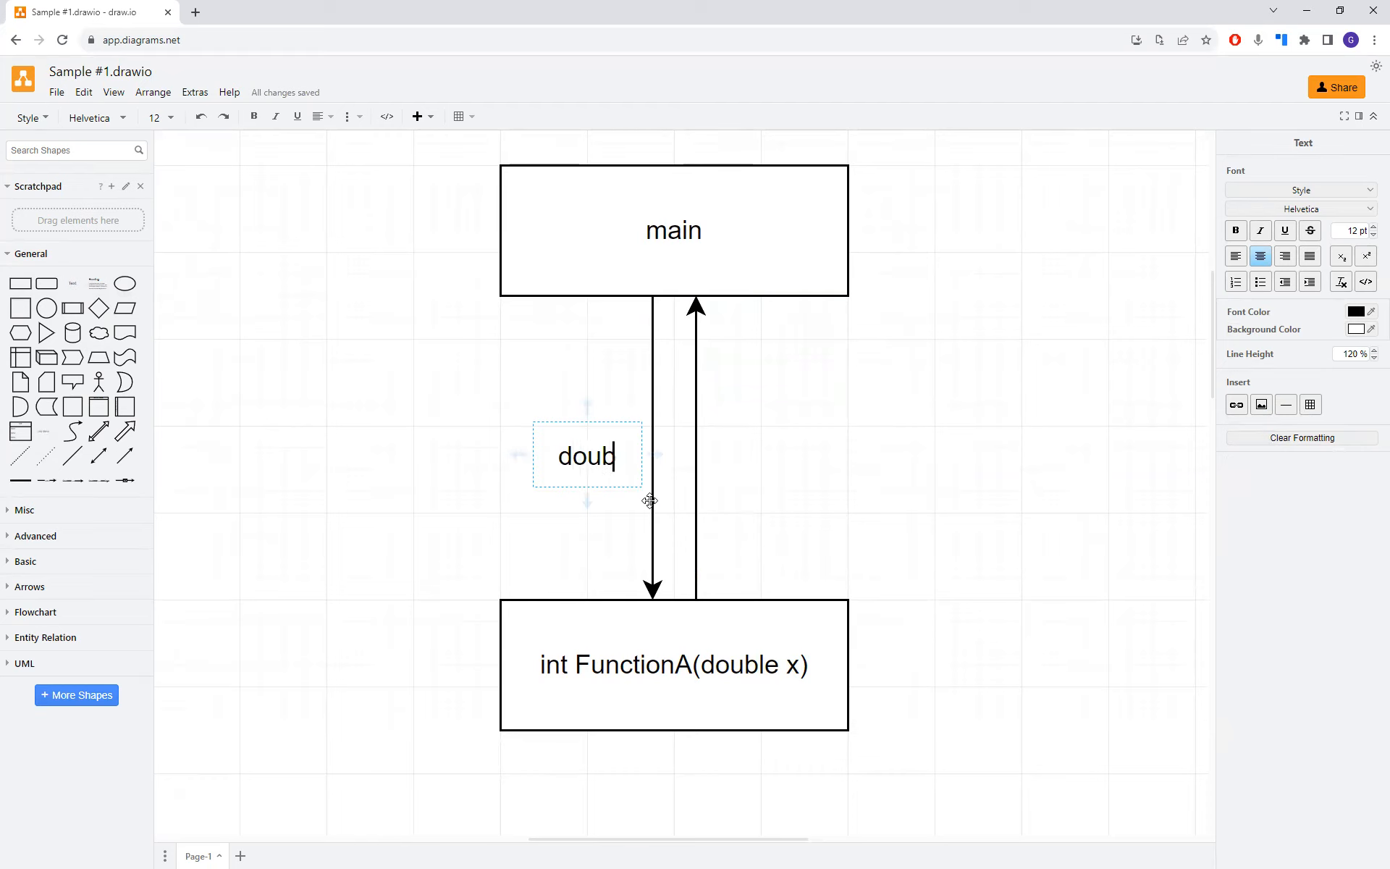
{"action": "type", "text": "le"}
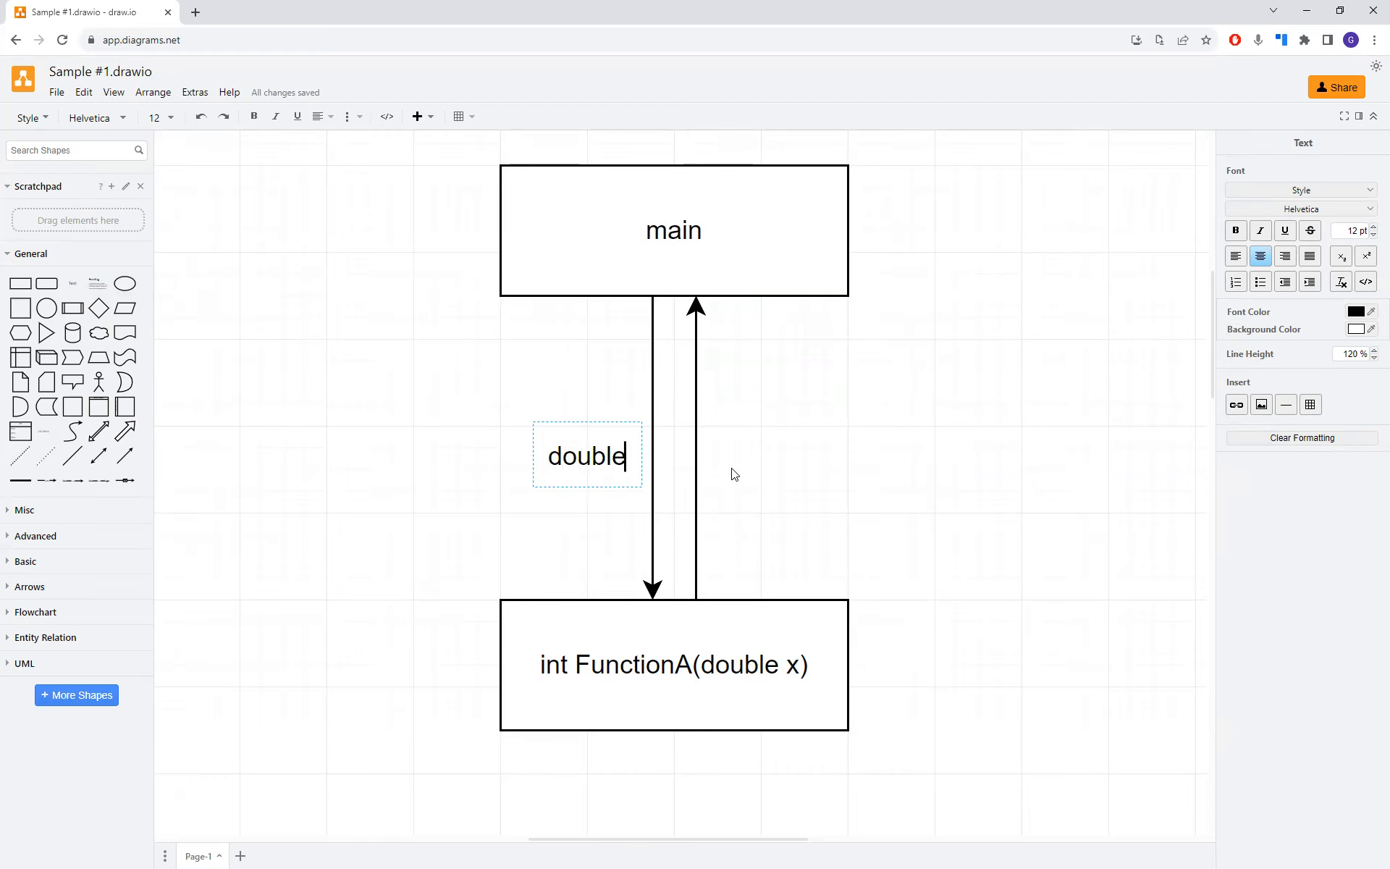
{"action": "left_click", "coordinate": [731, 469]}
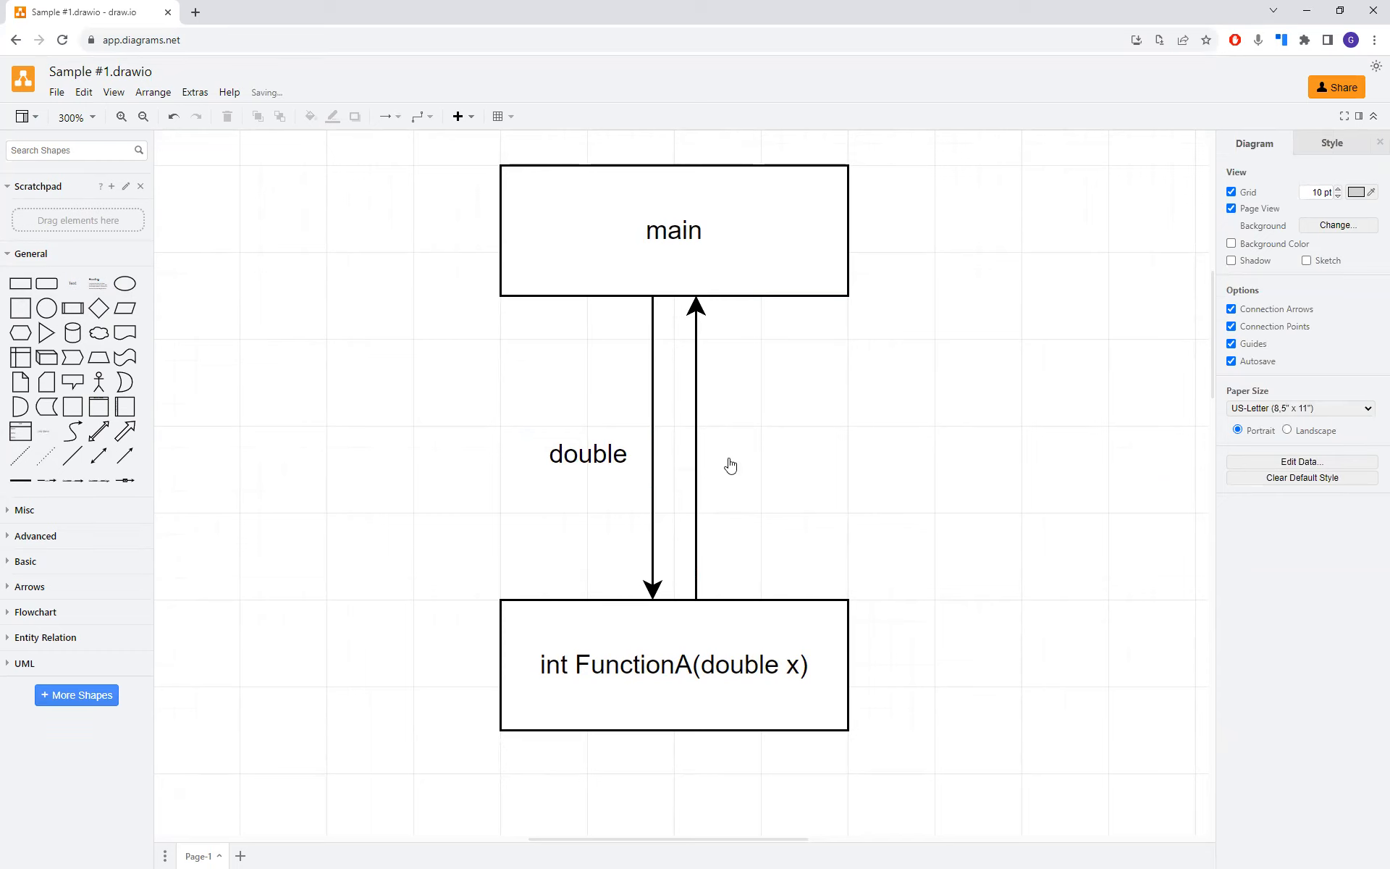
{"action": "double_click", "coordinate": [732, 464]}
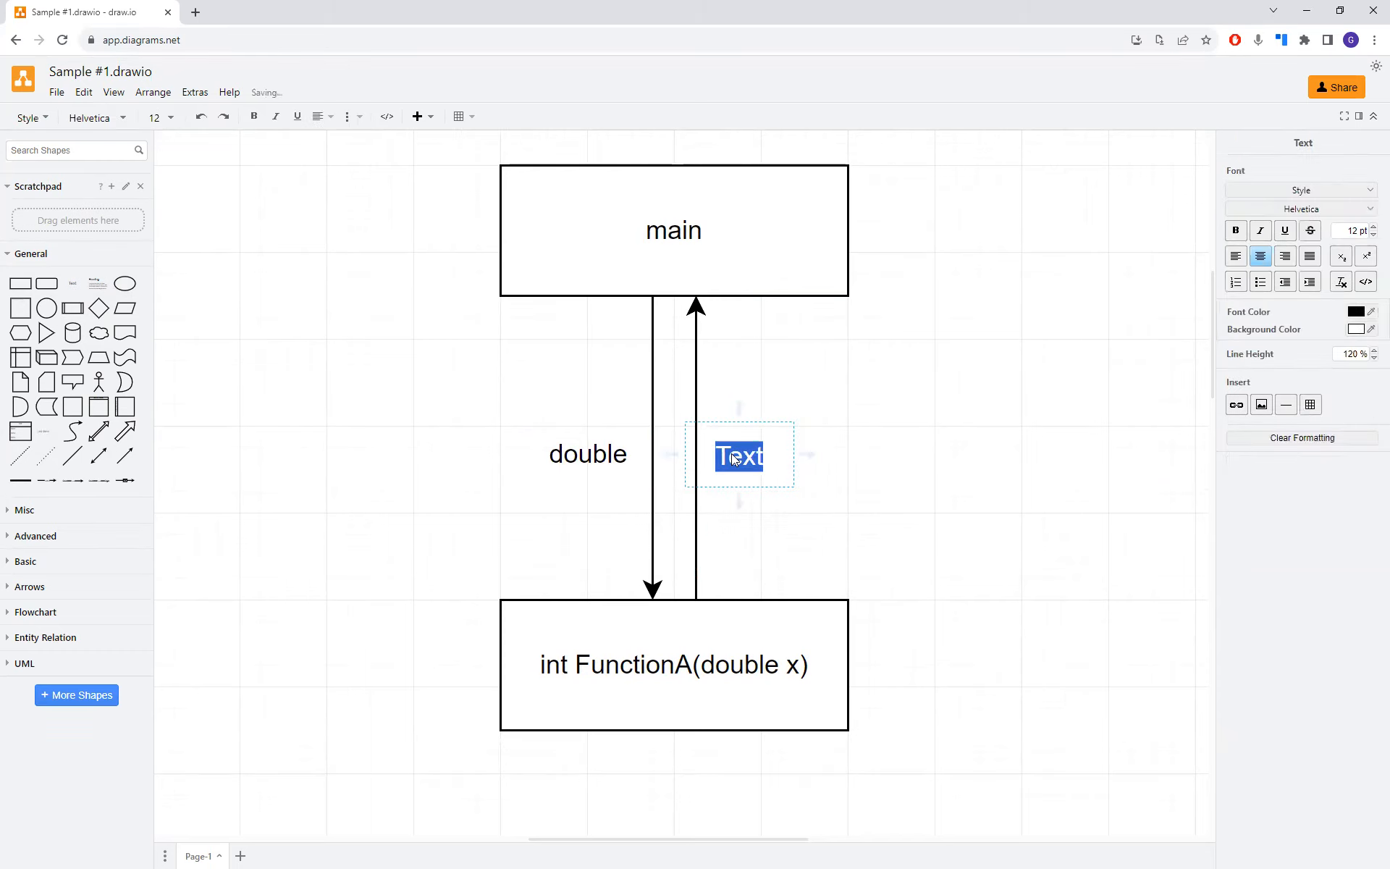
{"action": "type", "text": "int"}
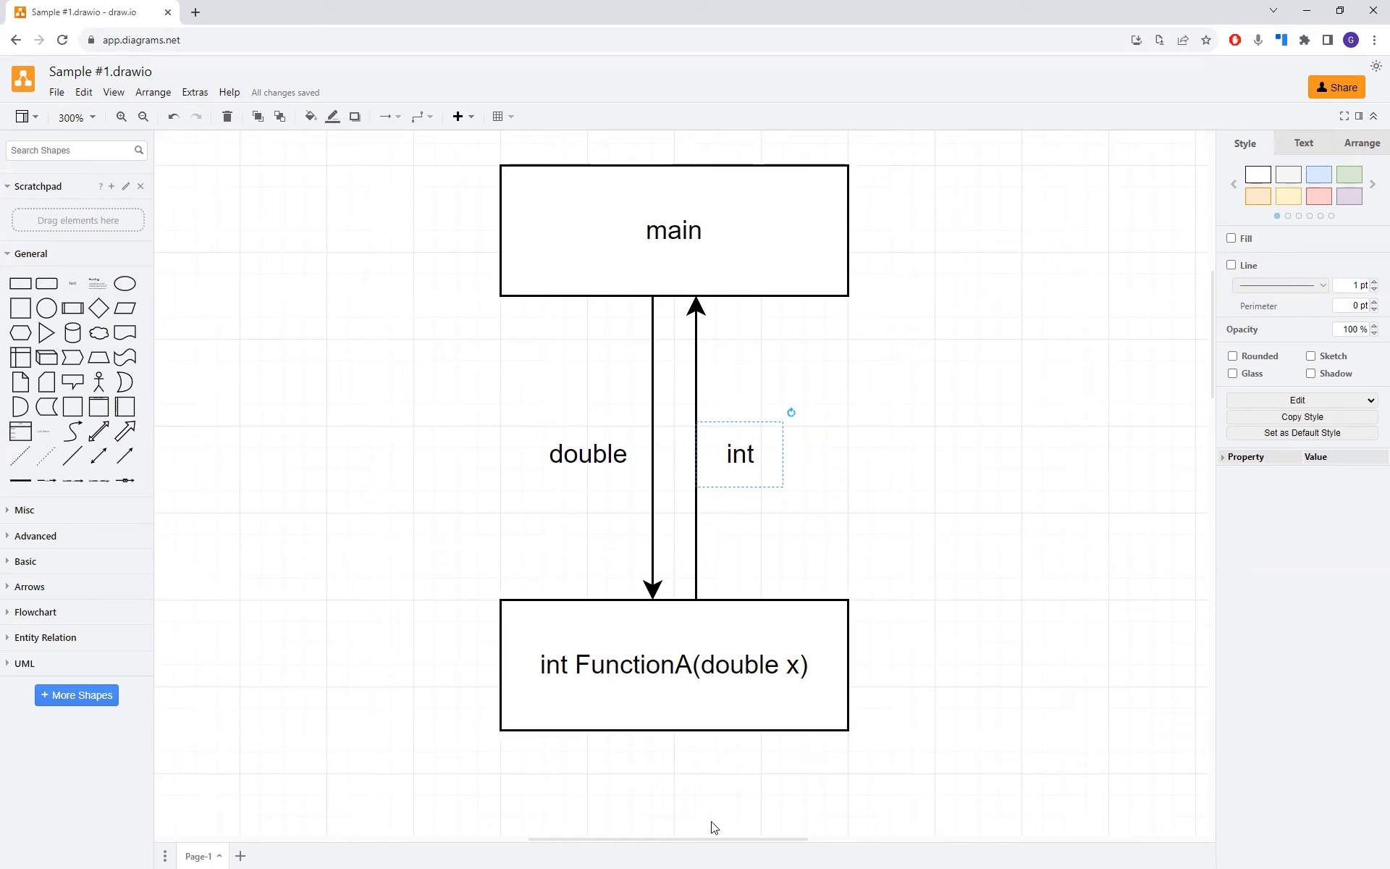
{"action": "mouse_move", "coordinate": [641, 798]}
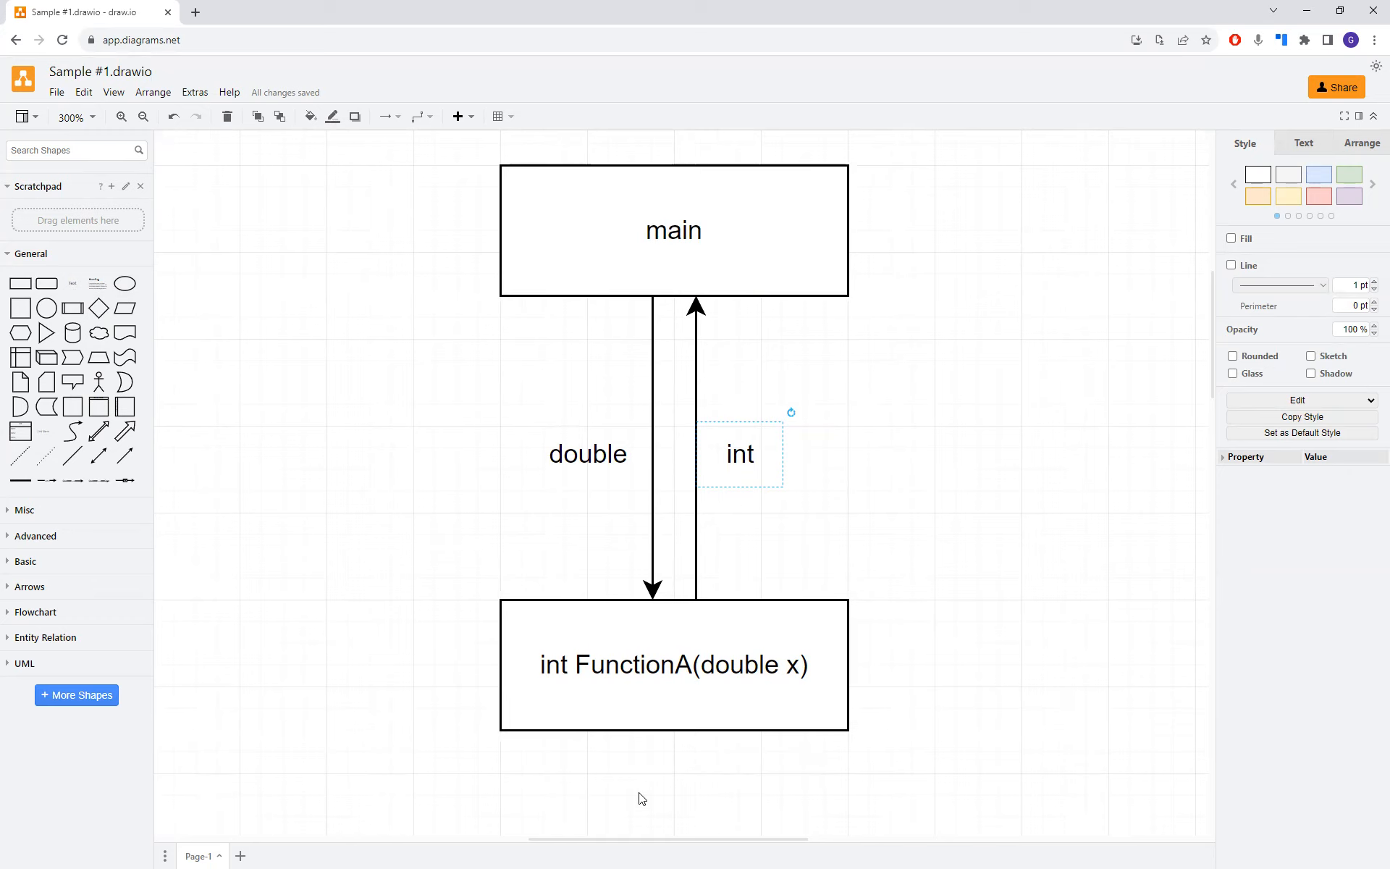
{"action": "mouse_move", "coordinate": [353, 556]}
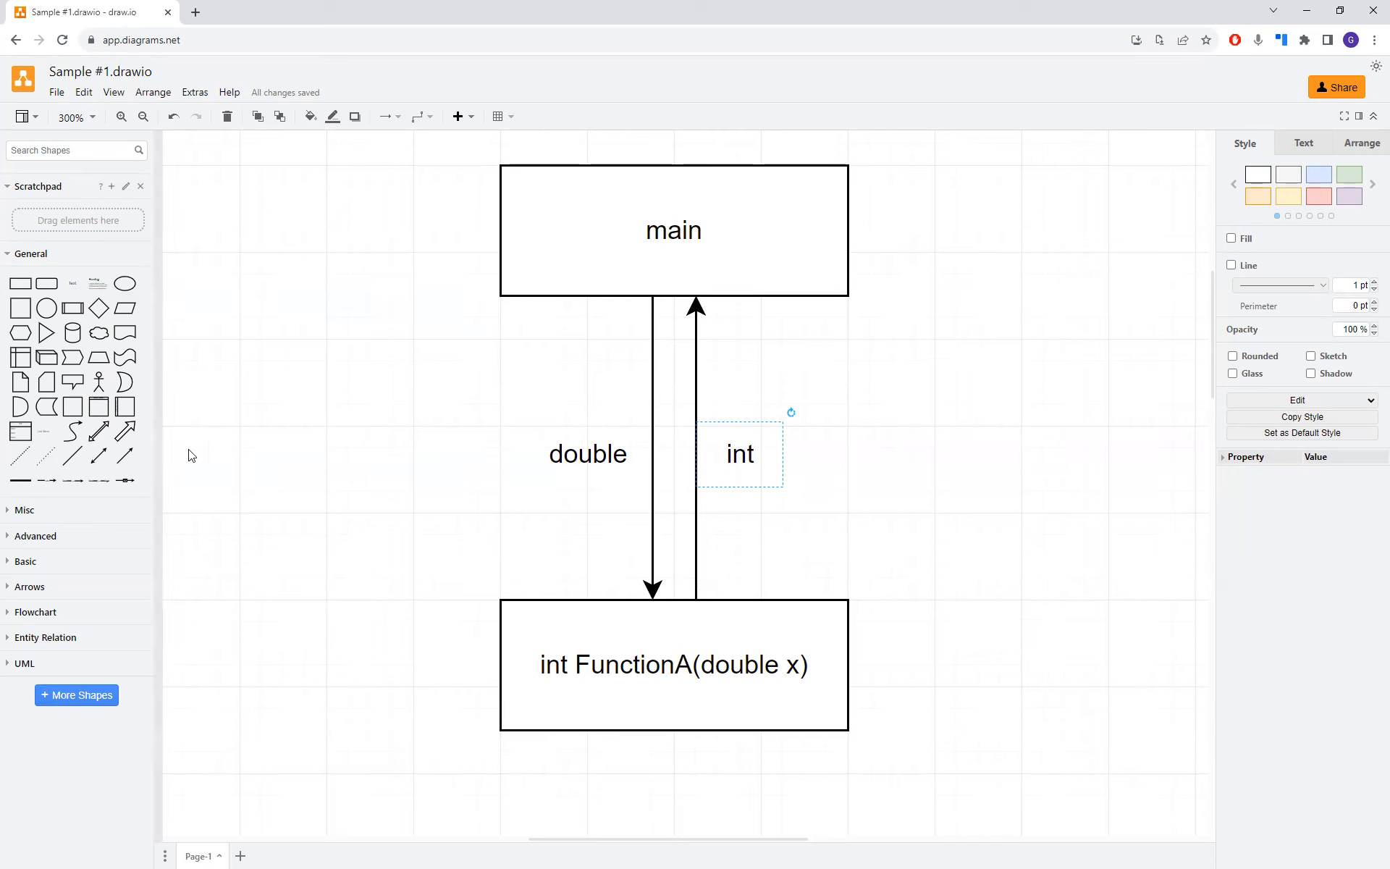
{"action": "mouse_move", "coordinate": [367, 543]}
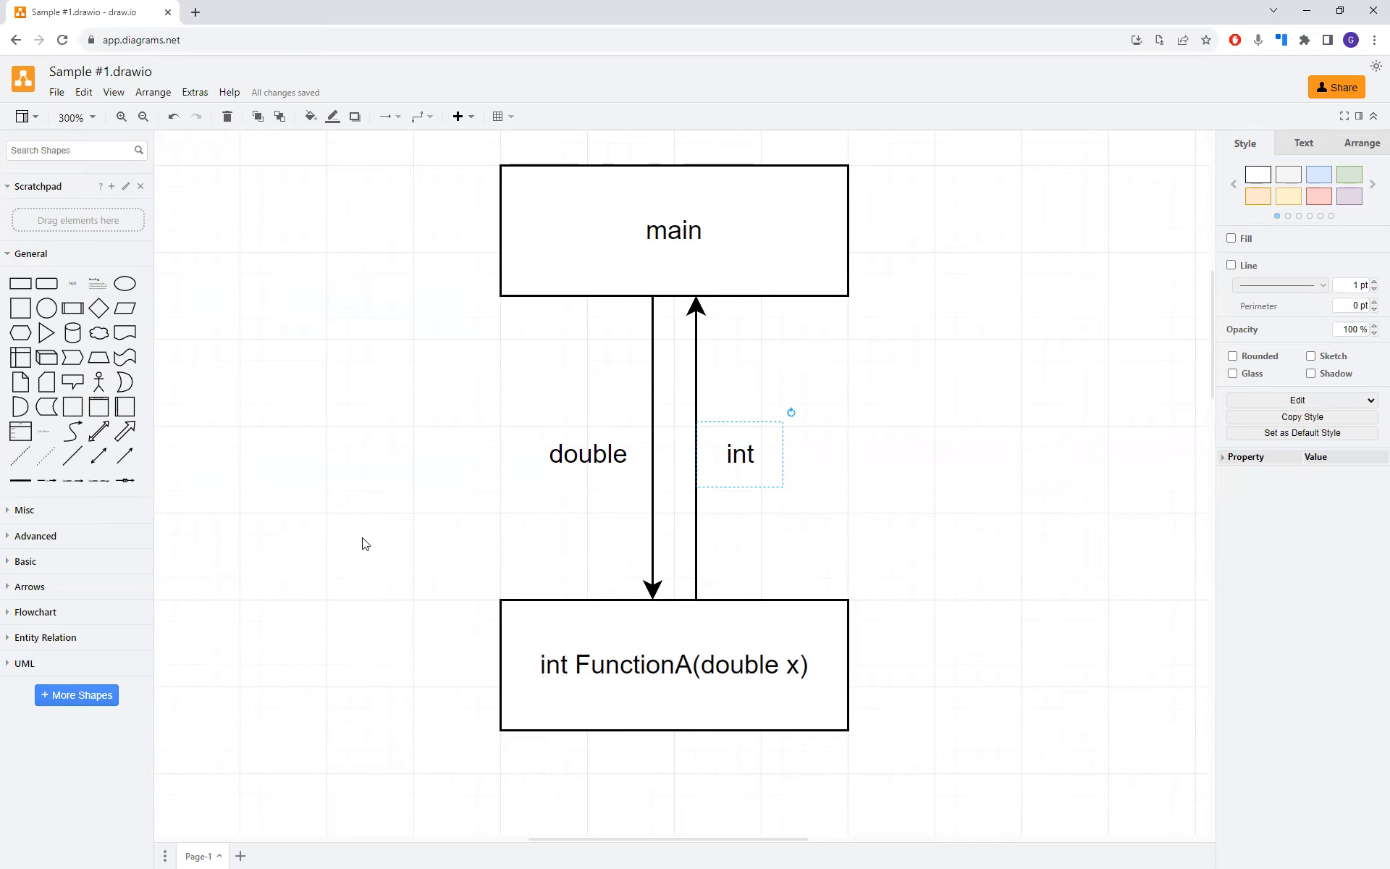
{"action": "mouse_move", "coordinate": [478, 607]}
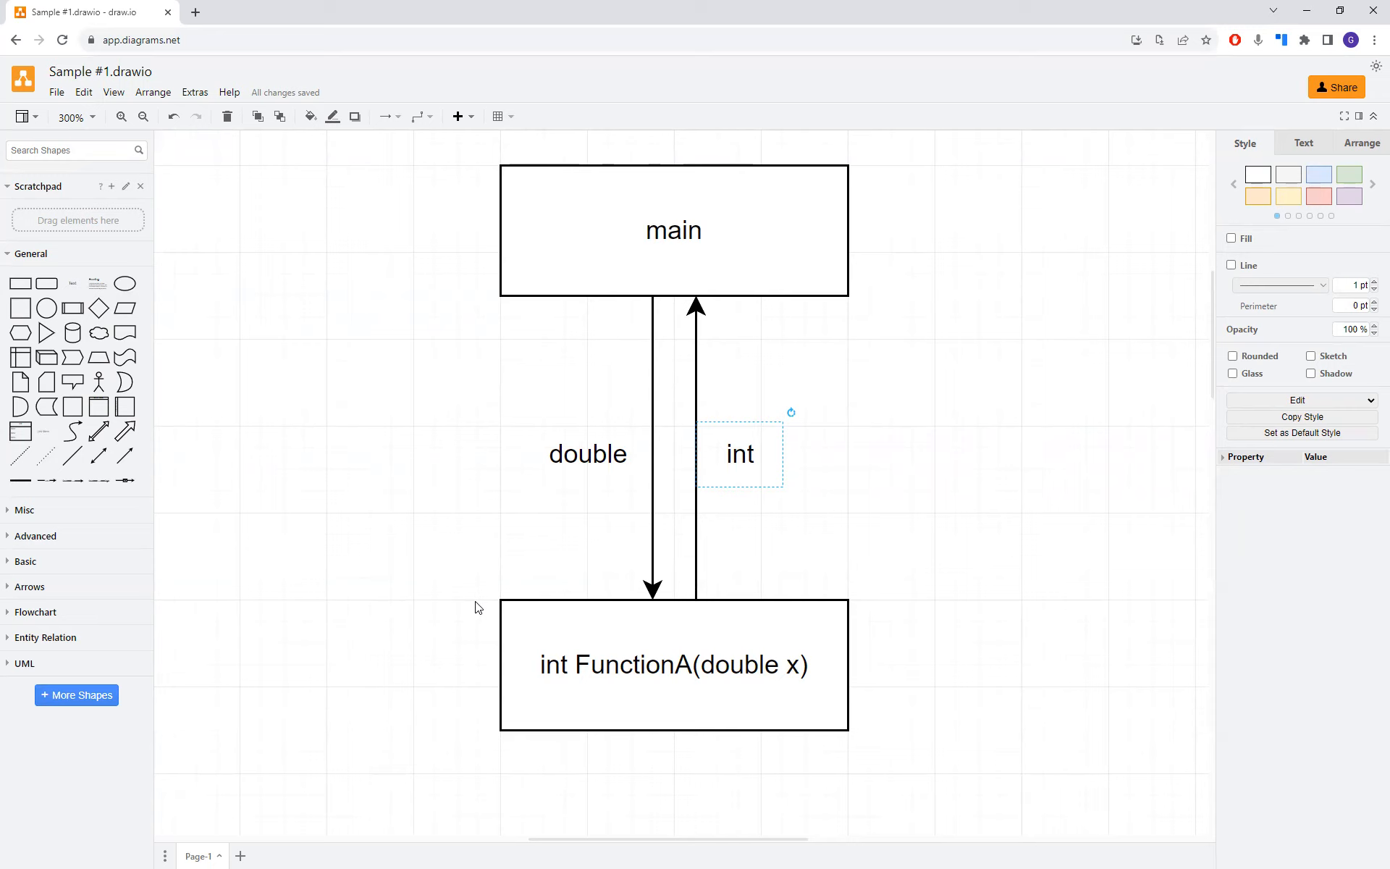
{"action": "mouse_move", "coordinate": [649, 625]}
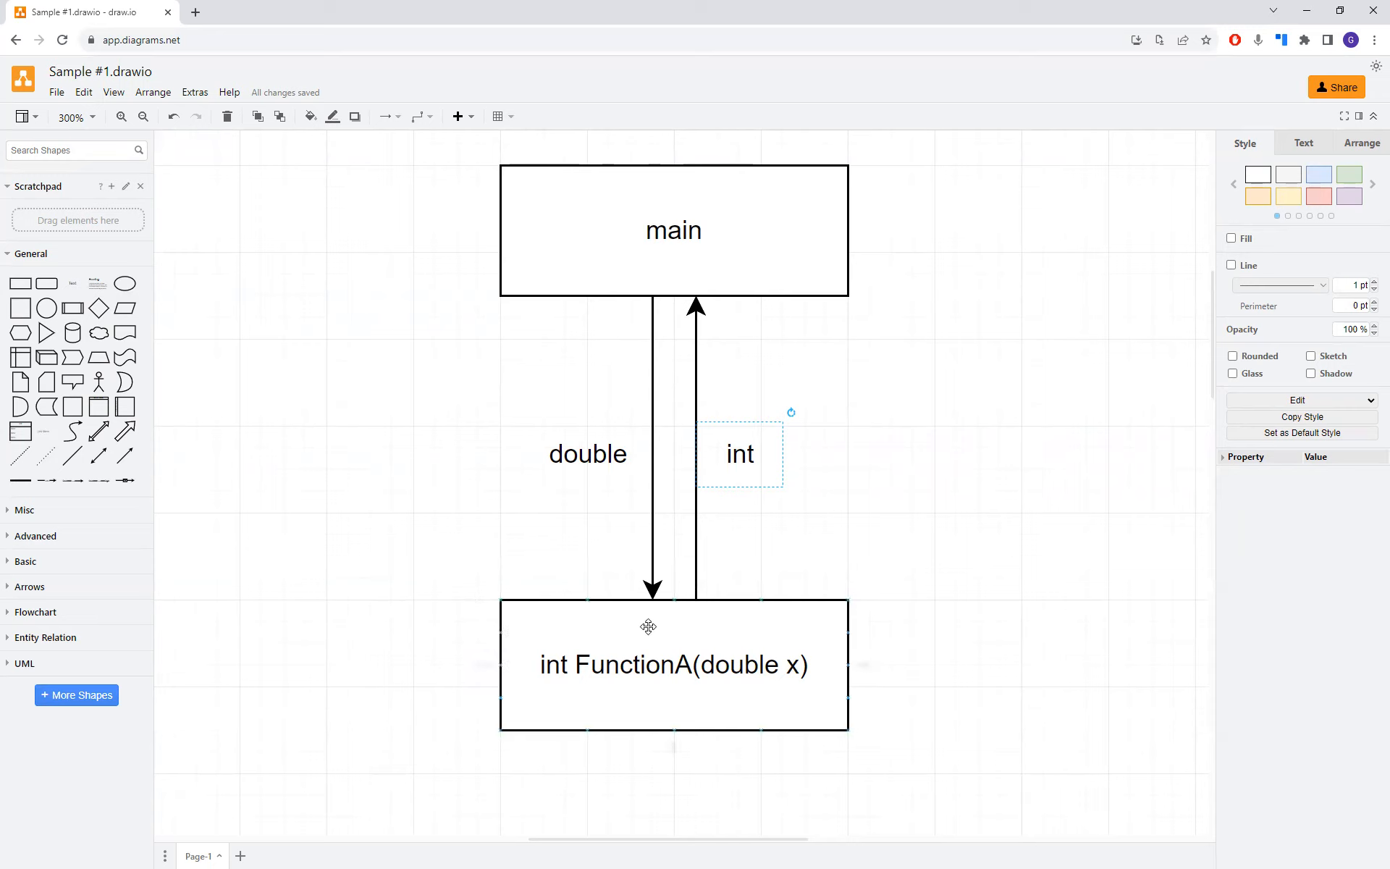
- Review the main block's text settings, then clear the selection
{"action": "left_click", "coordinate": [673, 230]}
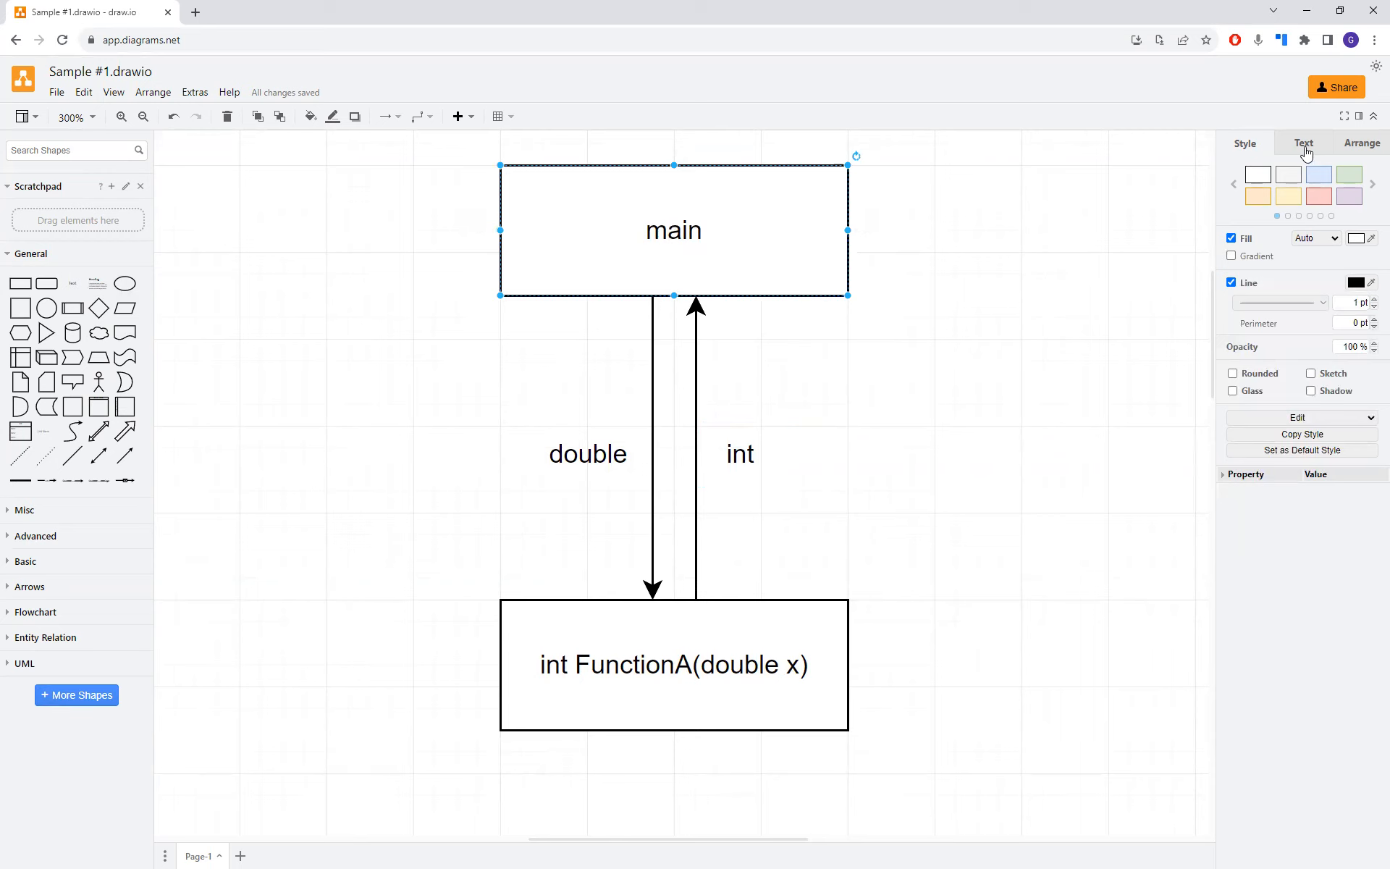
{"action": "left_click", "coordinate": [1303, 141]}
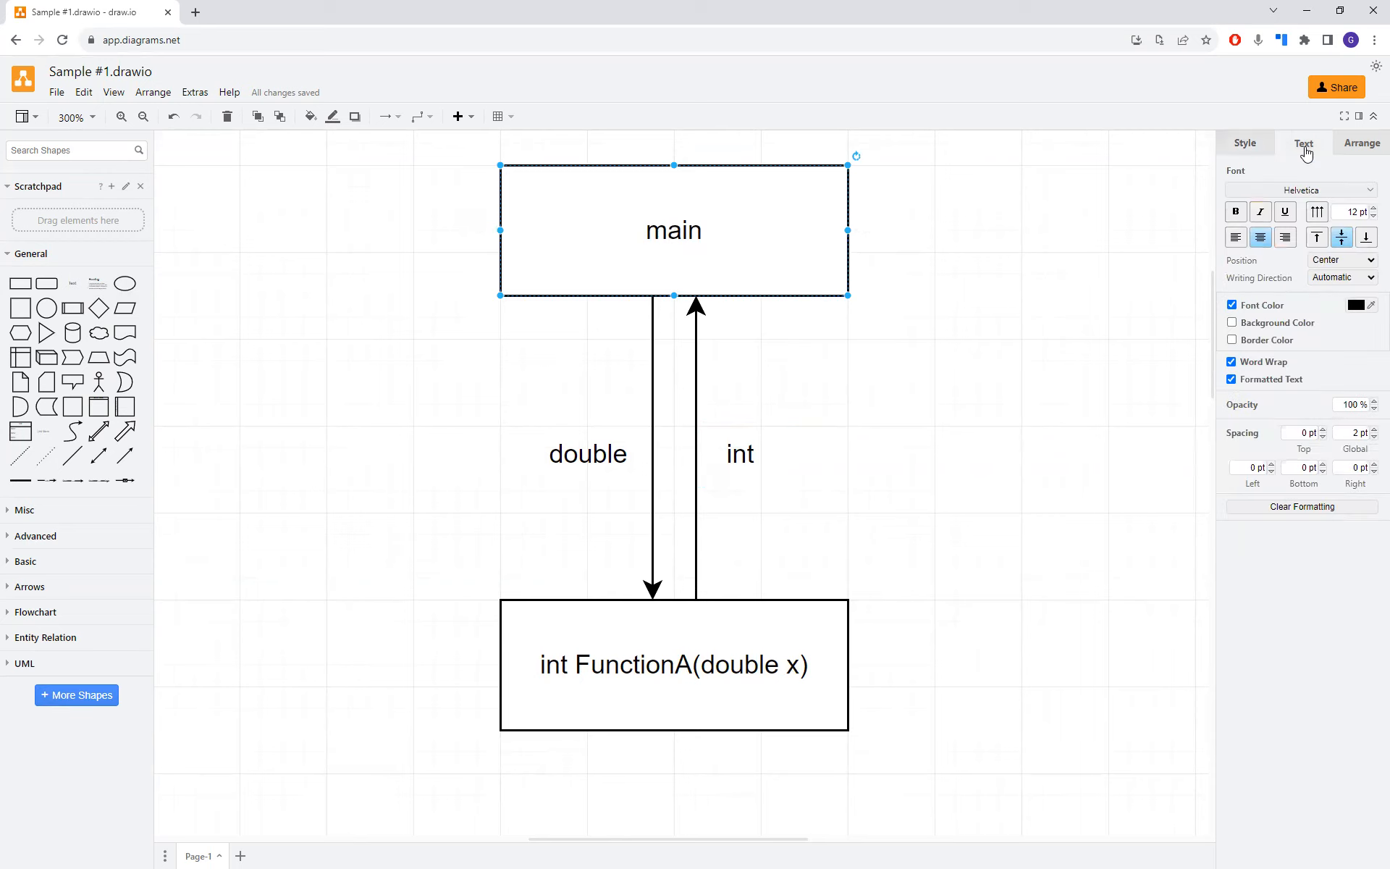
{"action": "mouse_move", "coordinate": [1361, 163]}
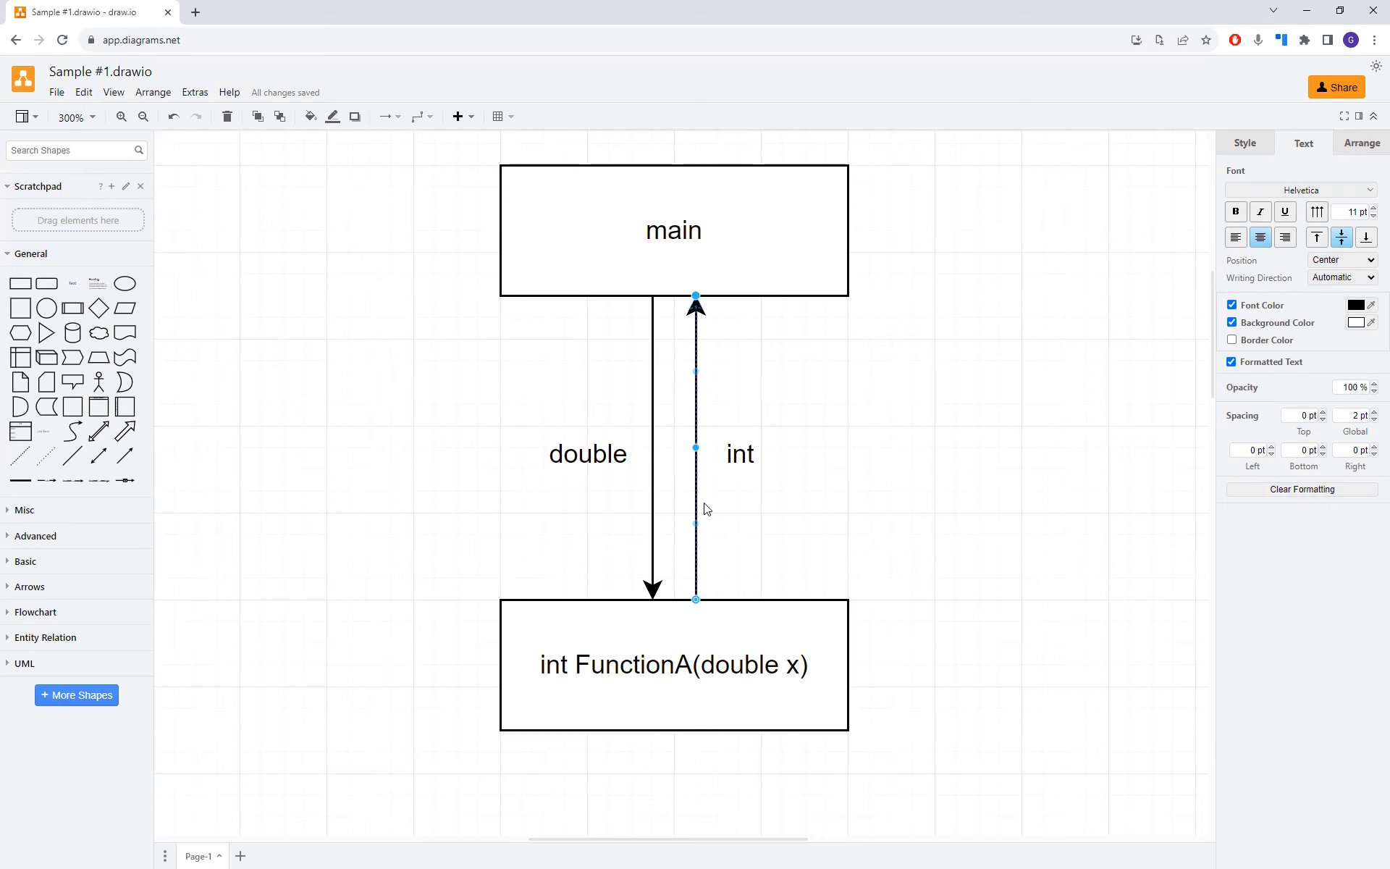
{"action": "mouse_move", "coordinate": [382, 459]}
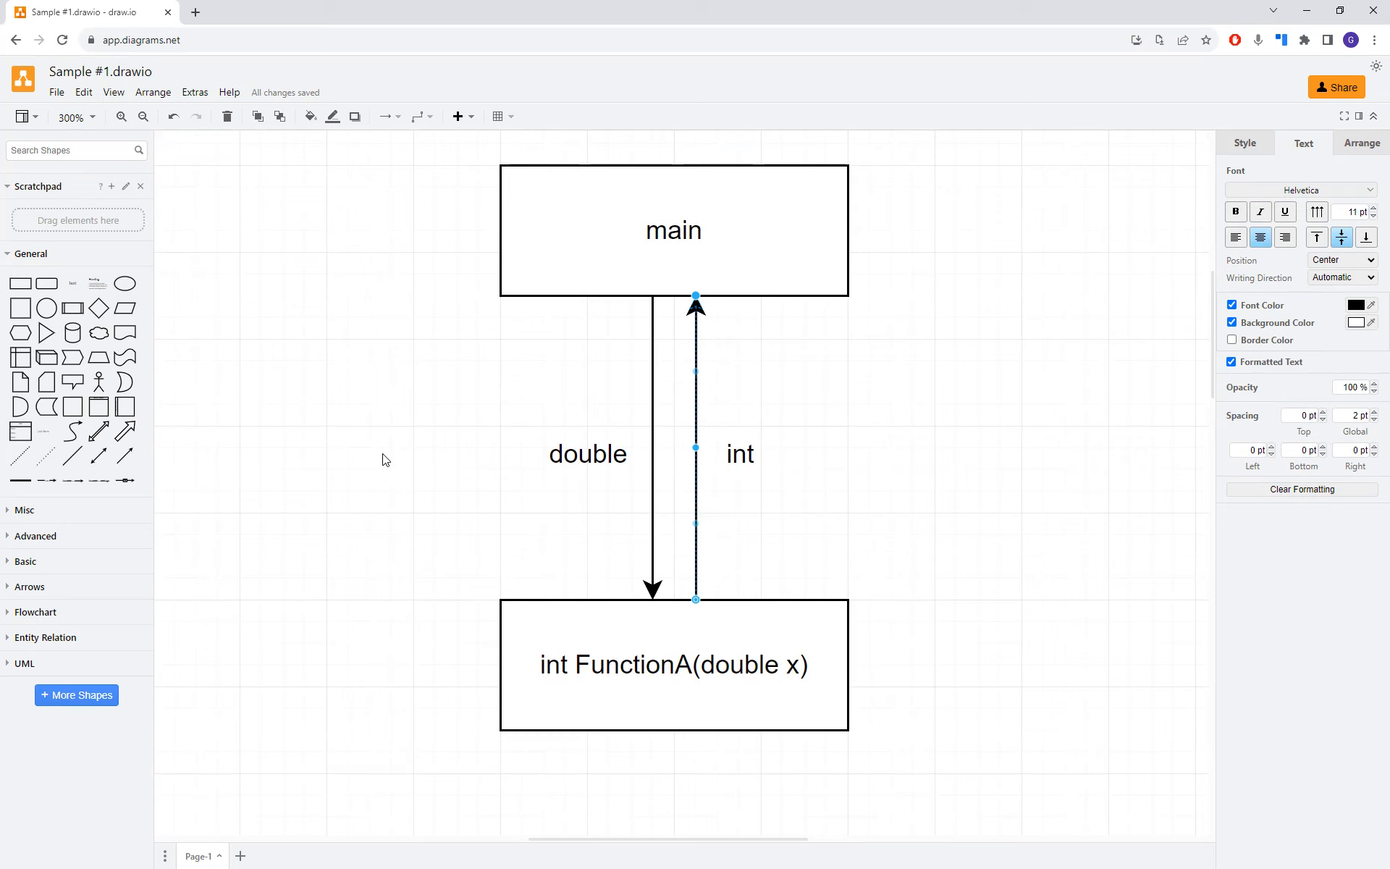
{"action": "left_click", "coordinate": [385, 459]}
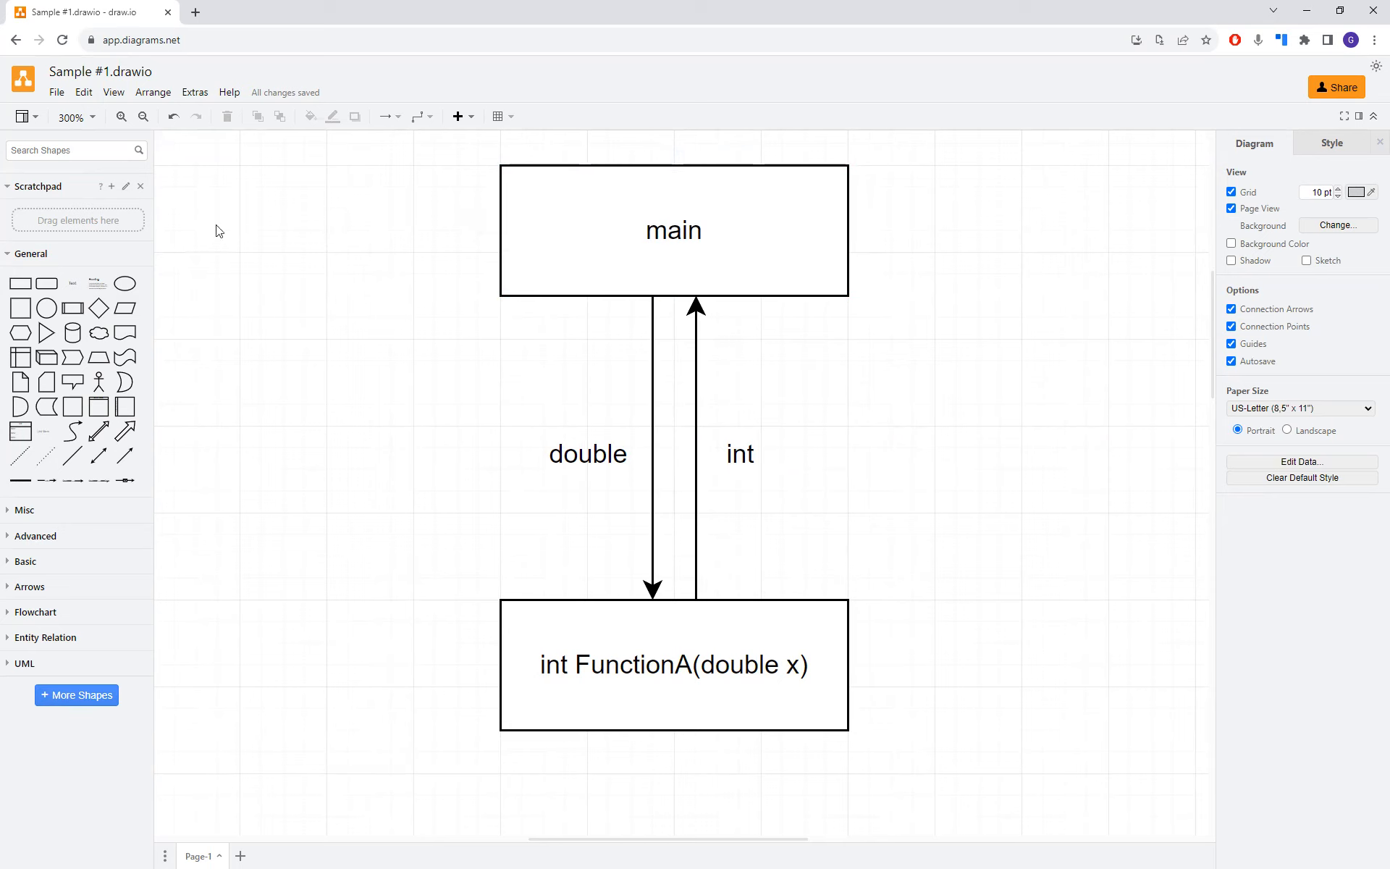
- Choose Export as PDF from the File menu
{"action": "left_click", "coordinate": [57, 93]}
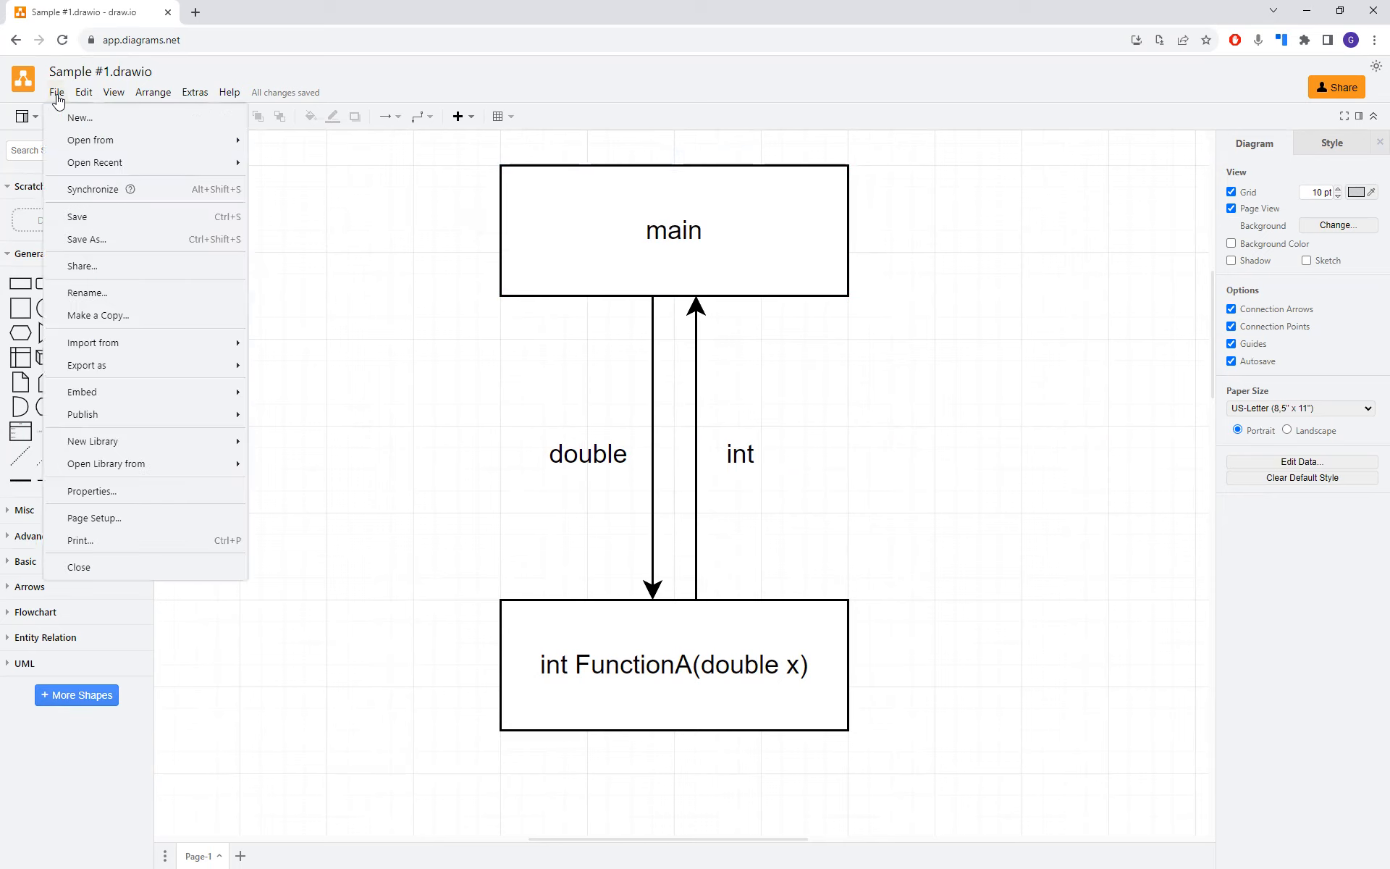
{"action": "left_click", "coordinate": [78, 217]}
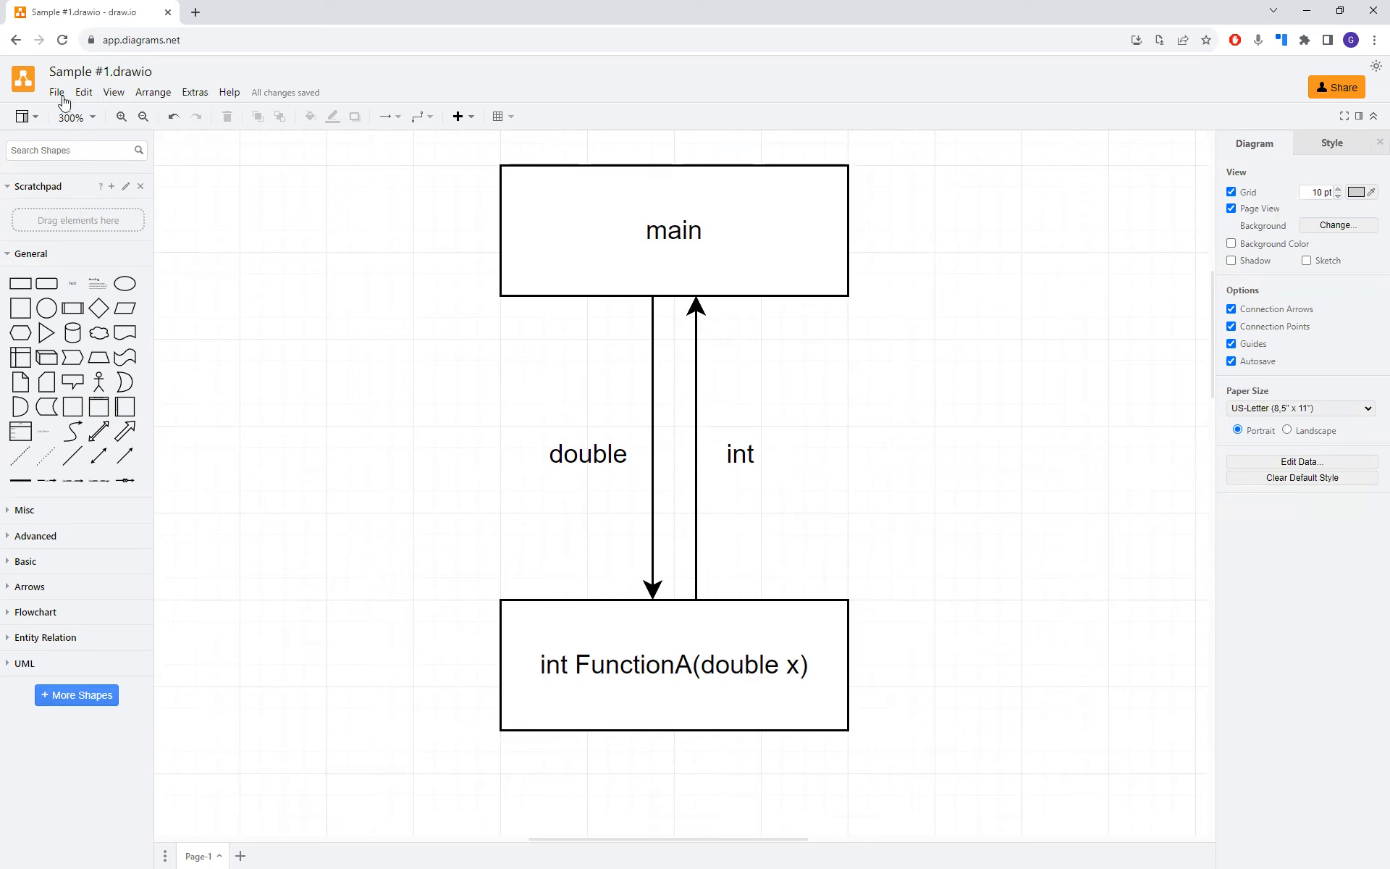
{"action": "left_click", "coordinate": [58, 93]}
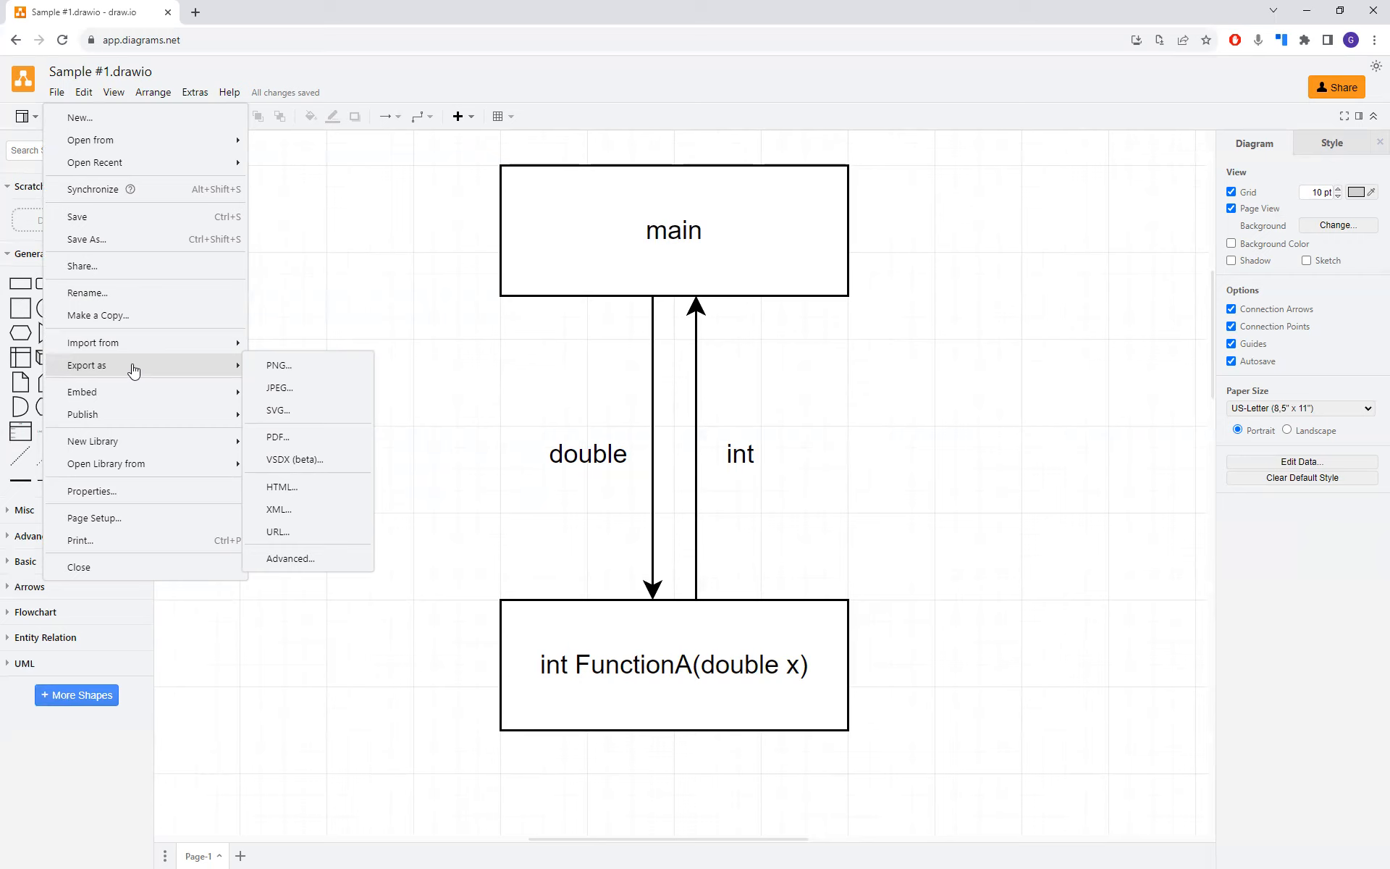
{"action": "mouse_move", "coordinate": [297, 441]}
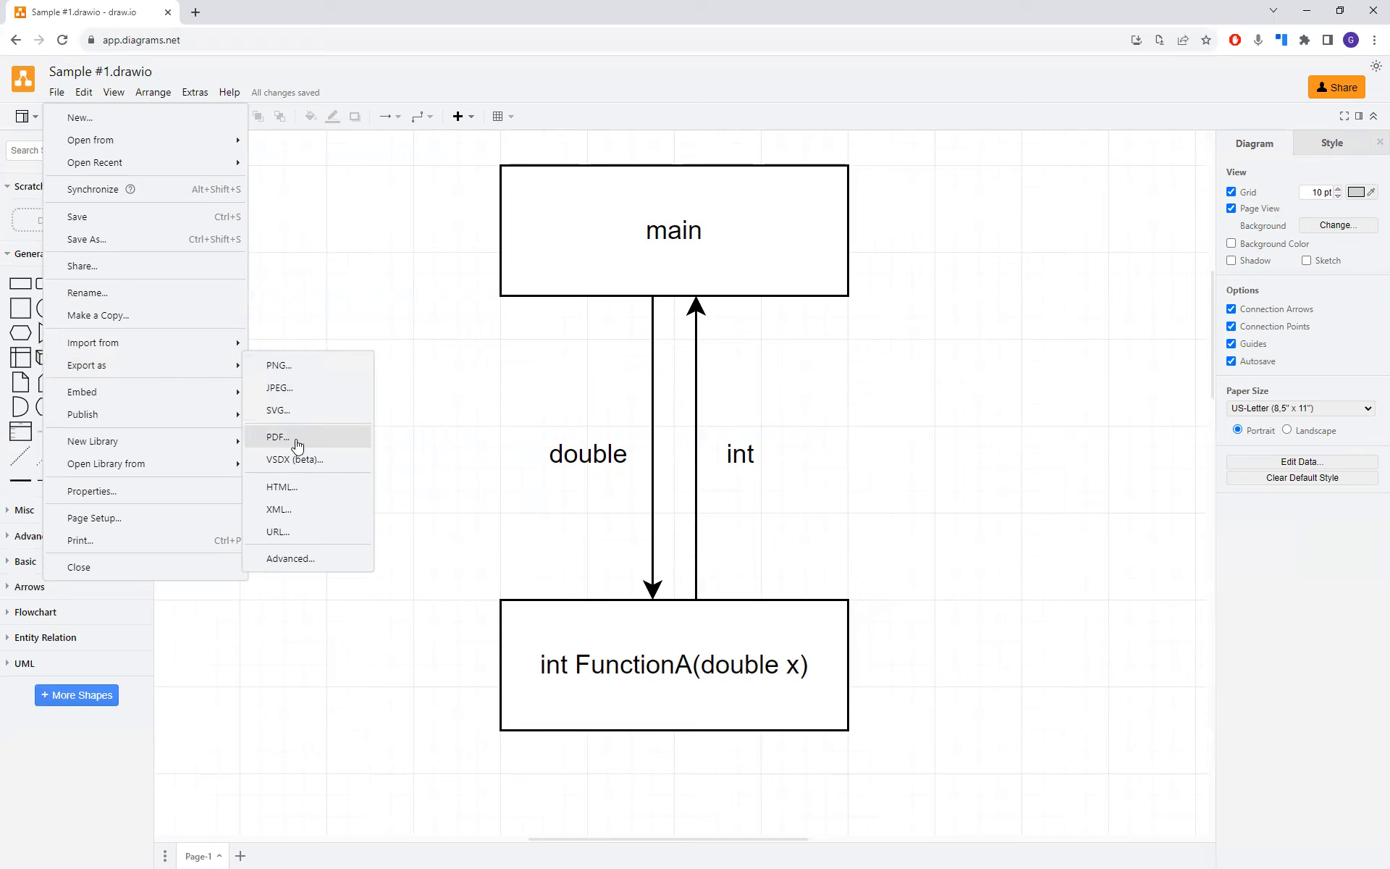
{"action": "left_click", "coordinate": [275, 436]}
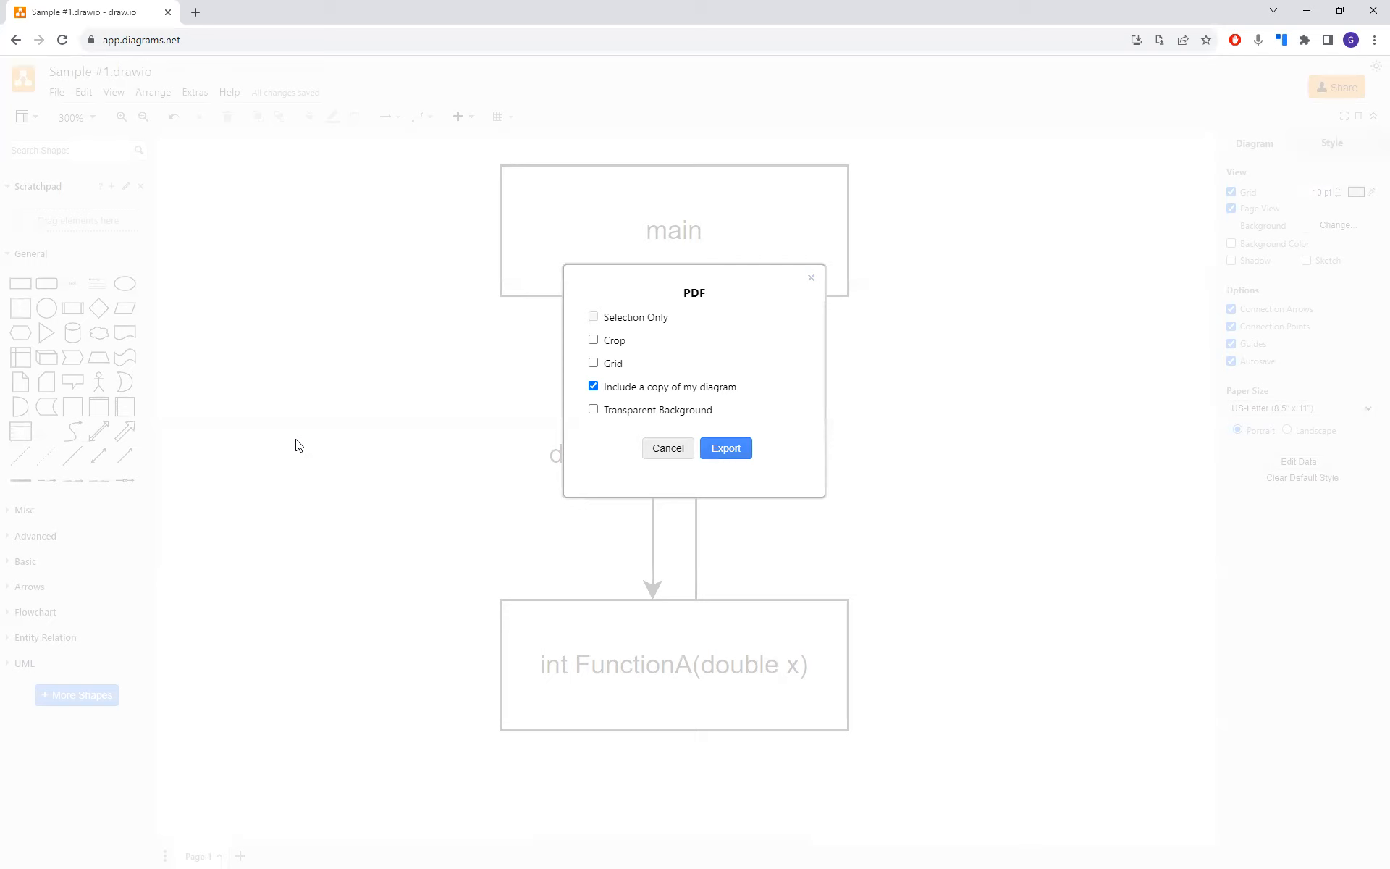
{"action": "mouse_move", "coordinate": [433, 435]}
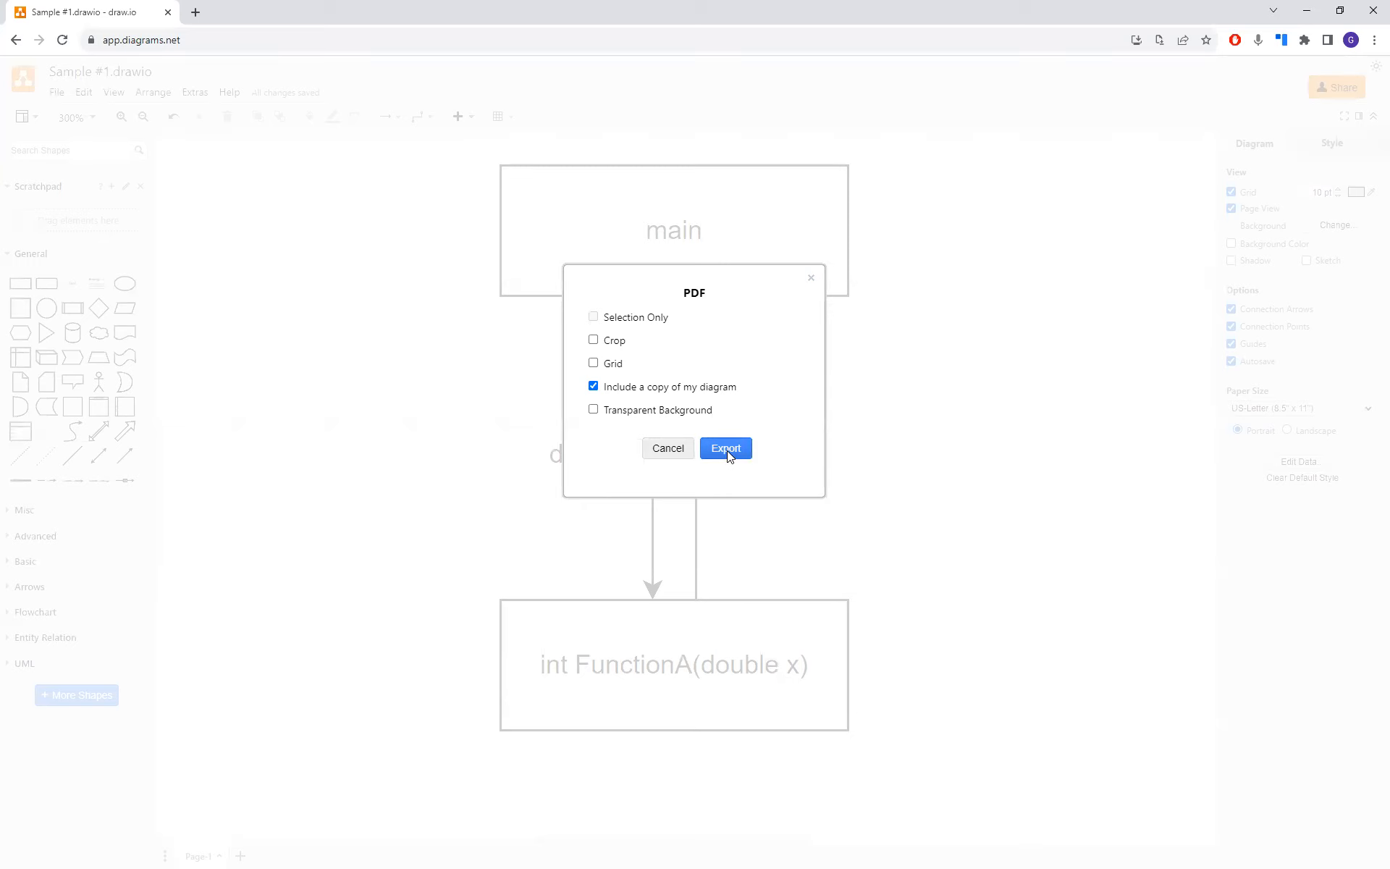
- Confirm the PDF export and download Sample #1.drawio.pdf
{"action": "left_click", "coordinate": [725, 449]}
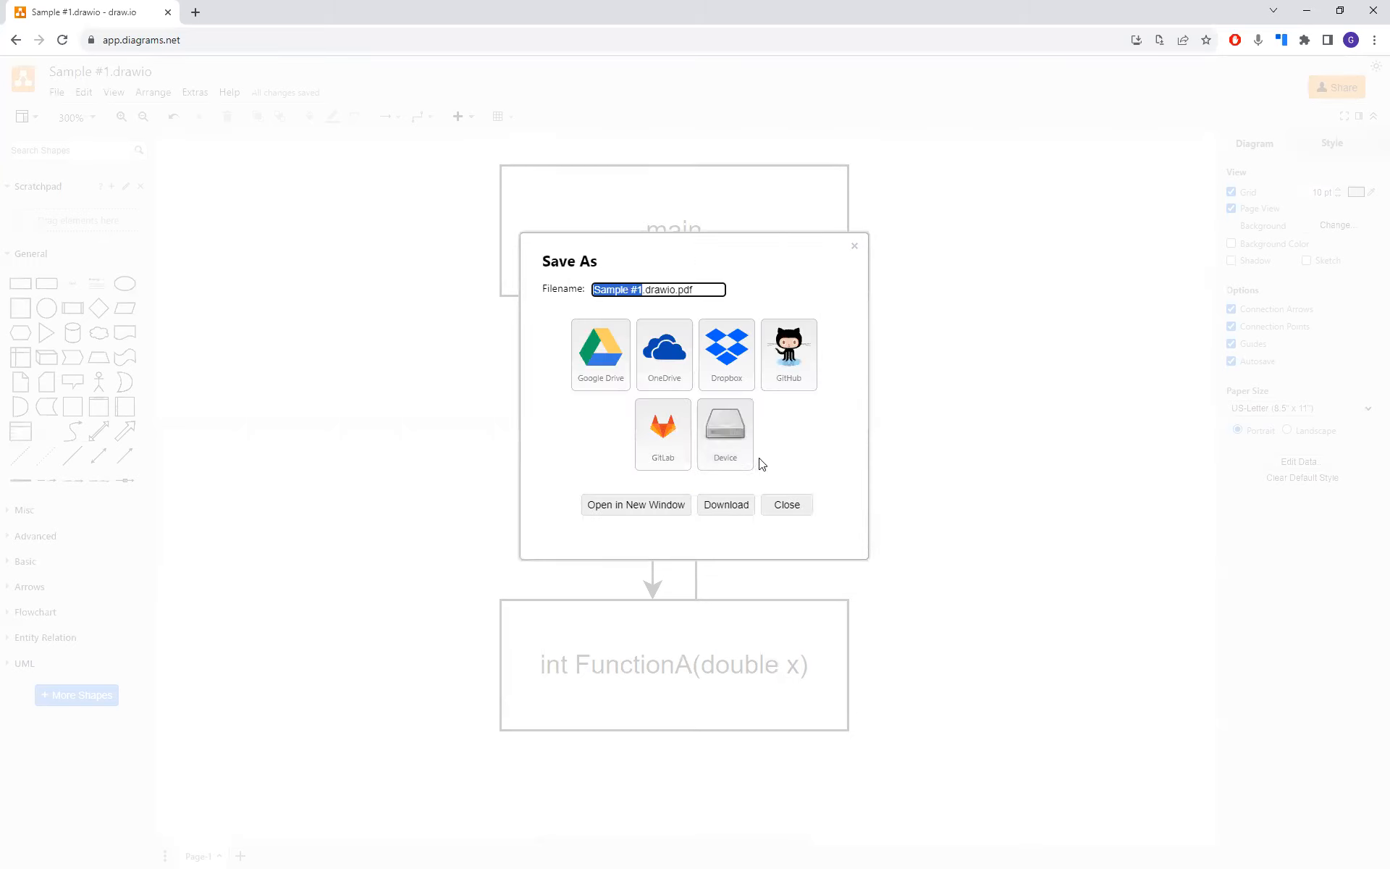
{"action": "left_click", "coordinate": [636, 503]}
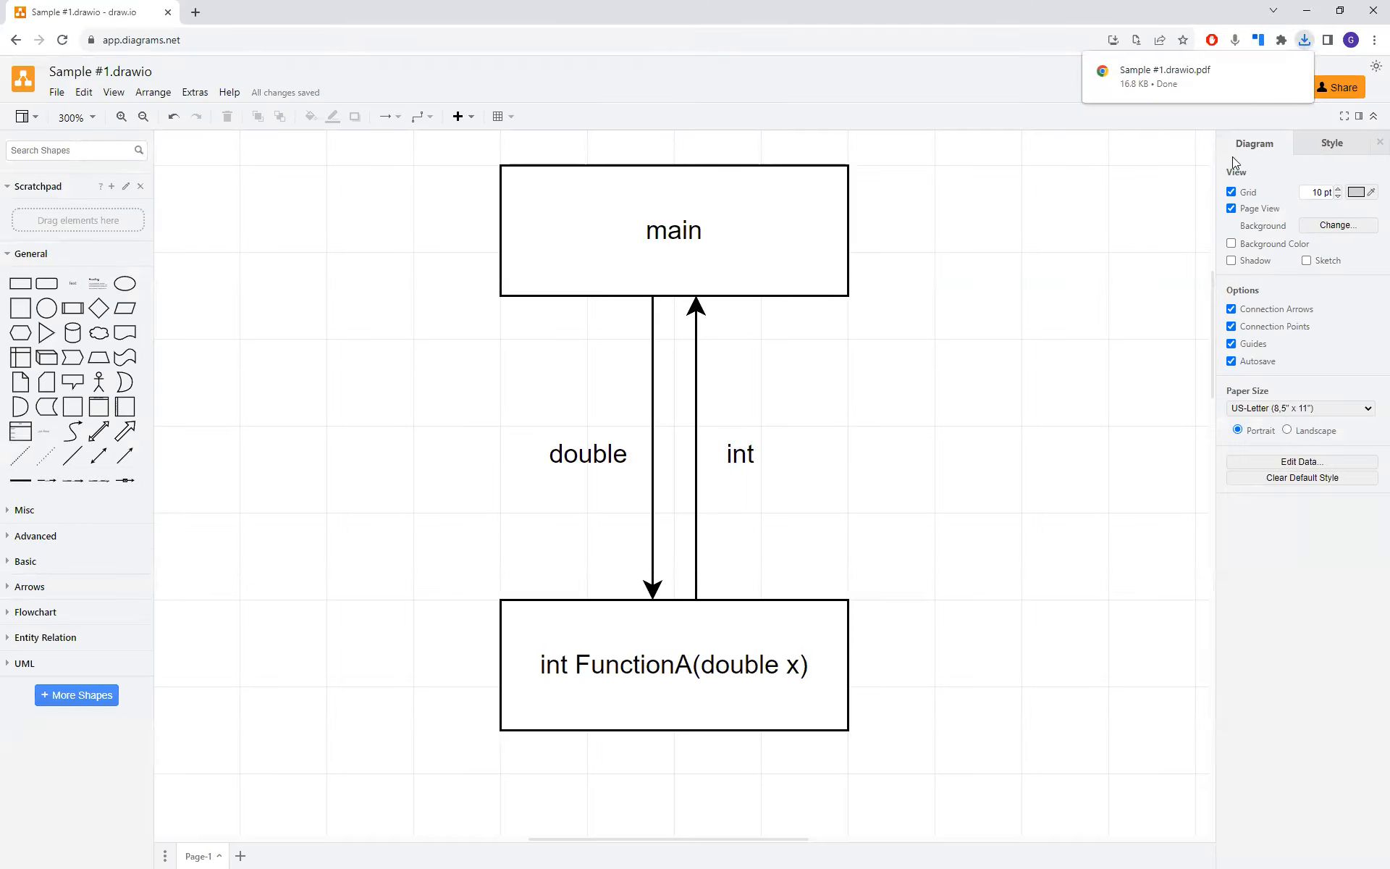
{"action": "mouse_move", "coordinate": [1268, 70]}
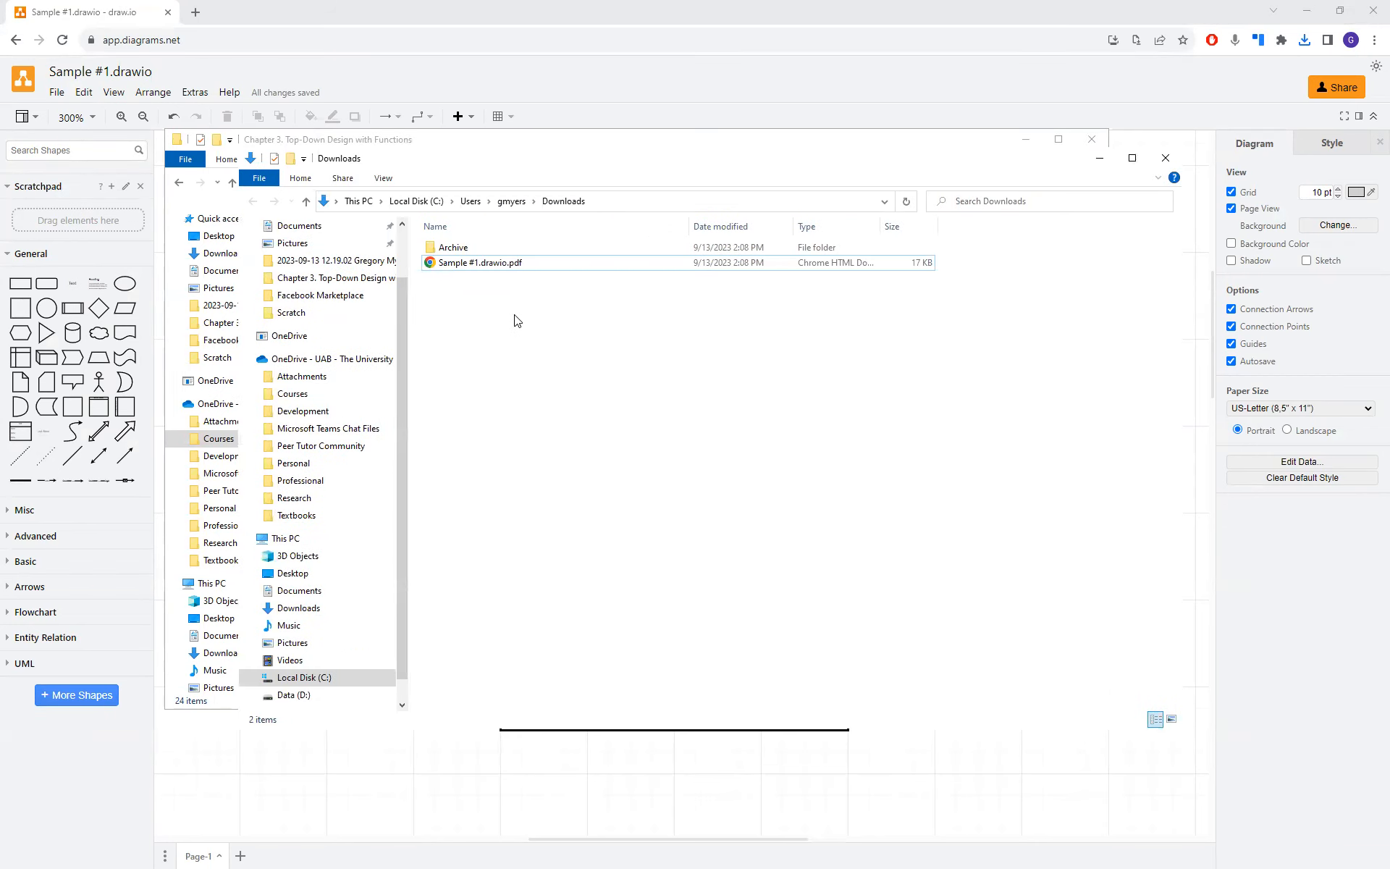
{"action": "mouse_move", "coordinate": [492, 270]}
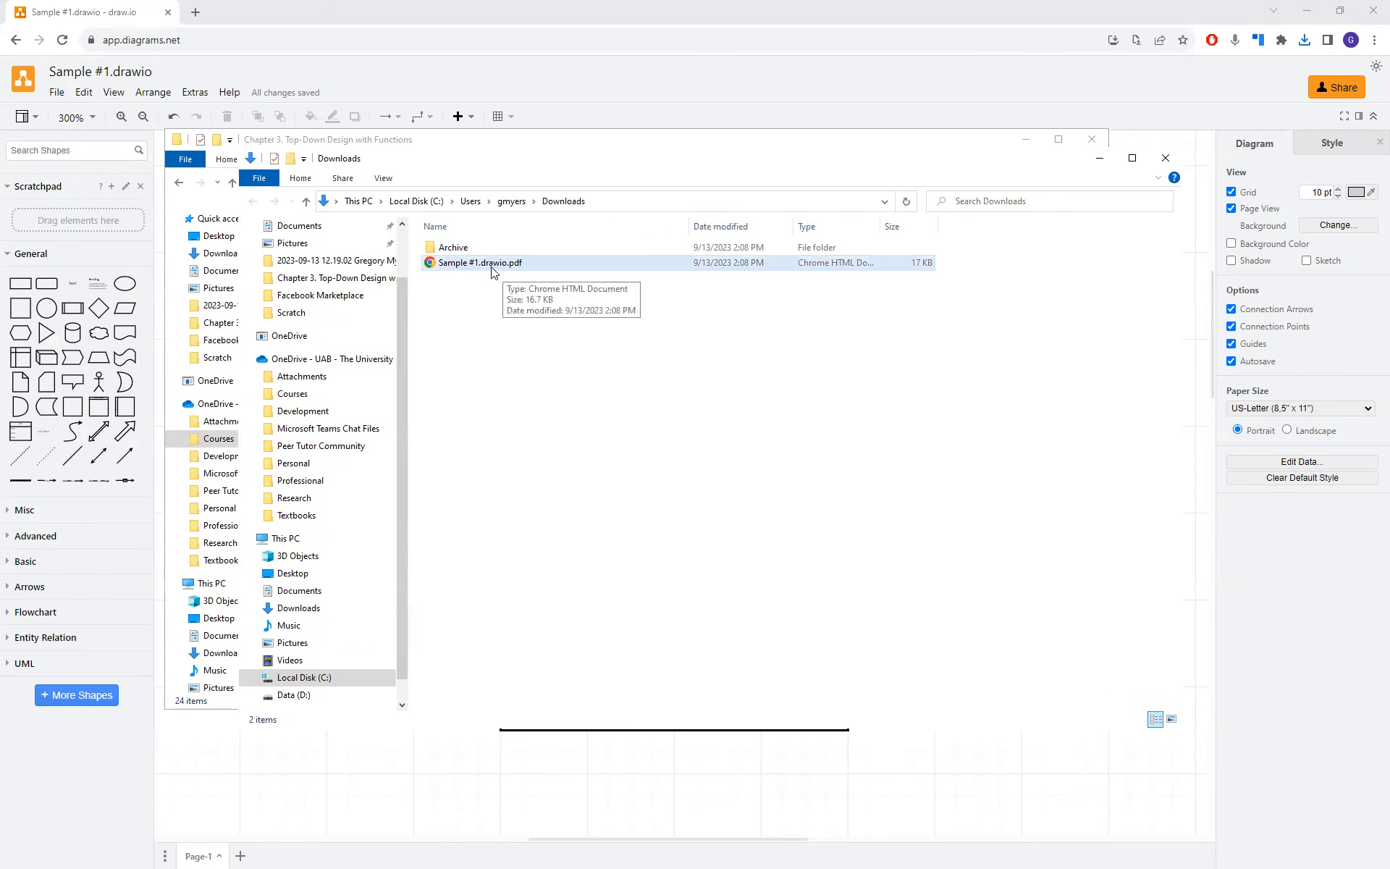
- Open the downloaded Sample #1.drawio.pdf from Downloads to check the export
{"action": "double_click", "coordinate": [479, 263]}
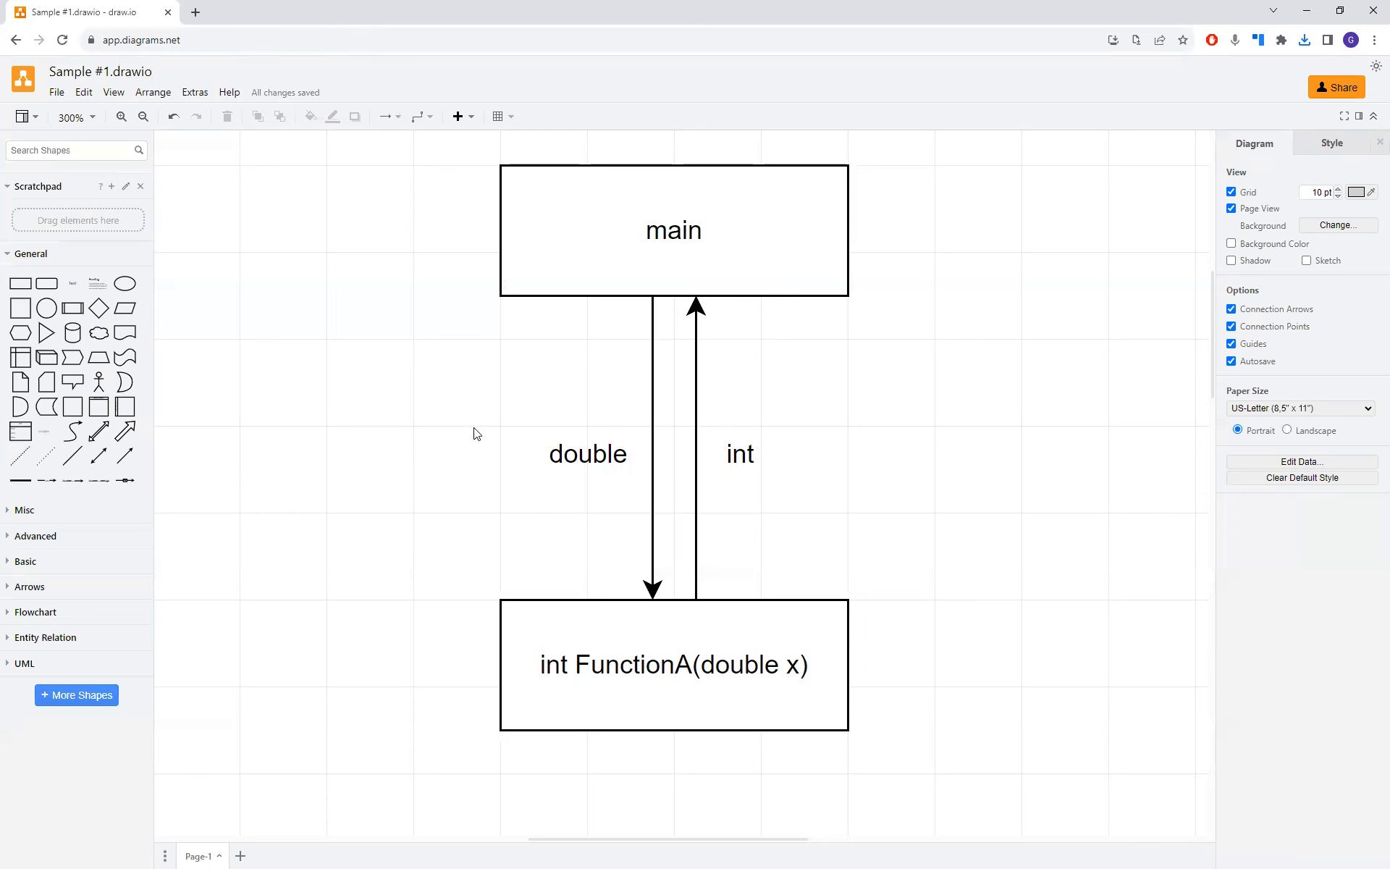
- Save the diagram as editable PNG 'Sample #1' in the Chapter 3 course folder via Save As
{"action": "left_click", "coordinate": [57, 93]}
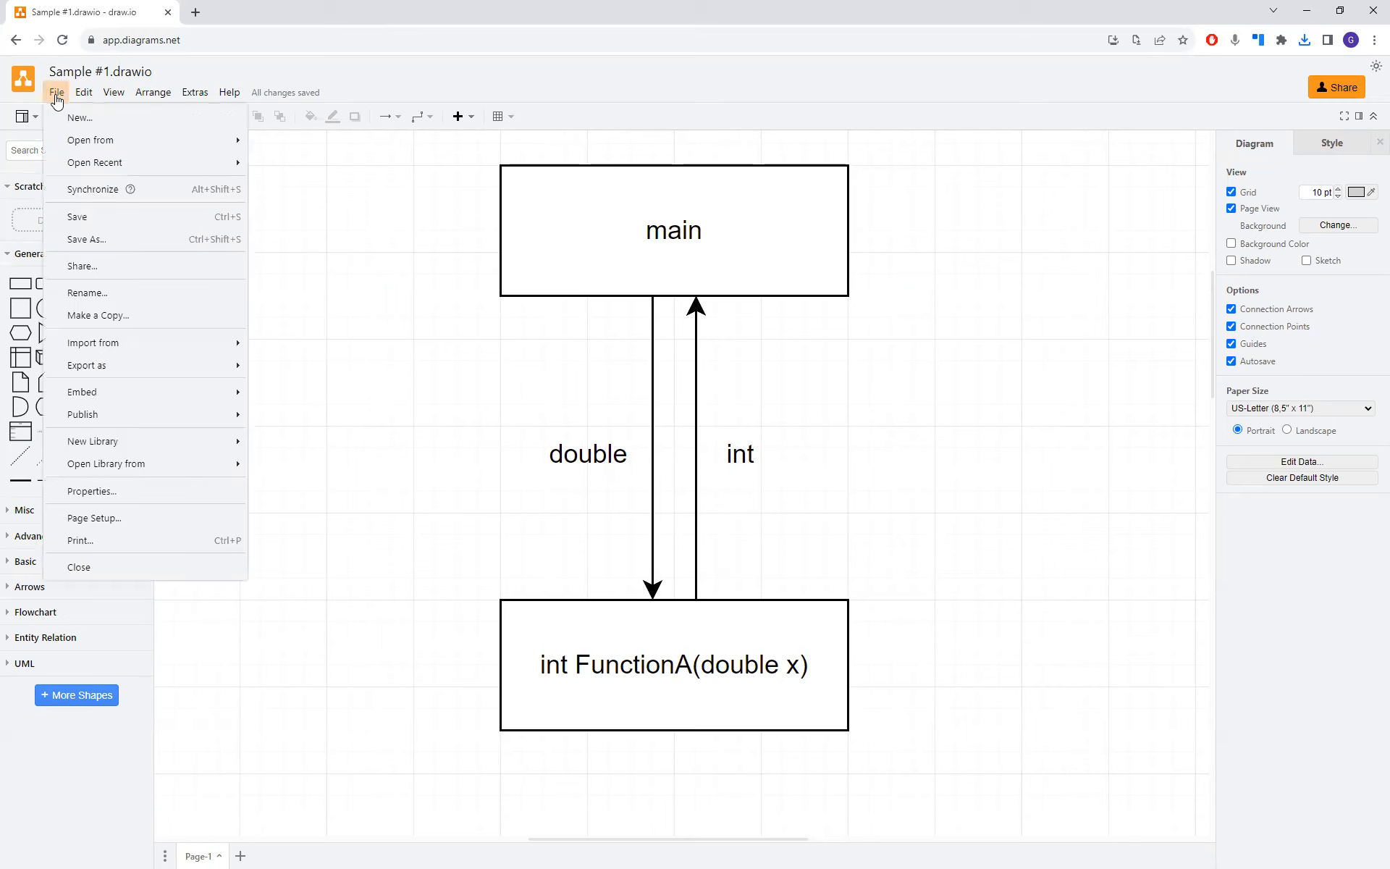
{"action": "mouse_move", "coordinate": [87, 365]}
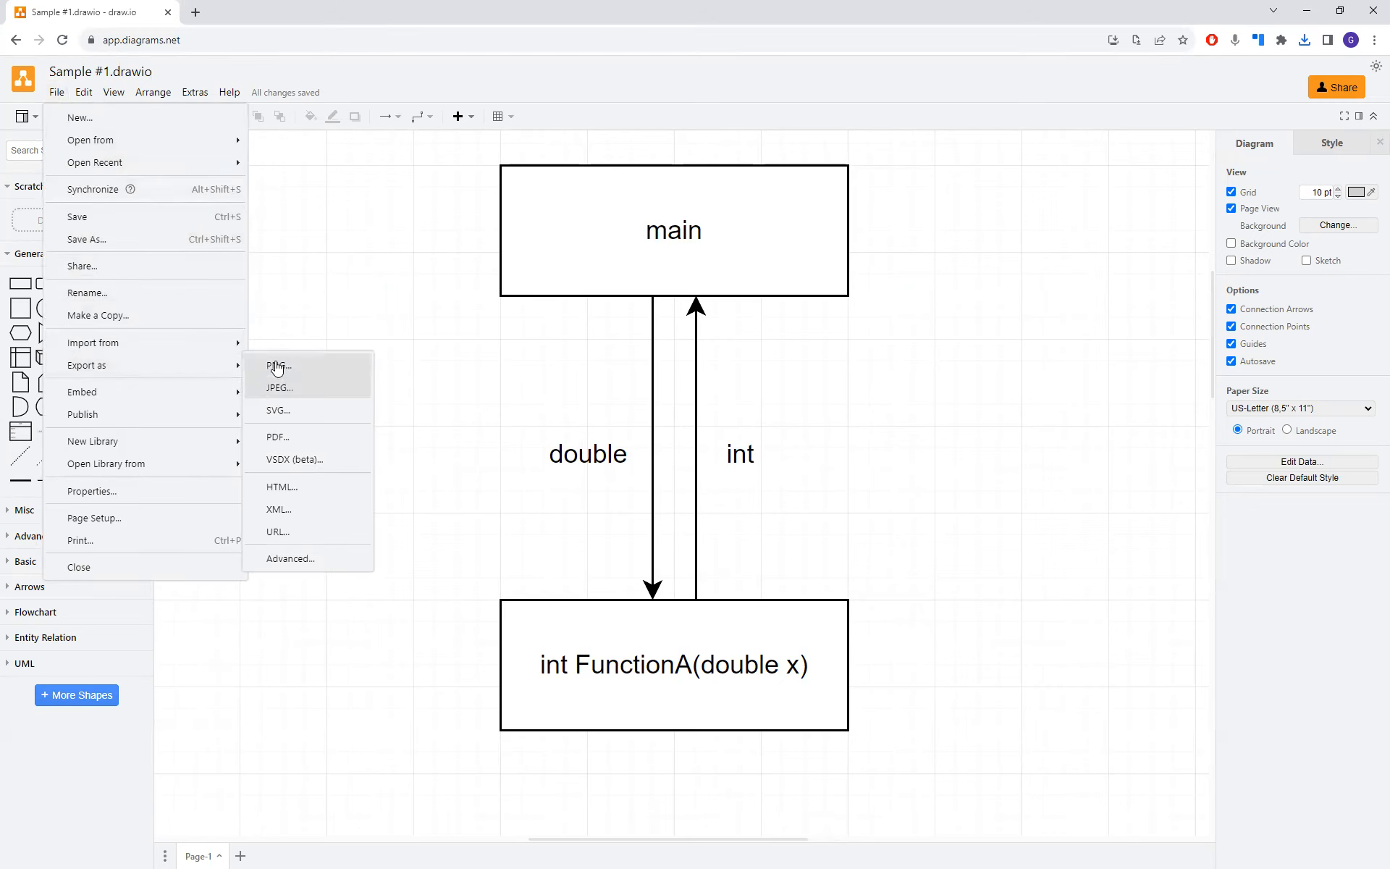
{"action": "mouse_move", "coordinate": [131, 249]}
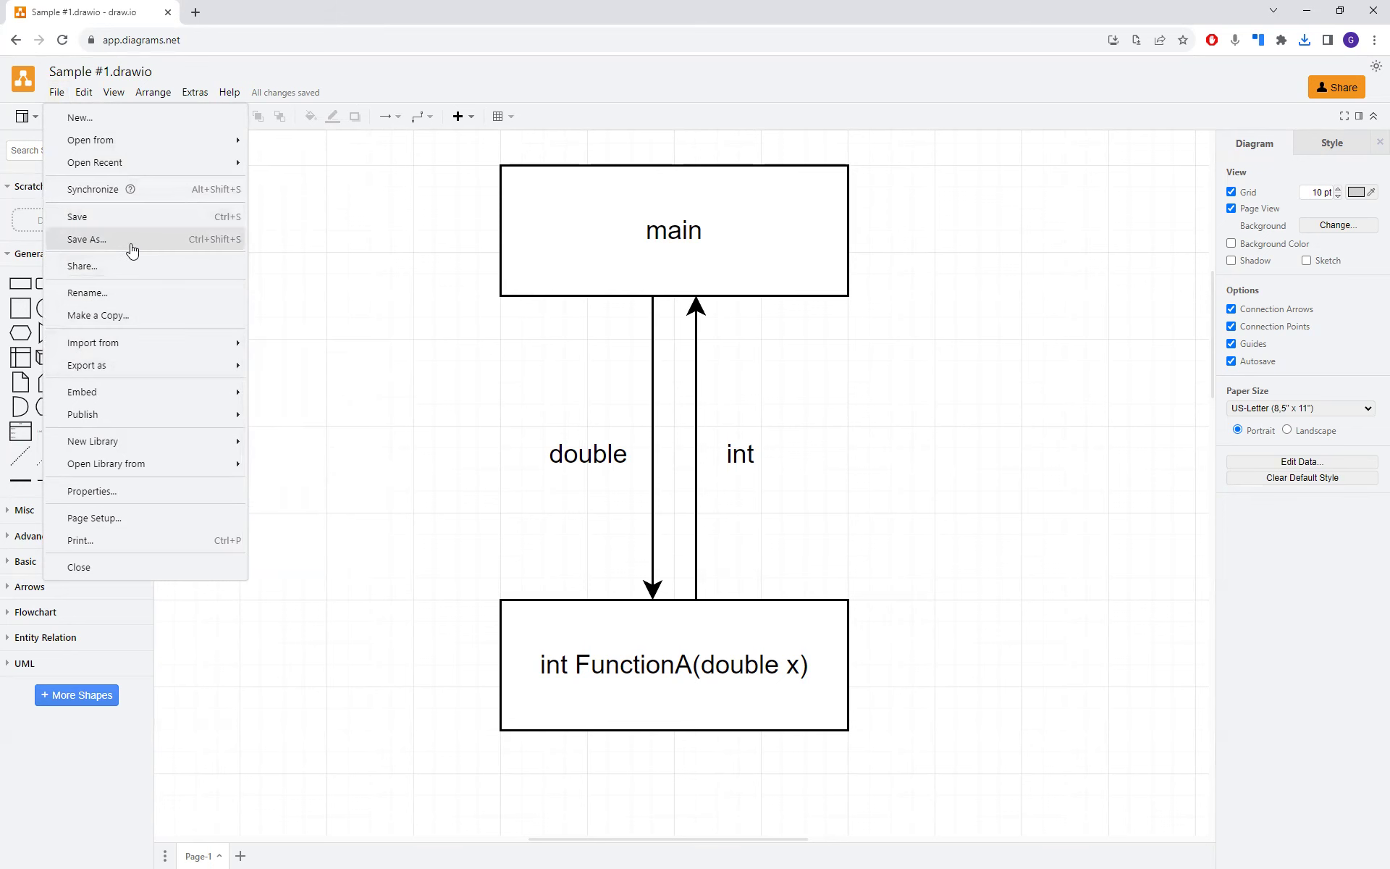
{"action": "left_click", "coordinate": [84, 239]}
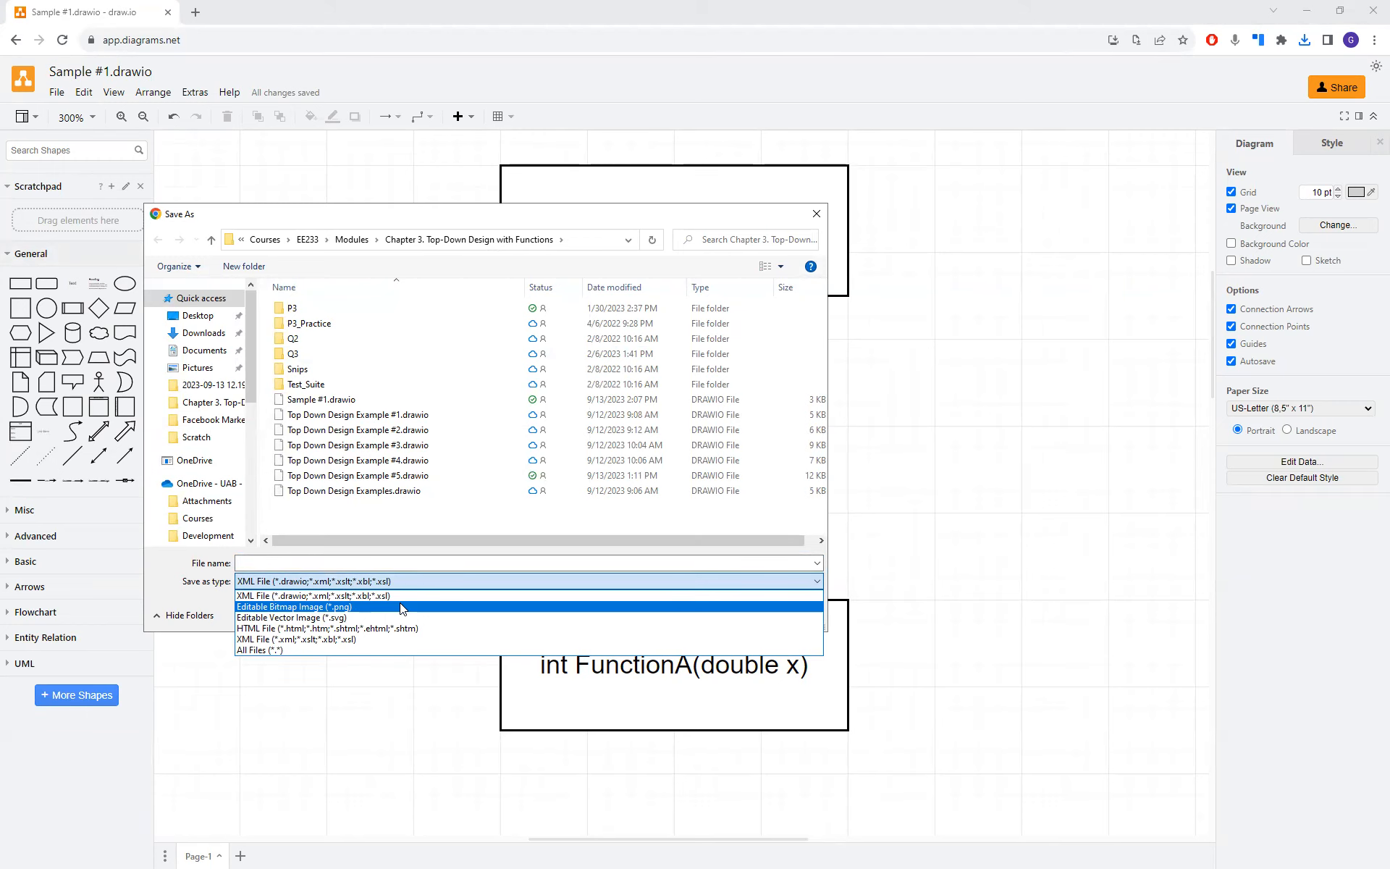
{"action": "left_click", "coordinate": [296, 607]}
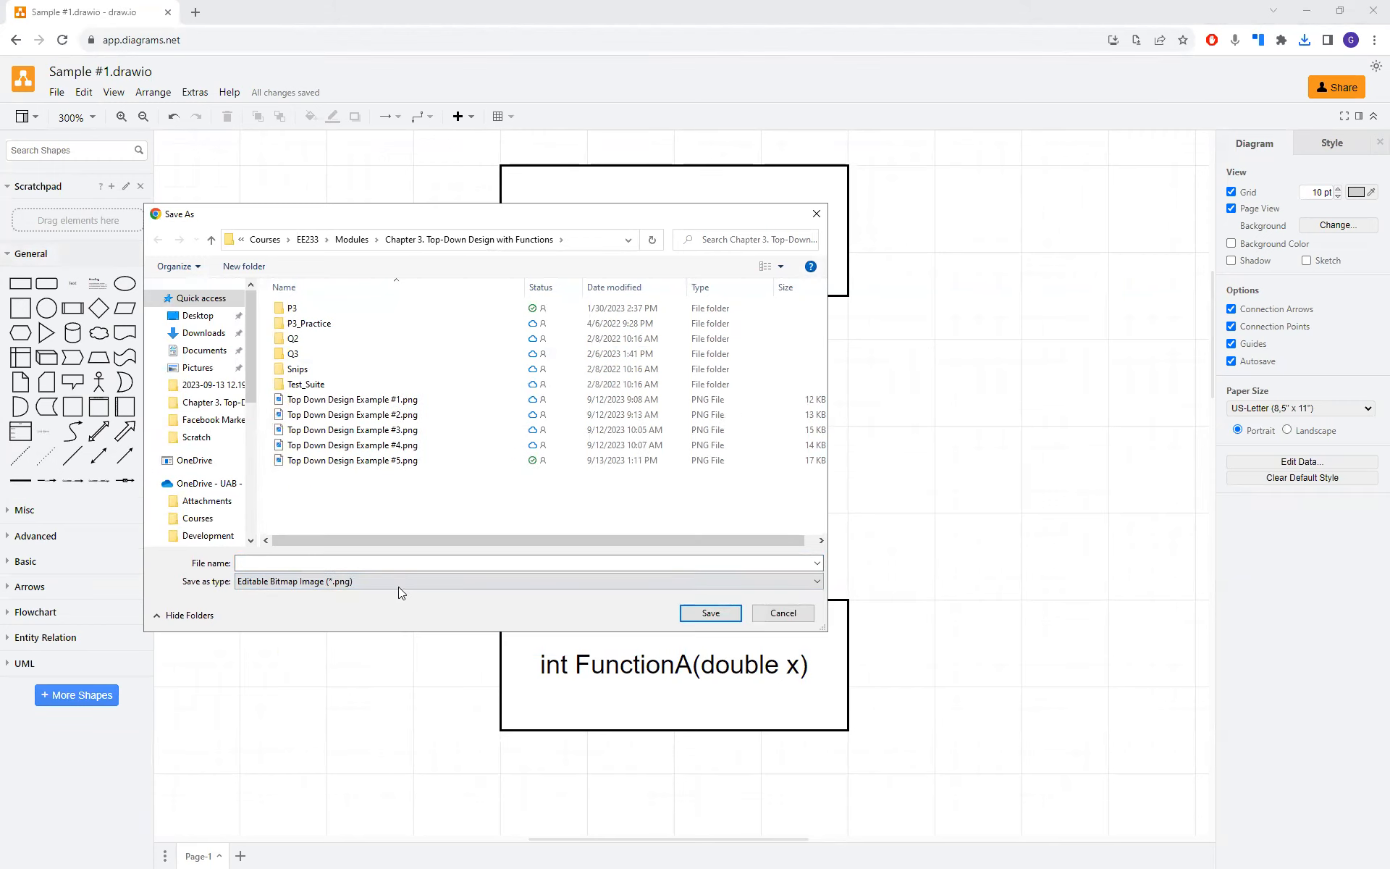
{"action": "left_click", "coordinate": [407, 559]}
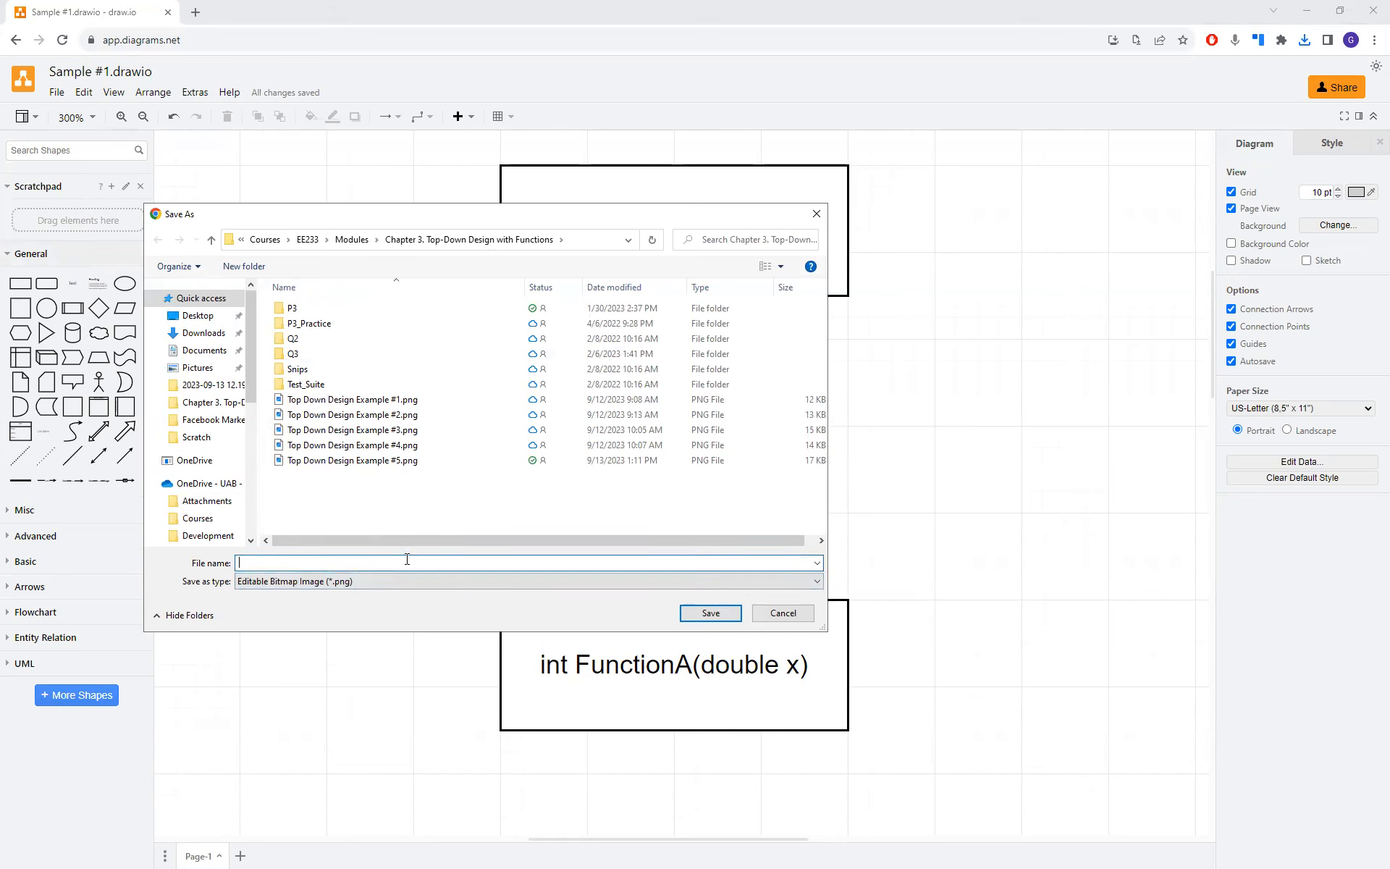
{"action": "type", "text": "Sample #1"}
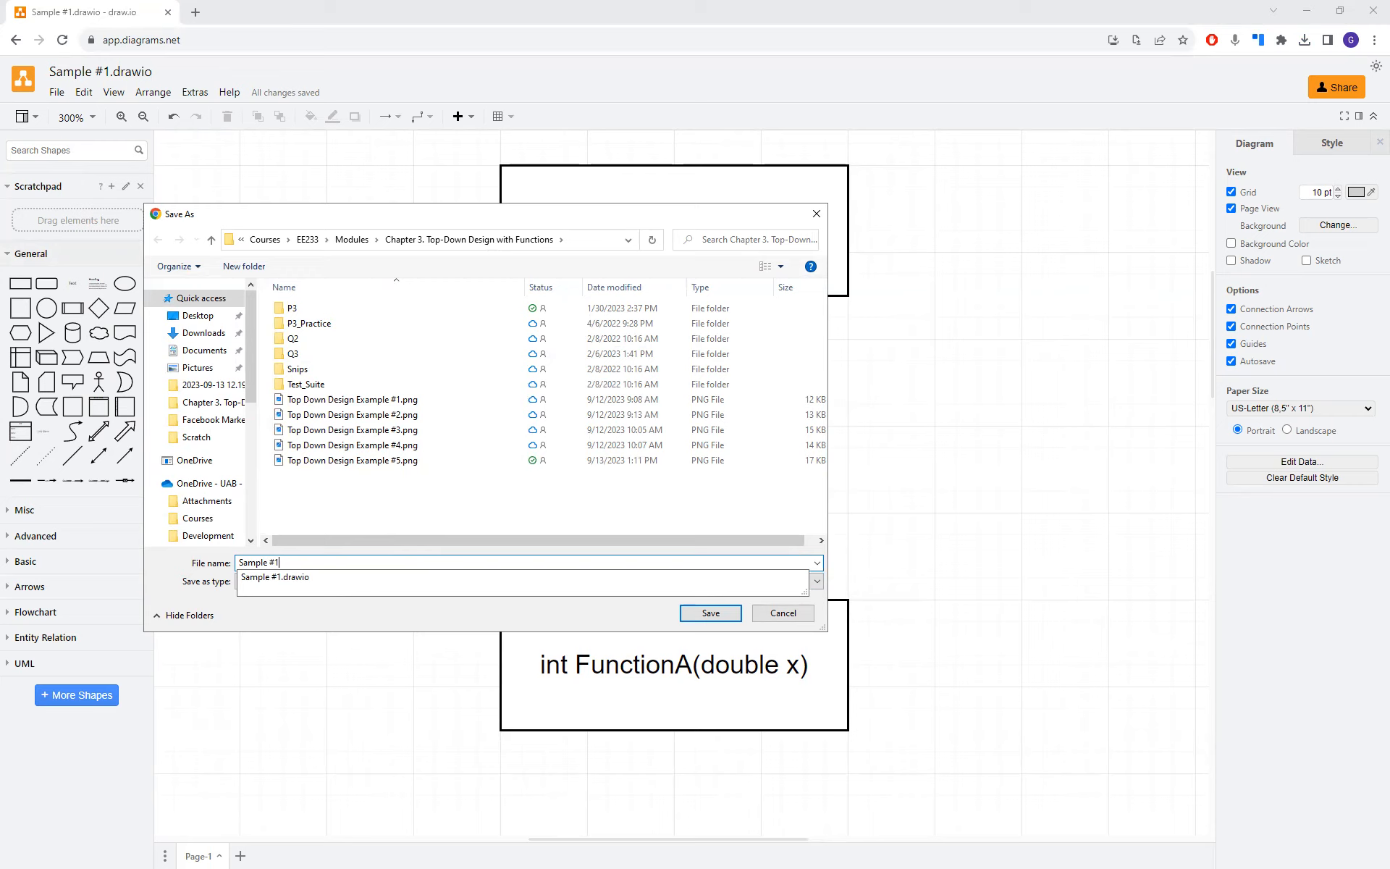
{"action": "left_click", "coordinate": [709, 612]}
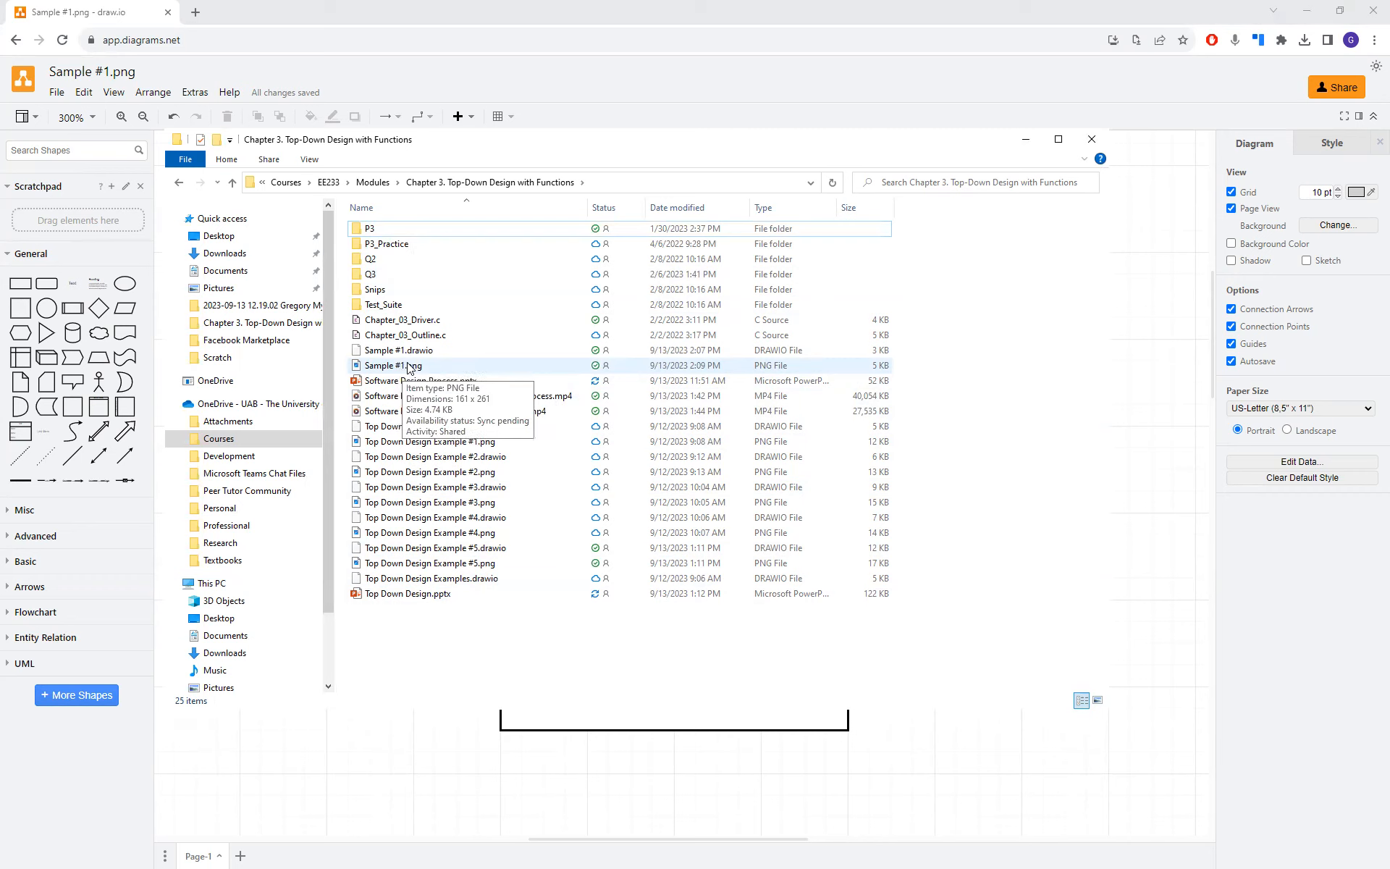
{"action": "mouse_move", "coordinate": [417, 656]}
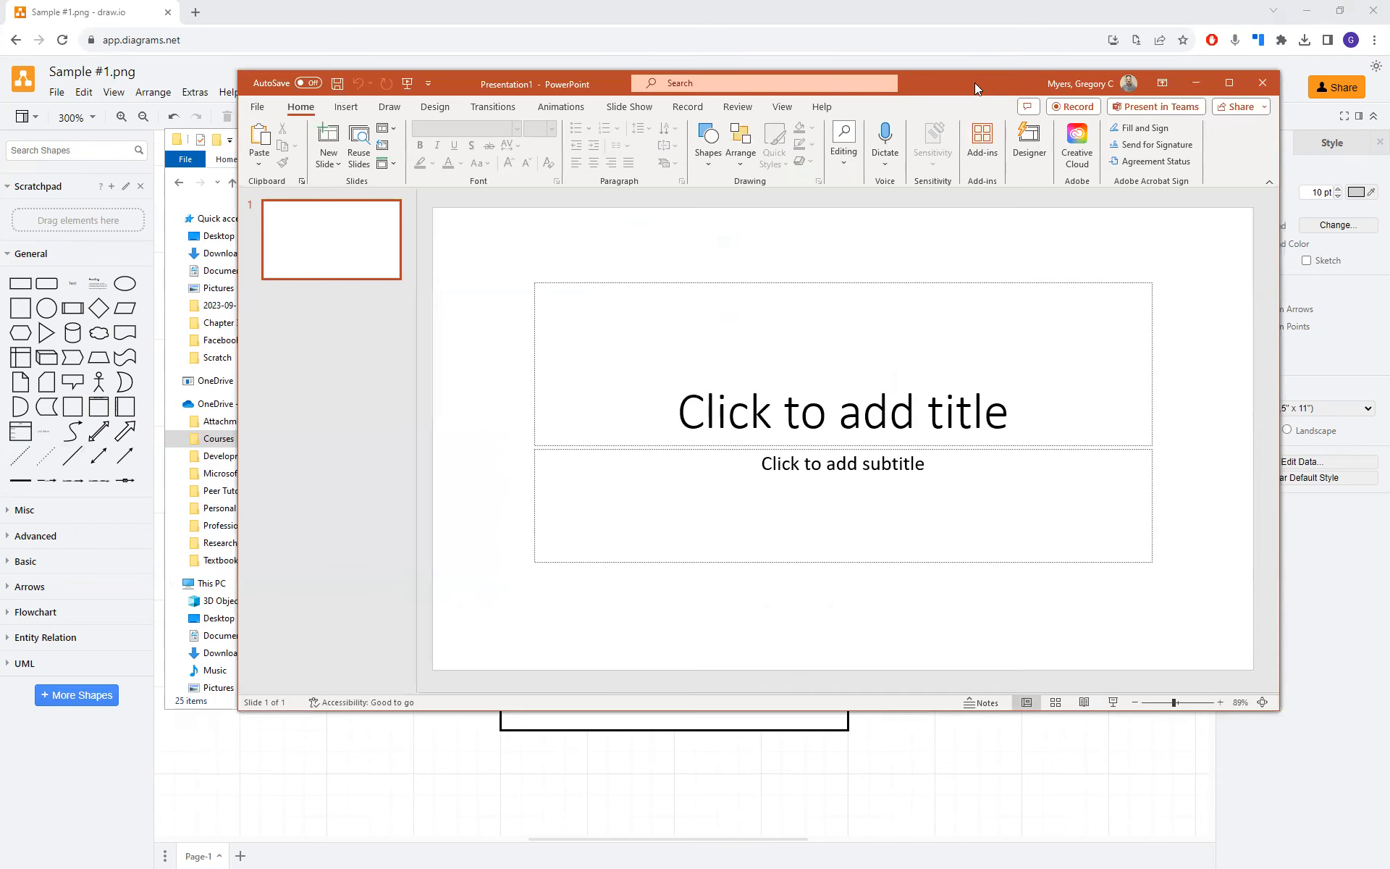
- Drag Sample #1.png from File Explorer onto slide 1 and dismiss the Alt Text suggestion
{"action": "left_click", "coordinate": [842, 411]}
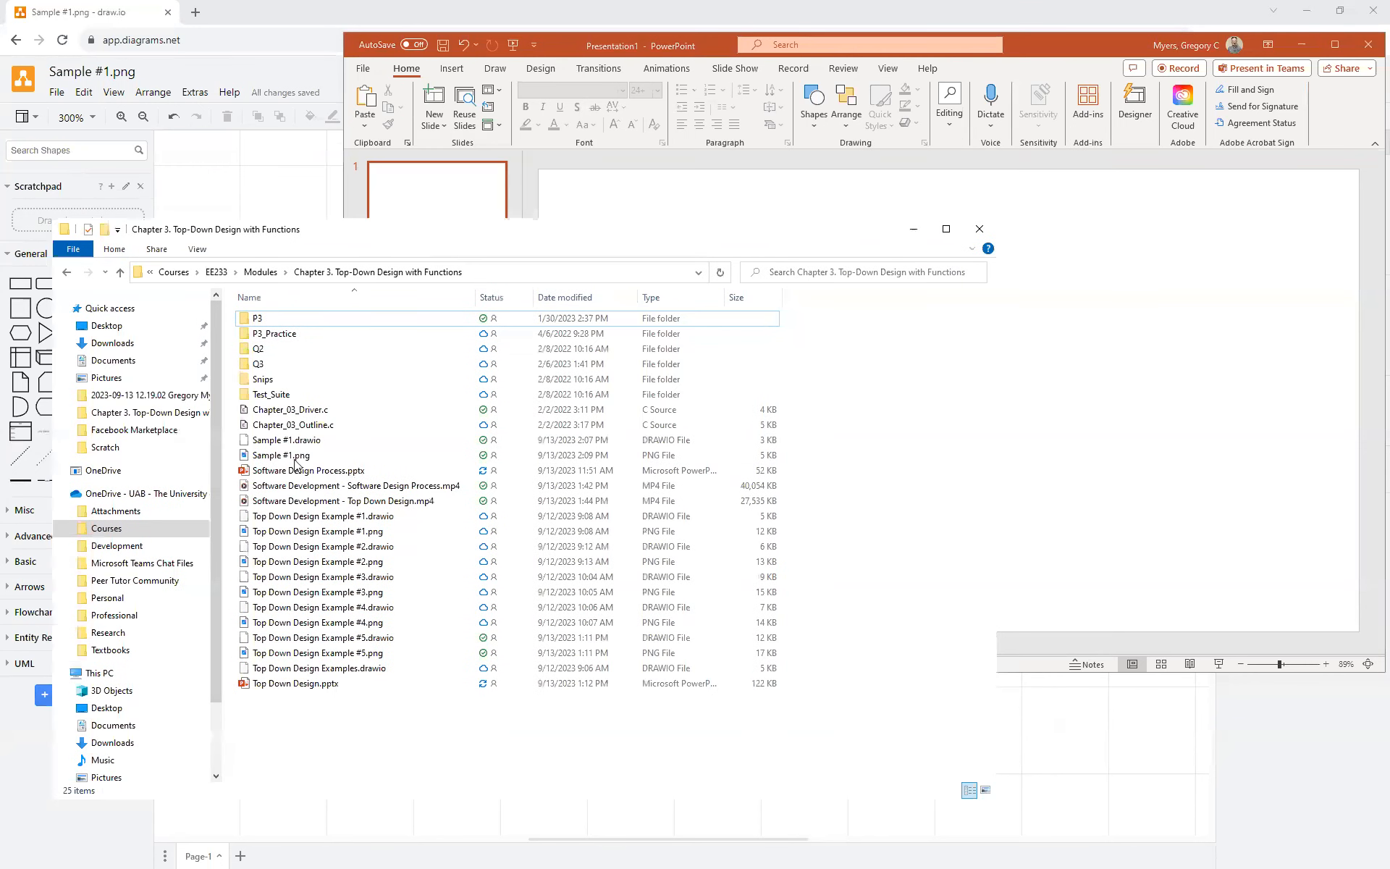
{"action": "left_click", "coordinate": [280, 454]}
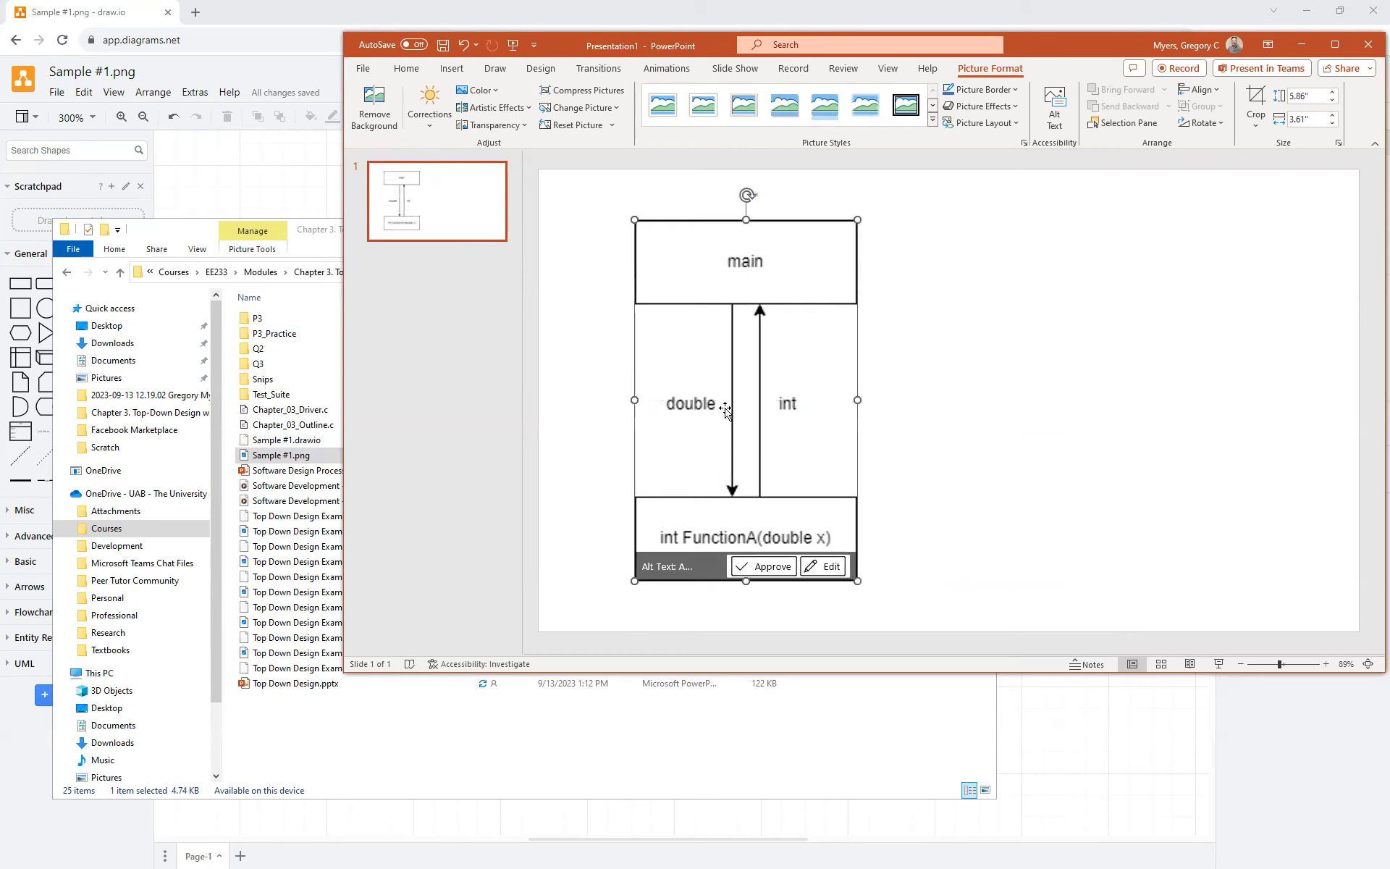
{"action": "mouse_move", "coordinate": [748, 379]}
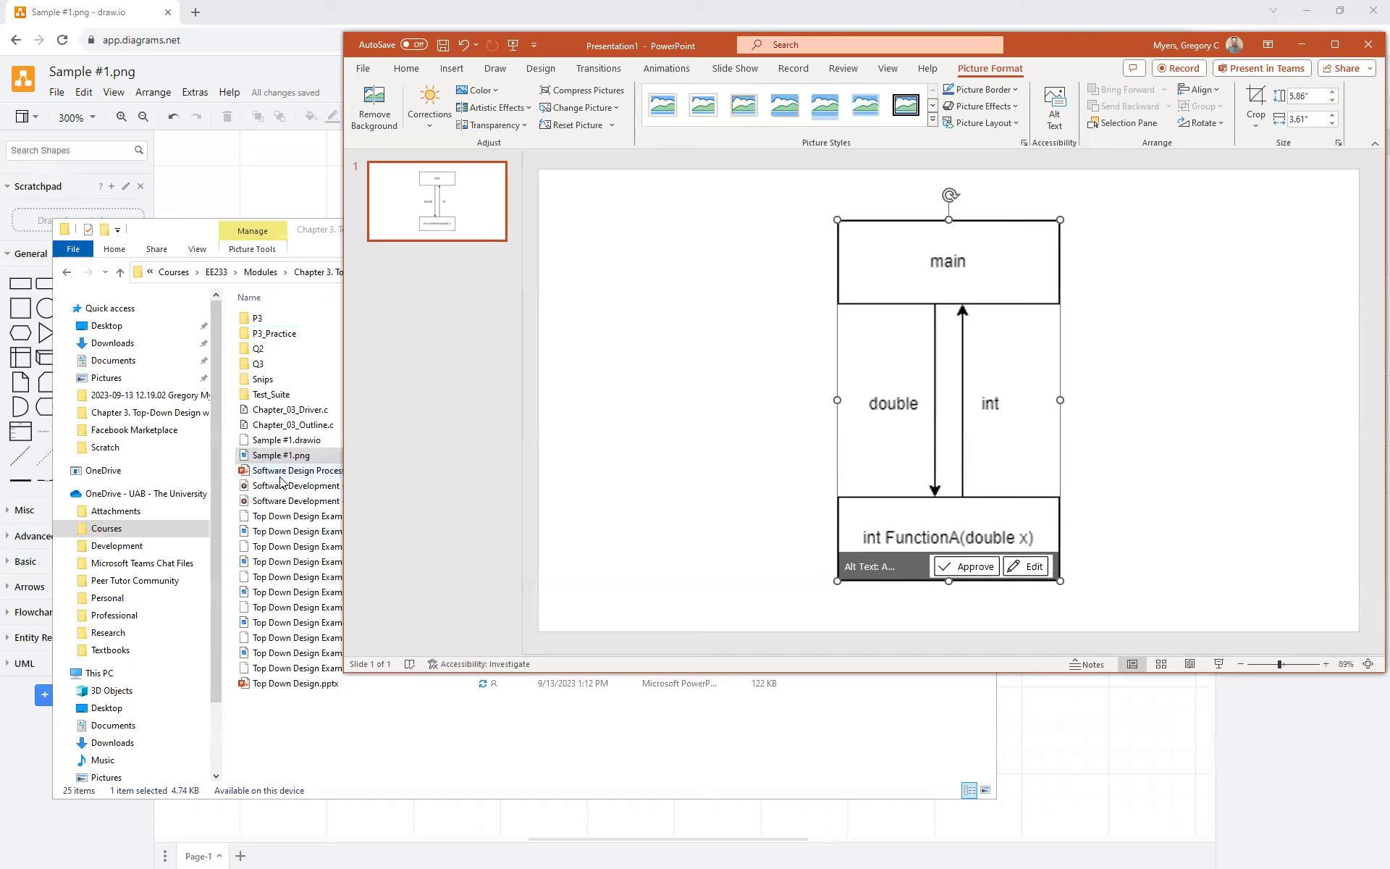
{"action": "left_click", "coordinate": [967, 566]}
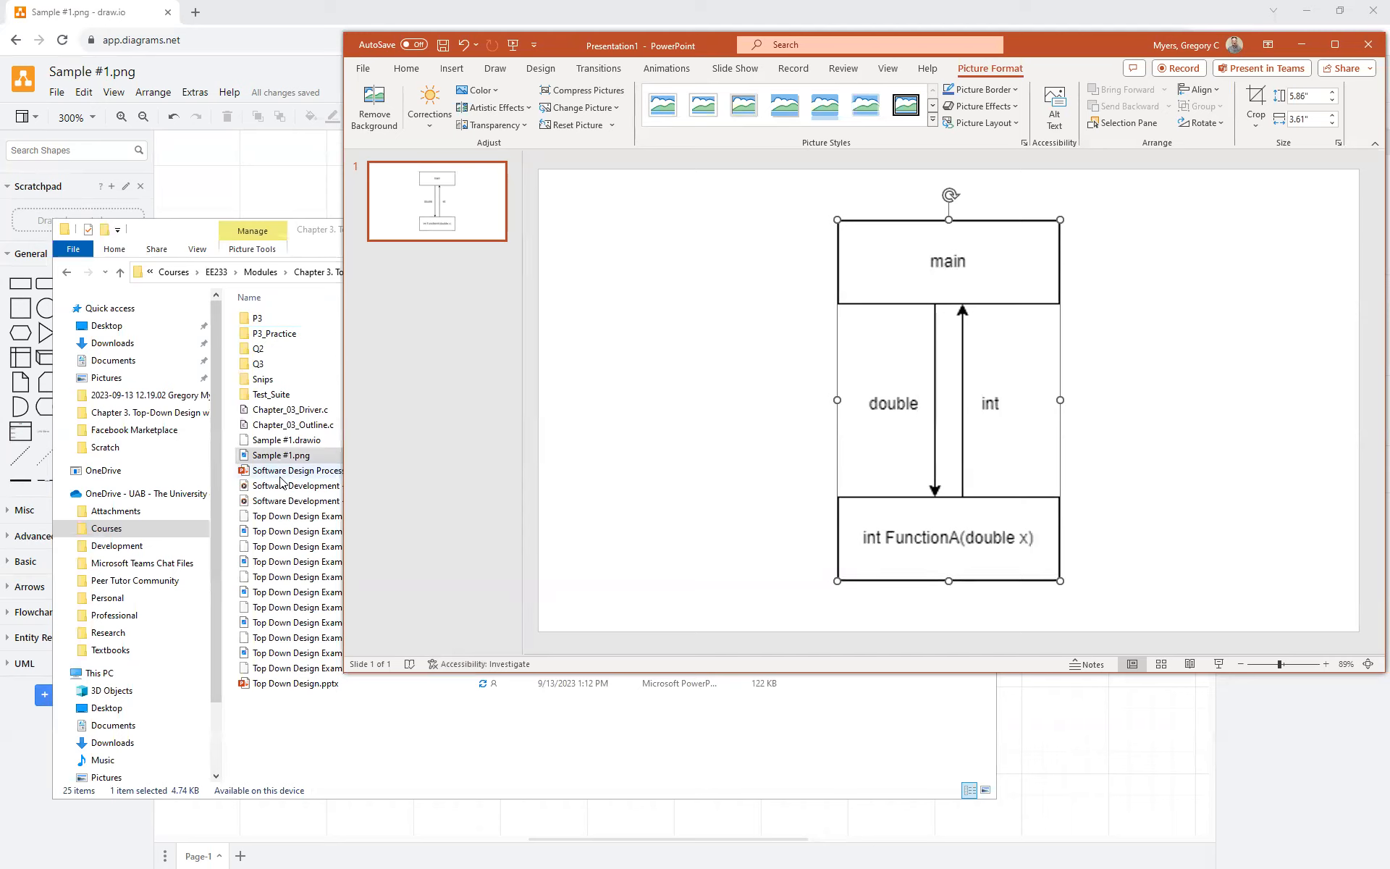